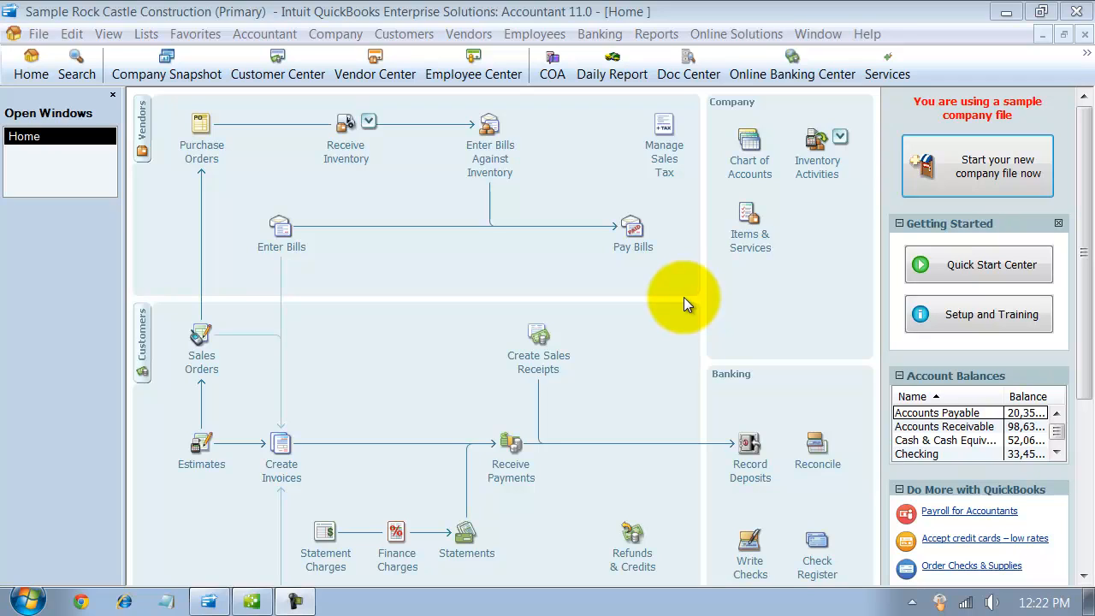
mouse_move(688, 273)
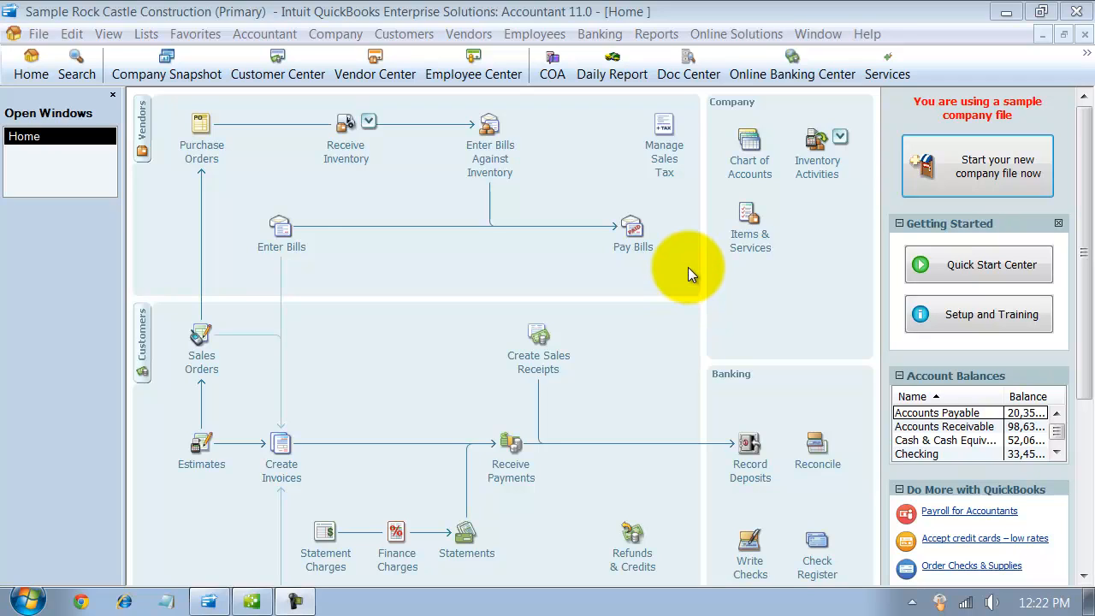
mouse_move(749, 231)
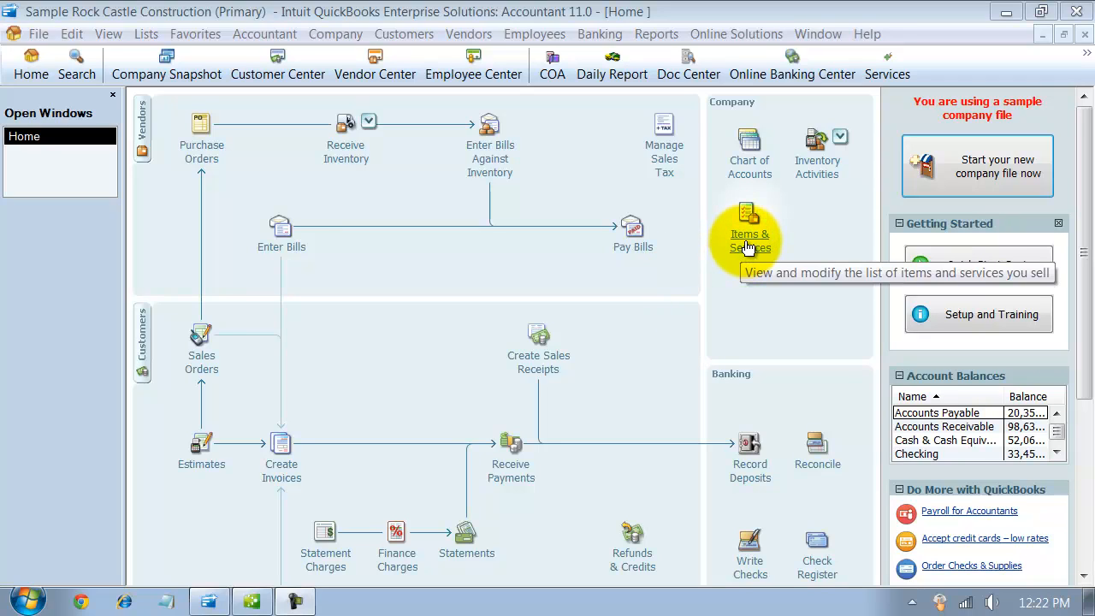
Open the Item List from Items & Services on the Home page
left_click(748, 227)
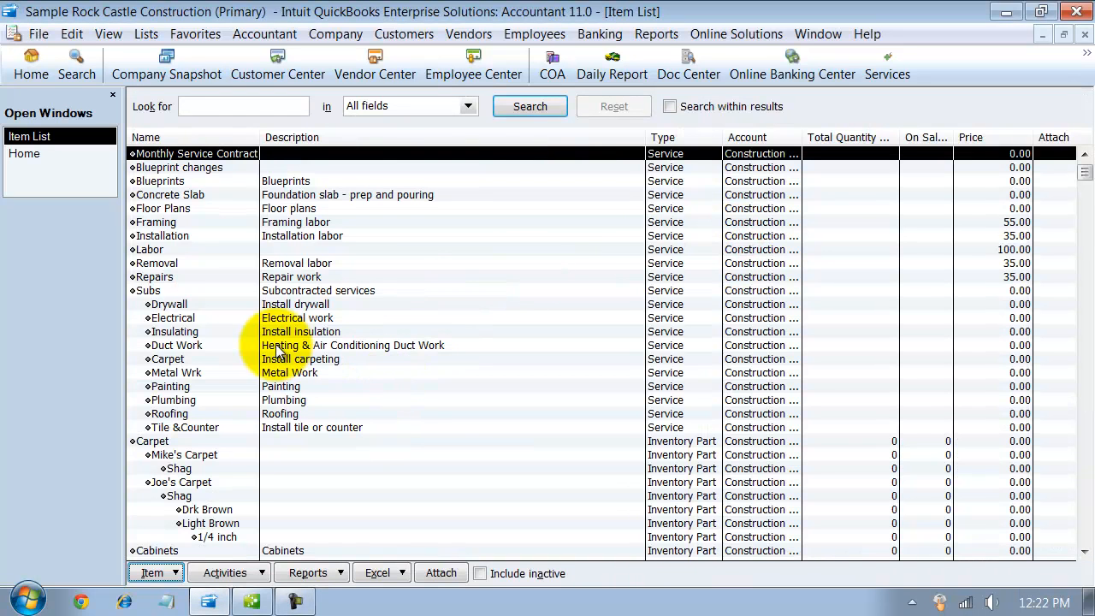
Start a new item with Service selected as its type
left_click(151, 573)
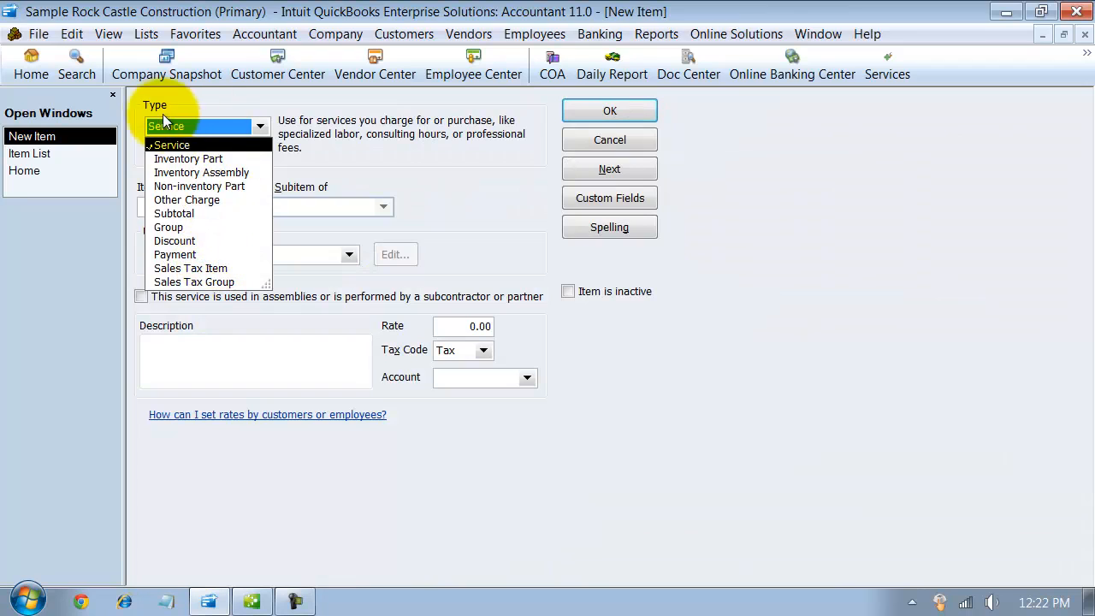
left_click(172, 143)
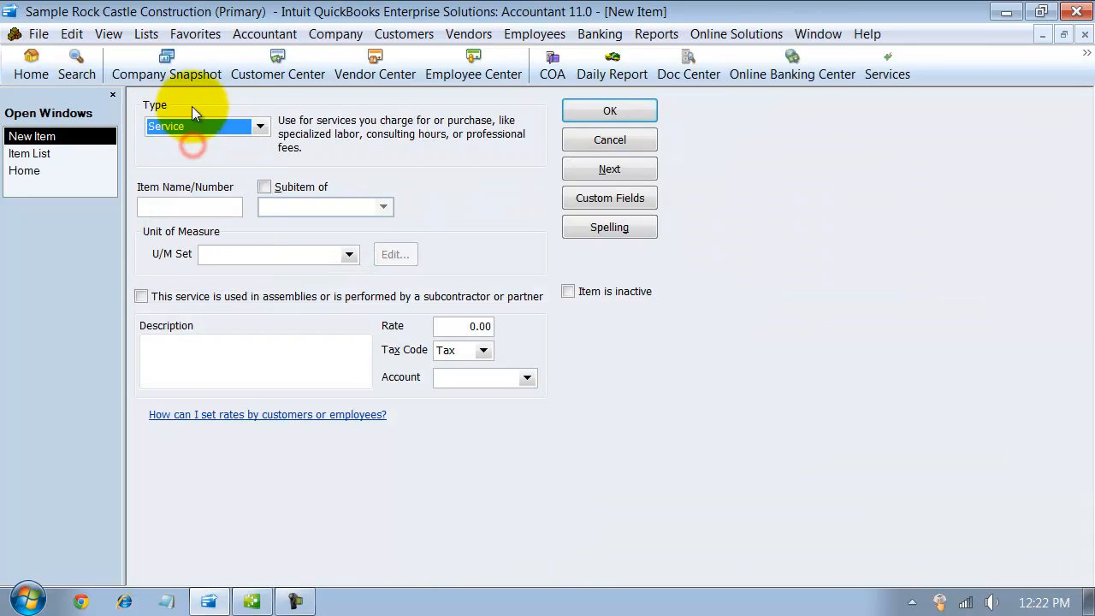
mouse_move(240, 150)
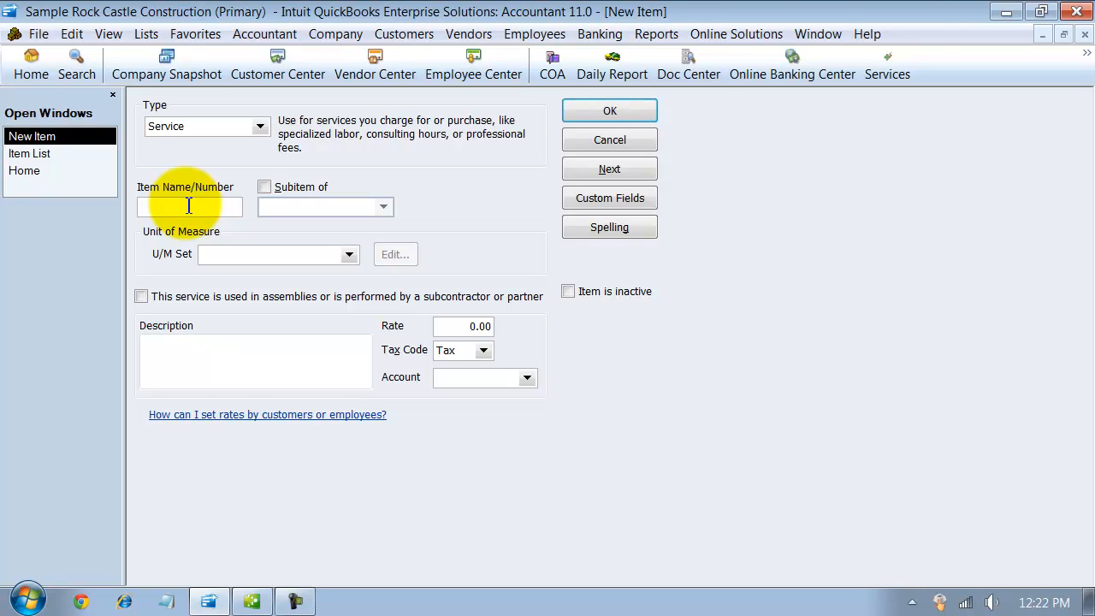
Name the item 'Installation', toggling Subitem of on and off so it stays top-level
left_click(189, 207)
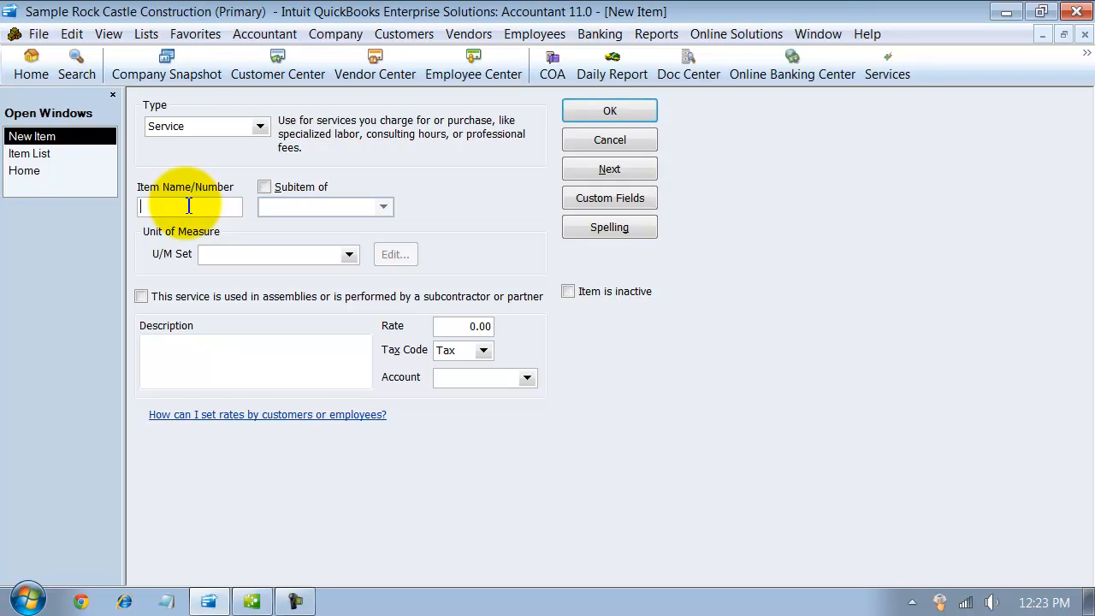
type("1")
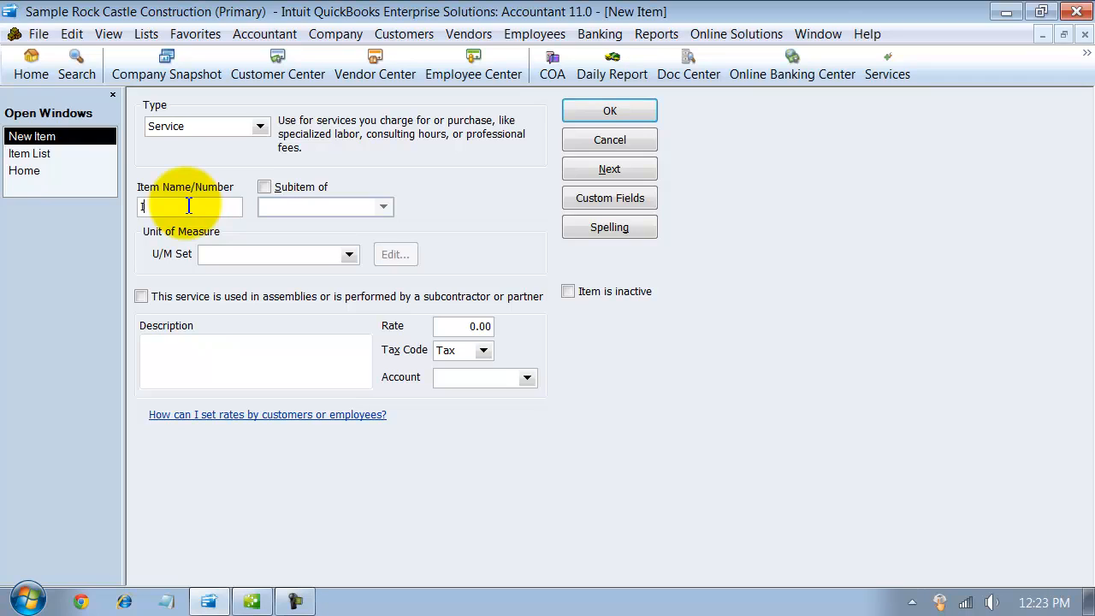
type("Installation")
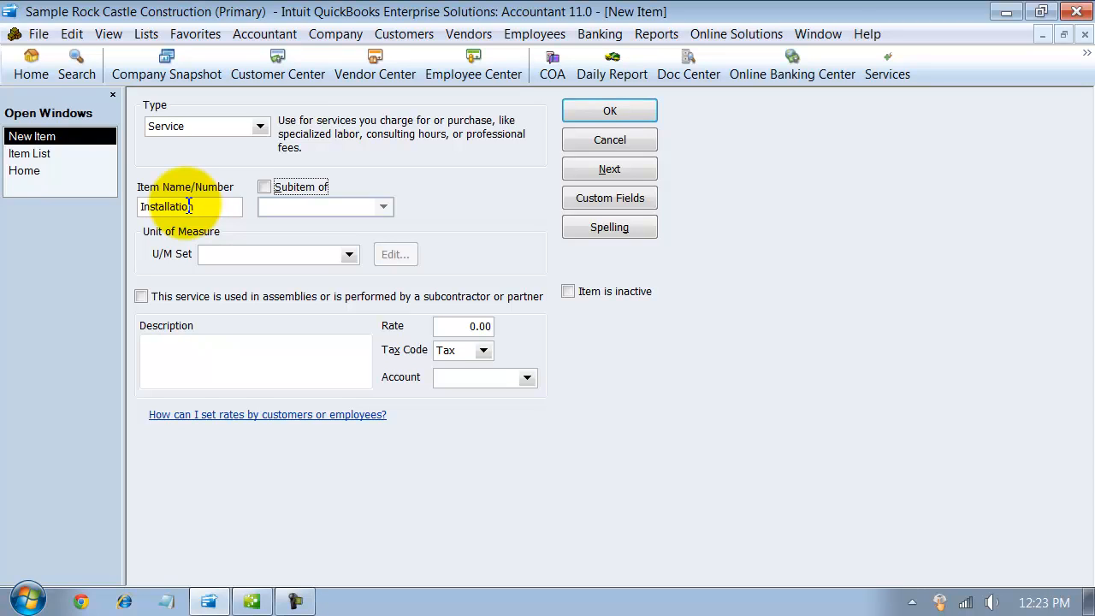
left_click(264, 187)
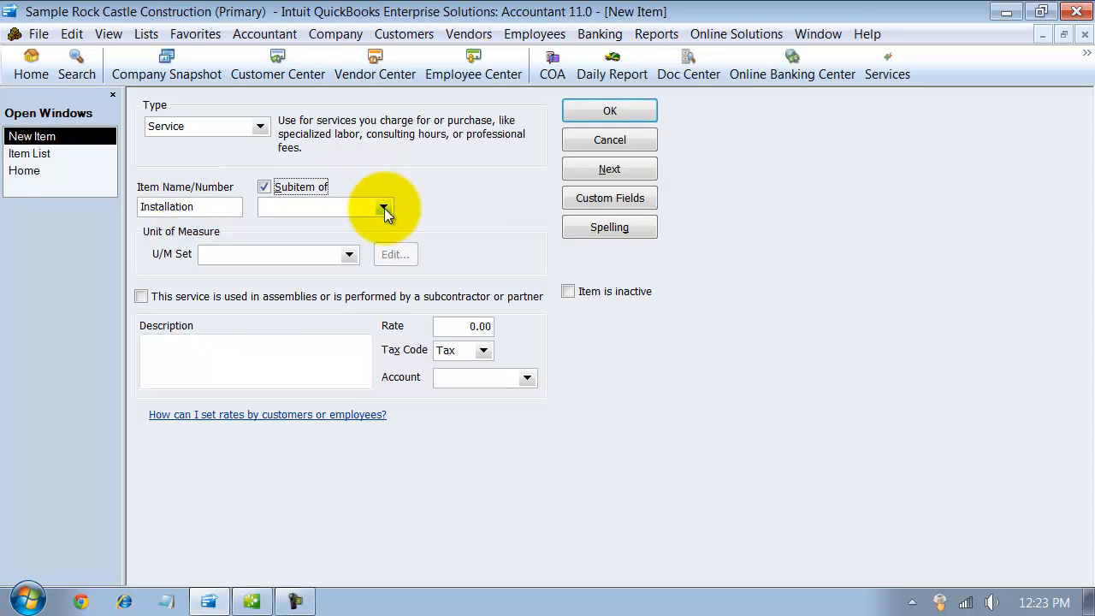
left_click(383, 207)
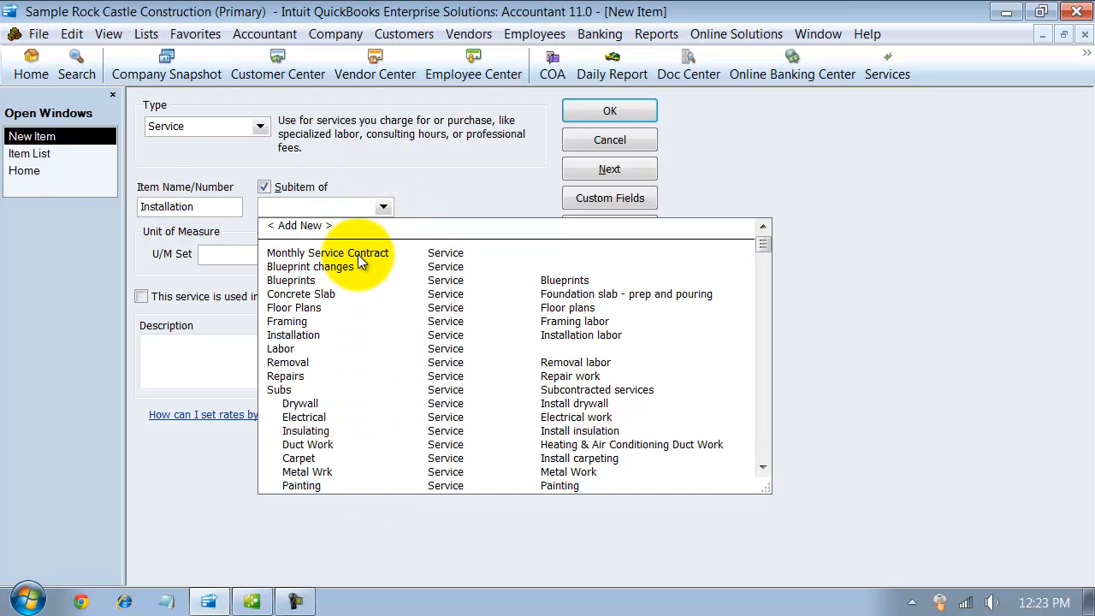
left_click(383, 207)
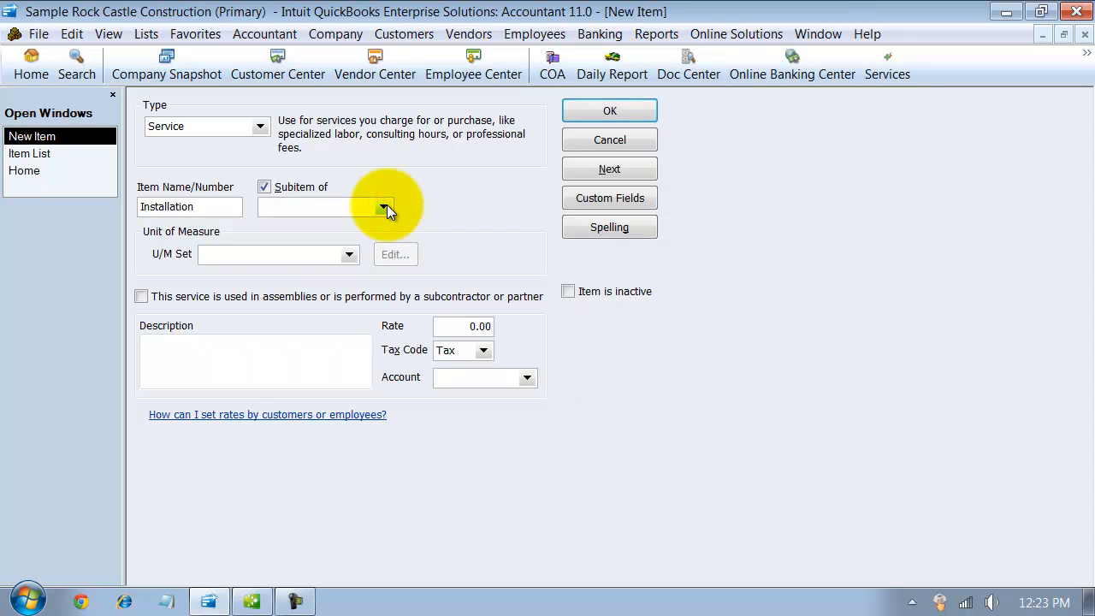
mouse_move(383, 268)
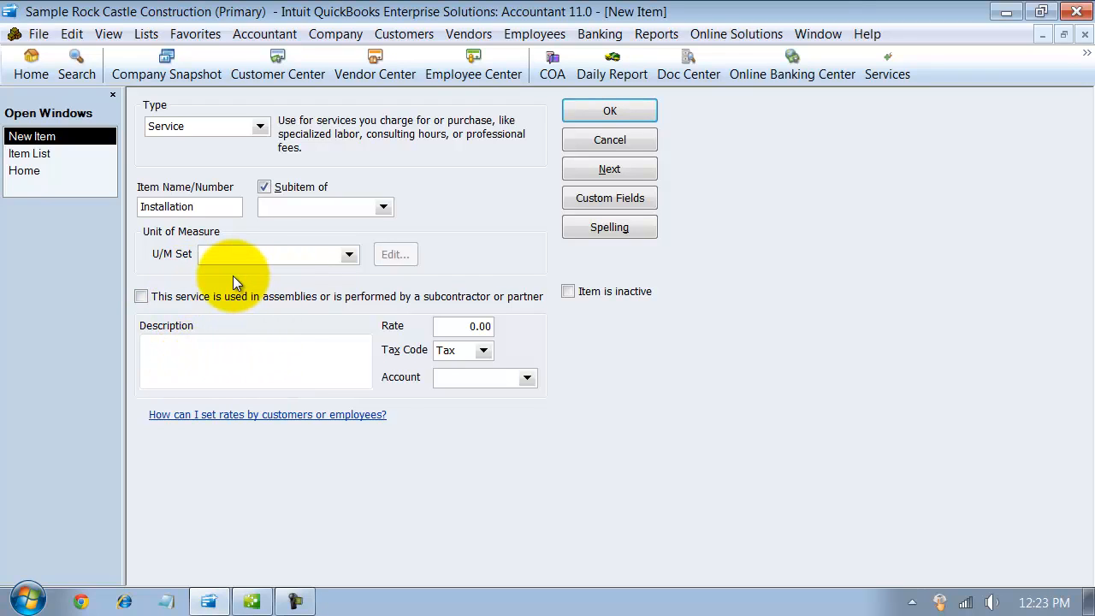
mouse_move(381, 282)
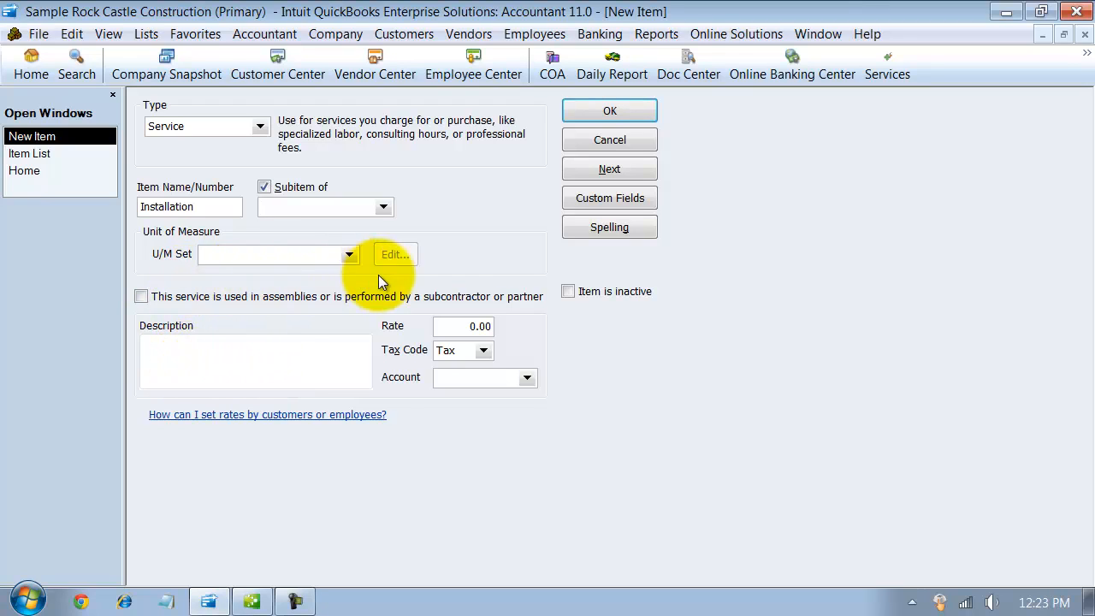
mouse_move(550, 315)
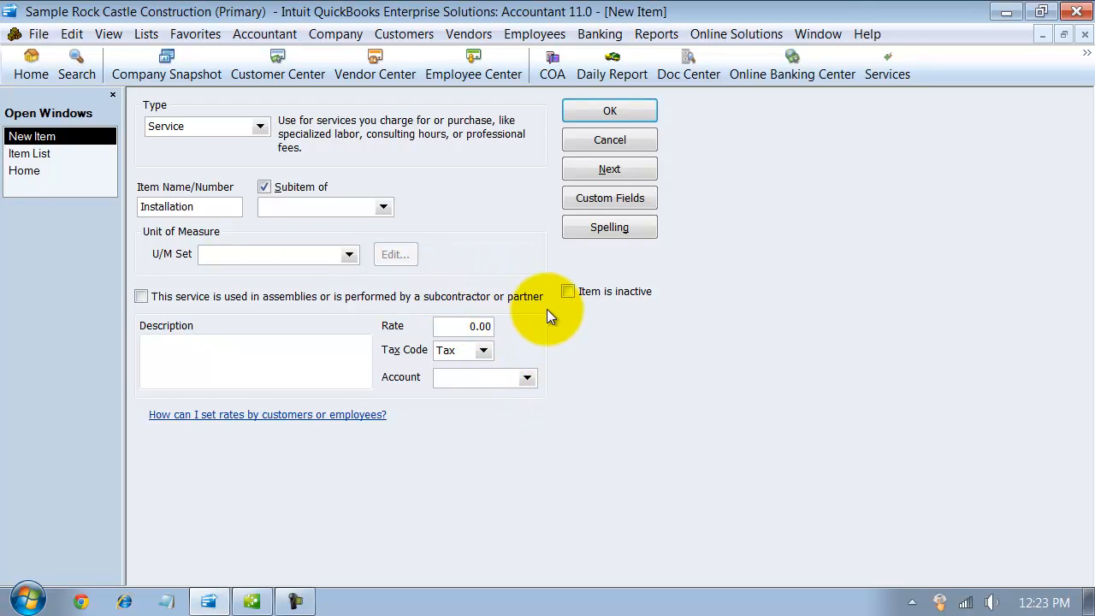
left_click(321, 206)
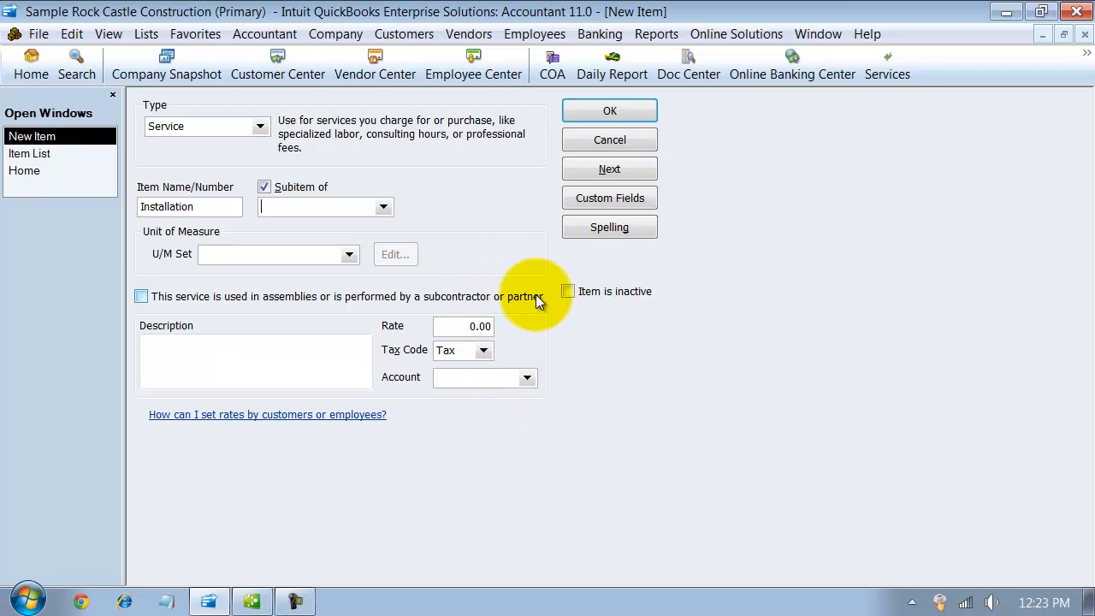
mouse_move(197, 282)
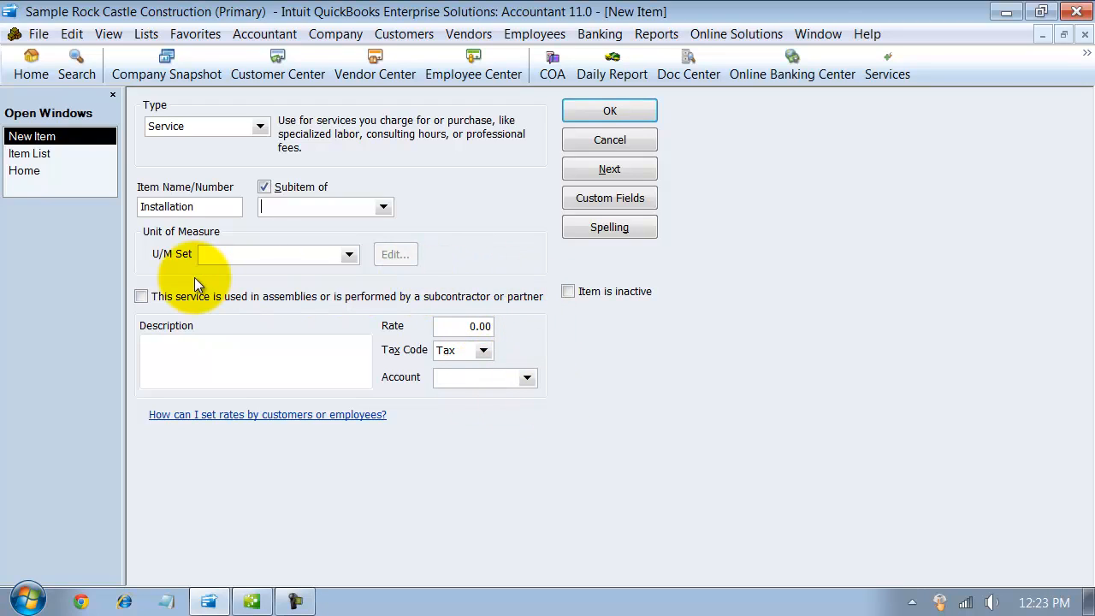
left_click(264, 187)
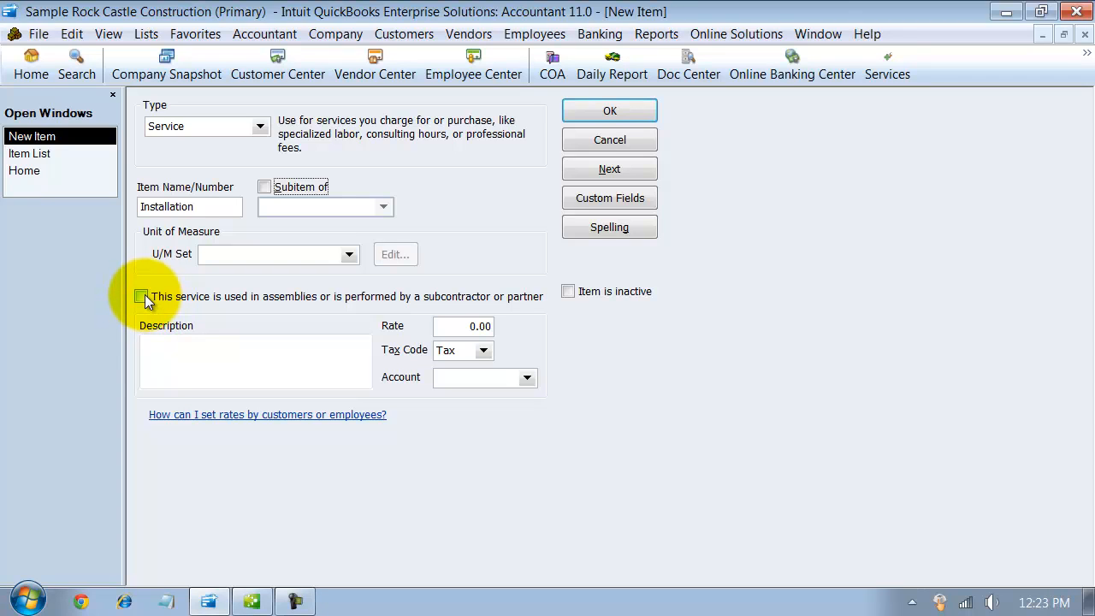
Flag Installation as subcontractor-performed and begin its purchase description
left_click(141, 296)
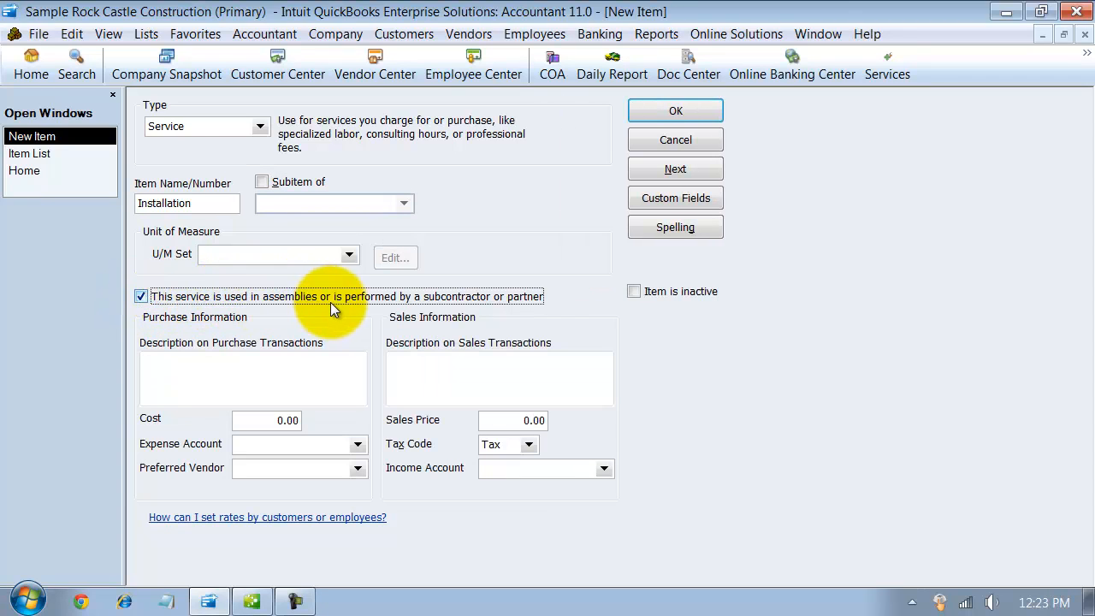
mouse_move(501, 300)
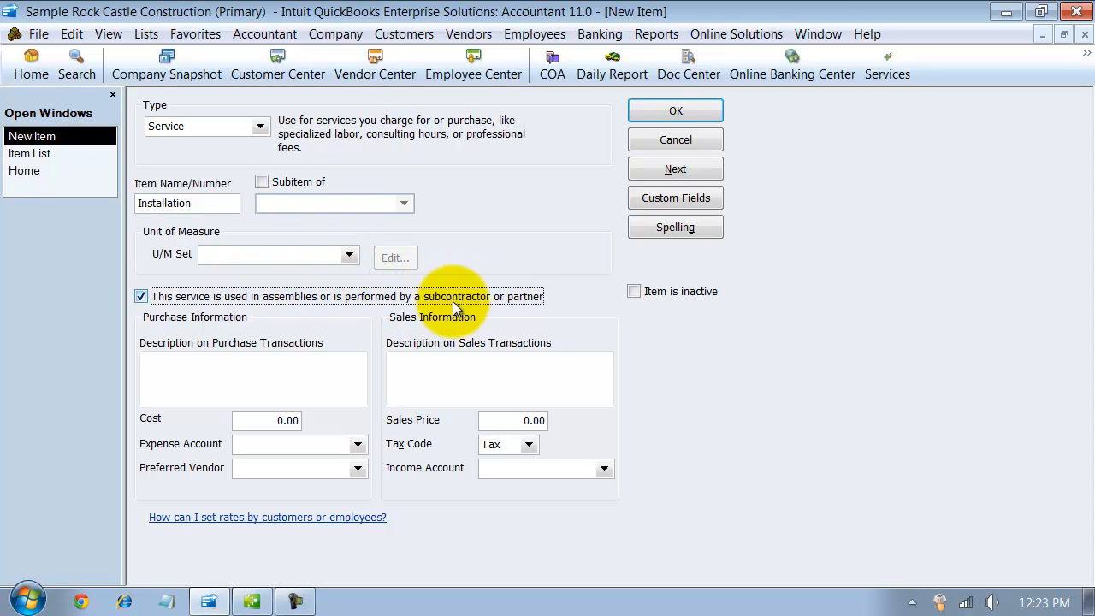
mouse_move(404, 300)
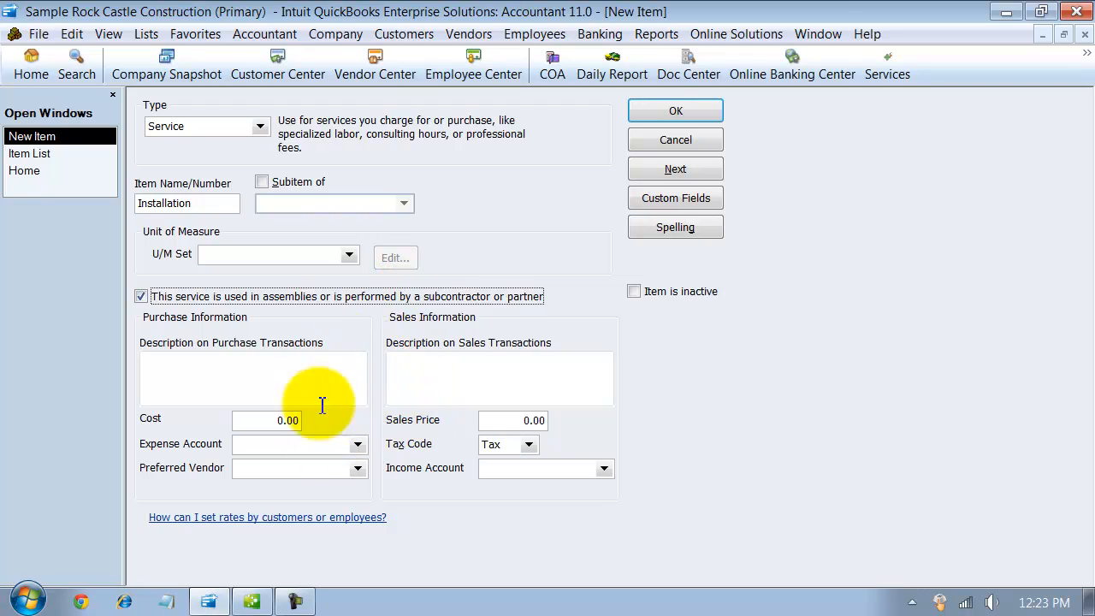
left_click(267, 420)
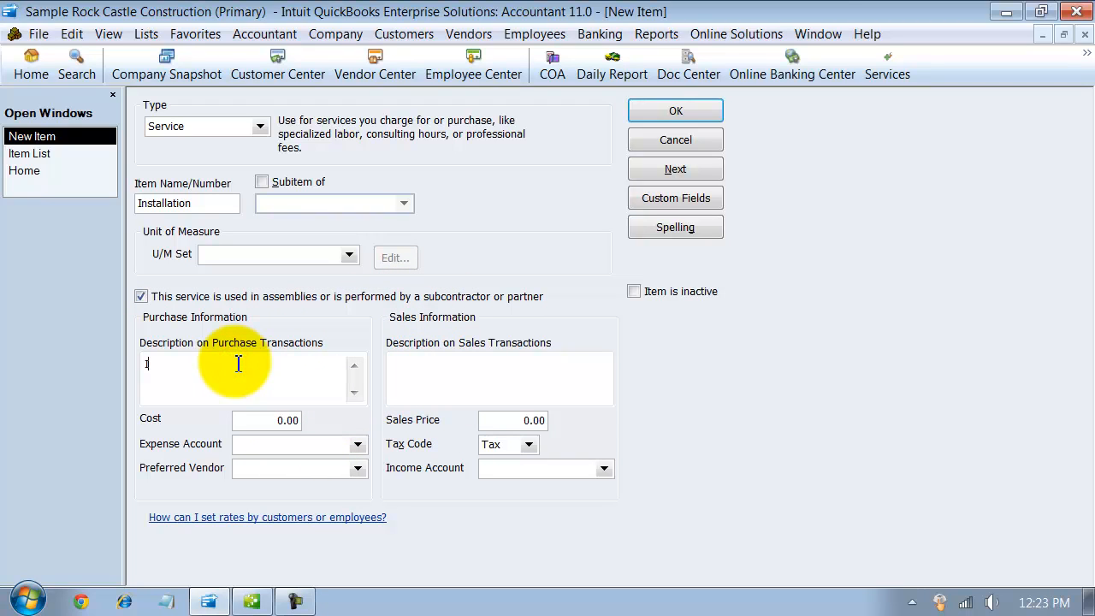
Enter 'Install Services' as the description and 50.00 as the purchase cost
type("Install Service")
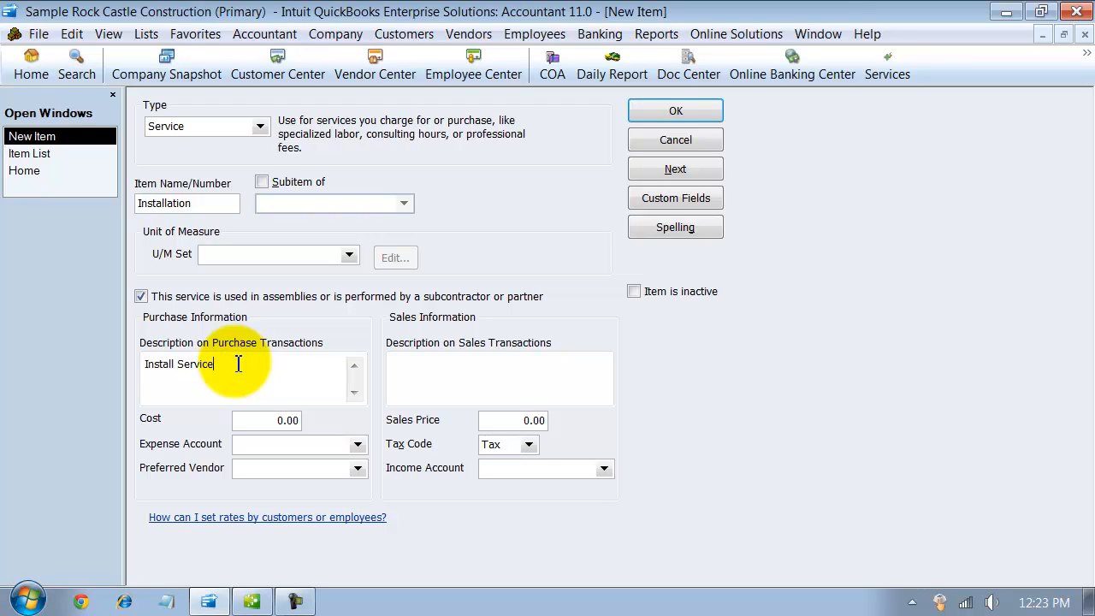
type("s")
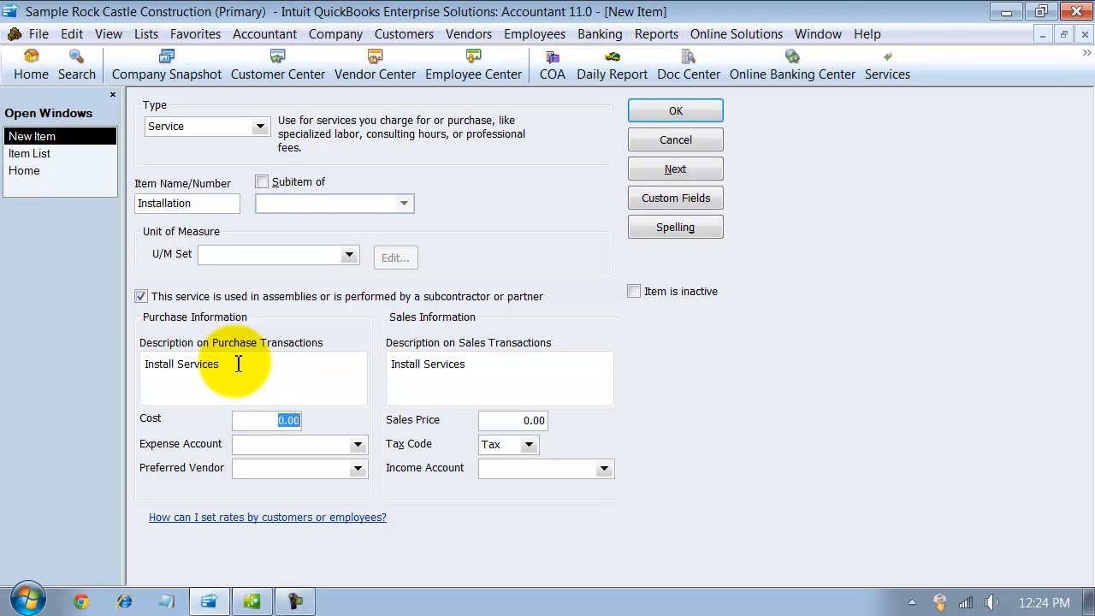
type("50")
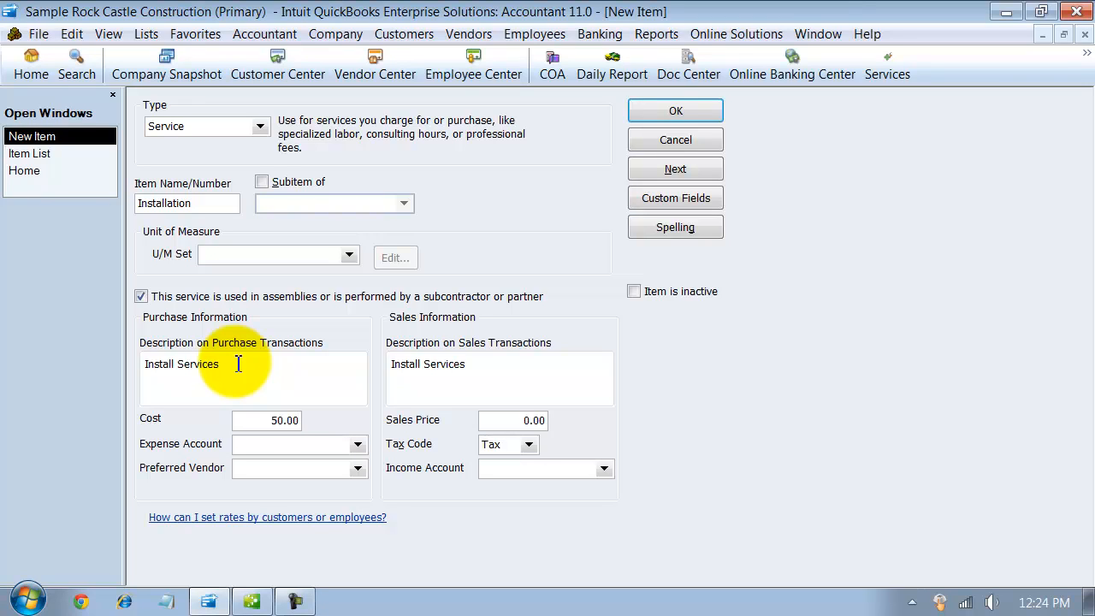
mouse_move(220, 353)
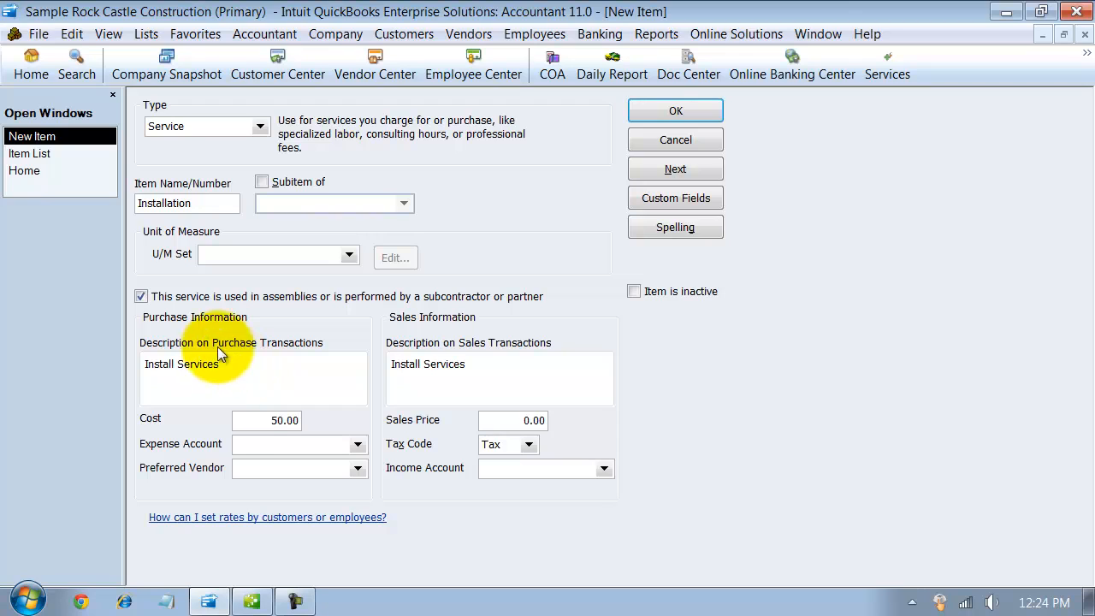
triple_click(285, 420)
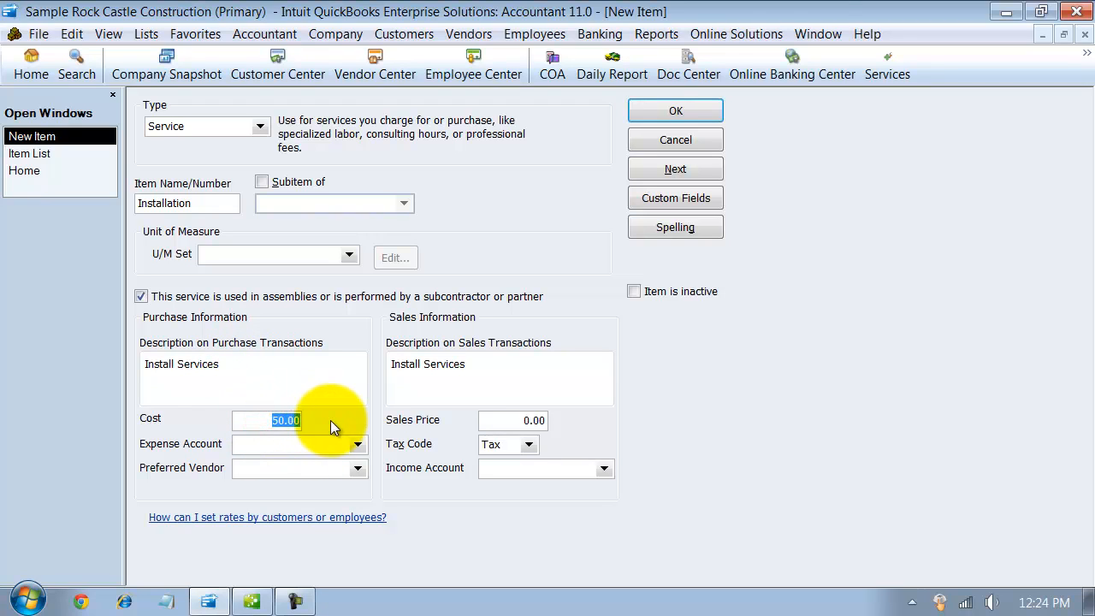
mouse_move(451, 417)
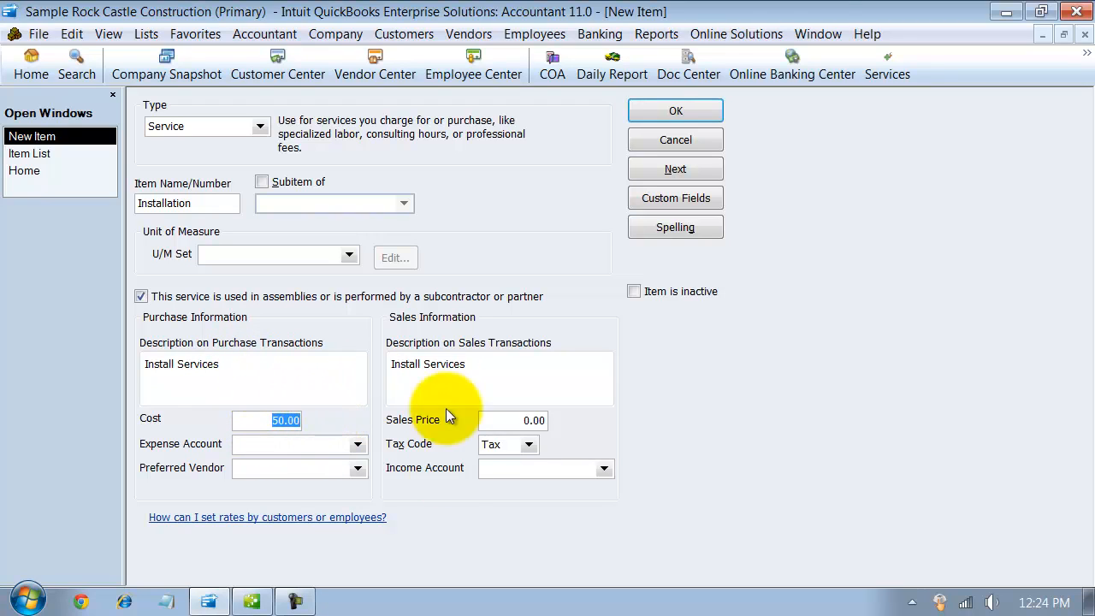
mouse_move(346, 415)
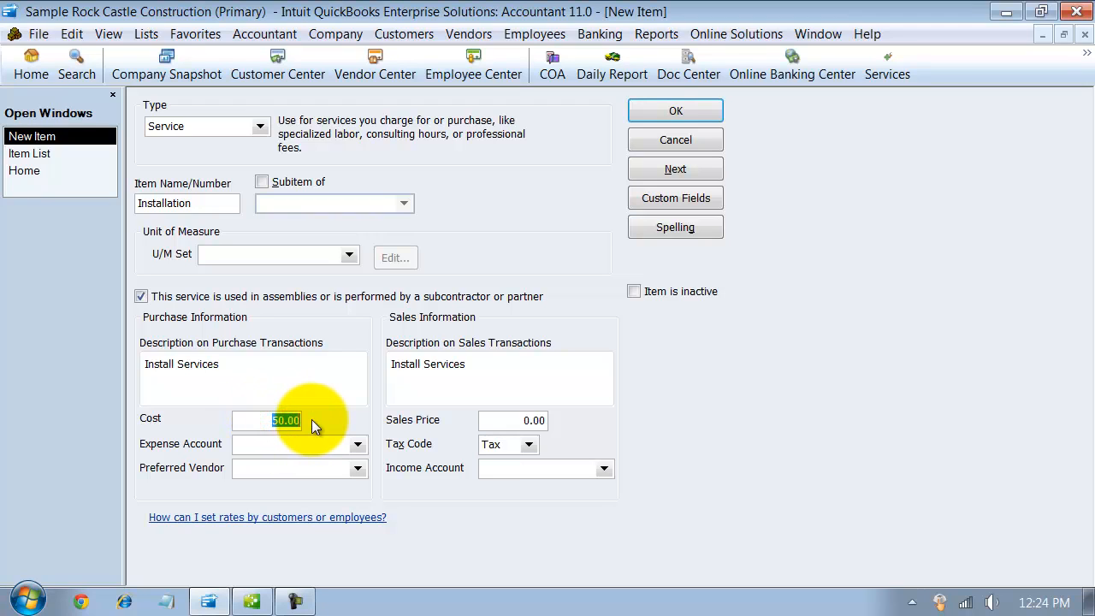
mouse_move(302, 467)
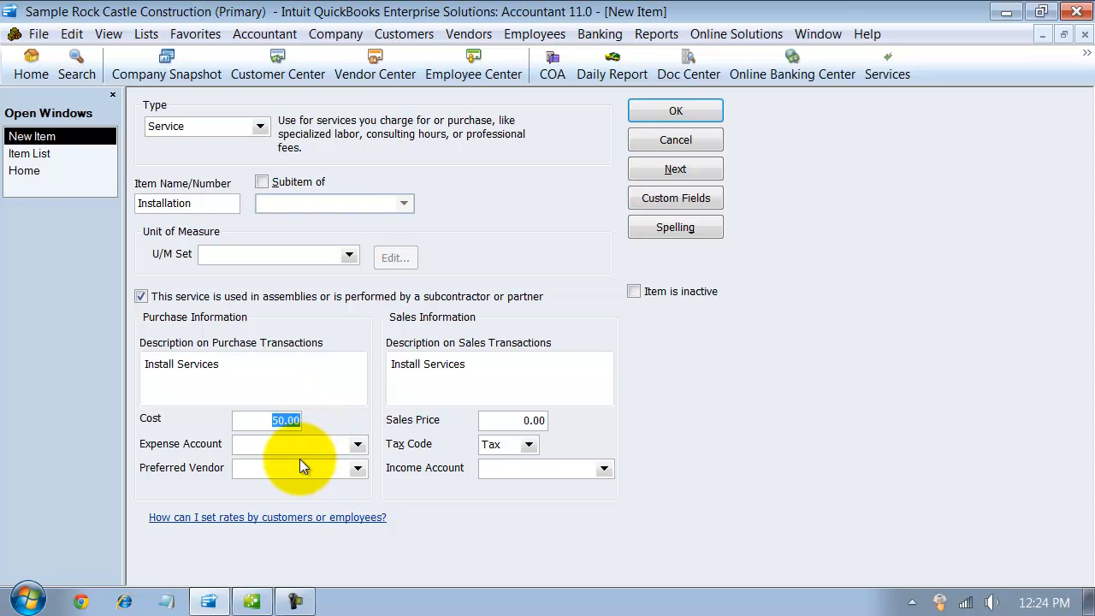
left_click(356, 444)
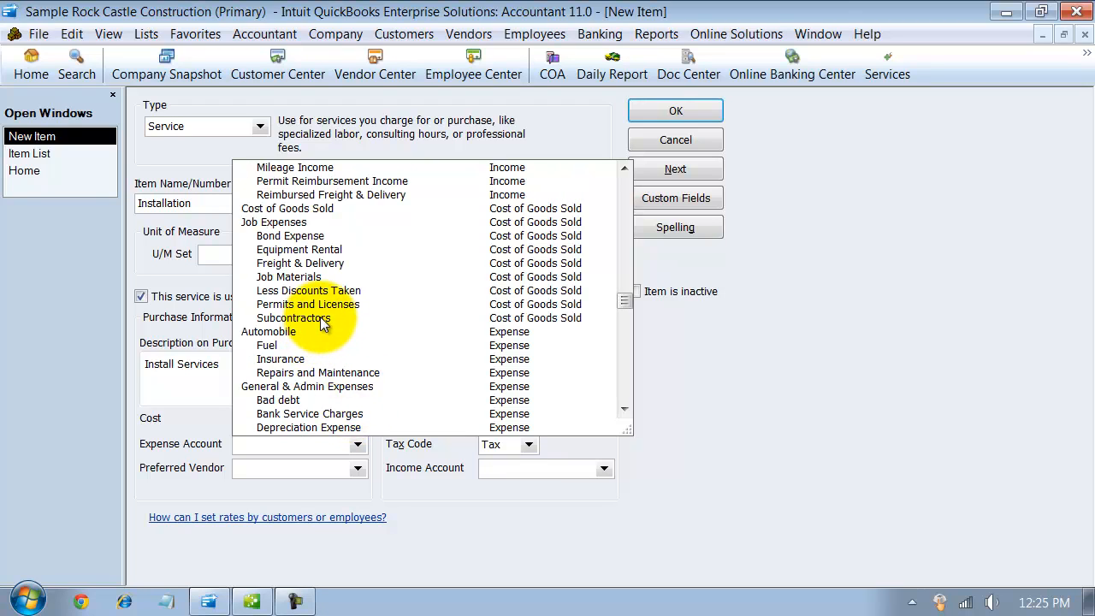
Set the expense account to Job Expenses:Subcontractors, leaving the preferred vendor blank
left_click(294, 317)
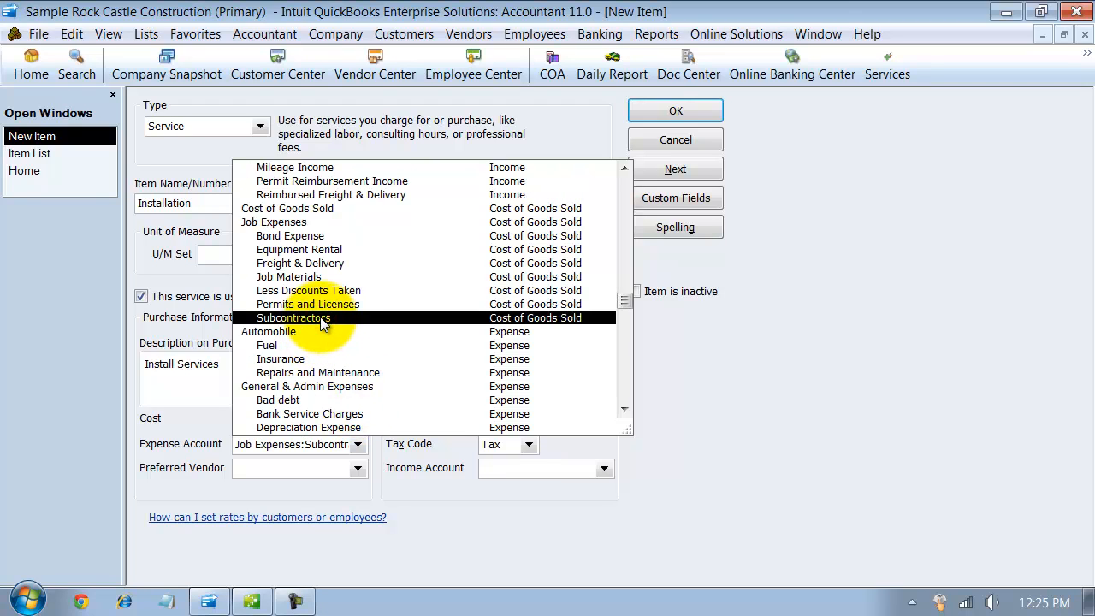
left_click(294, 317)
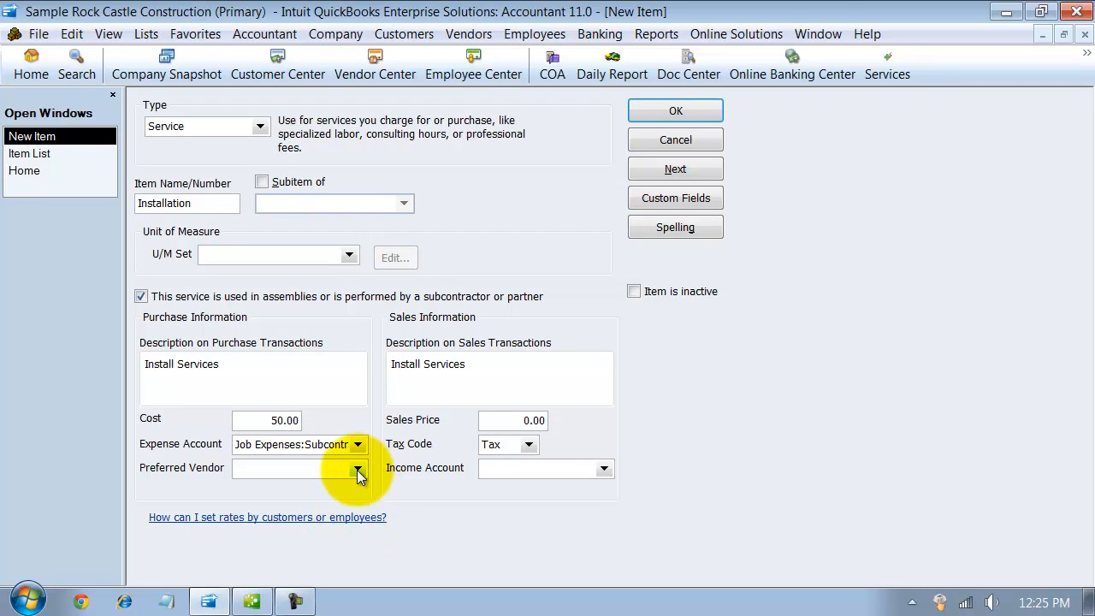
left_click(357, 468)
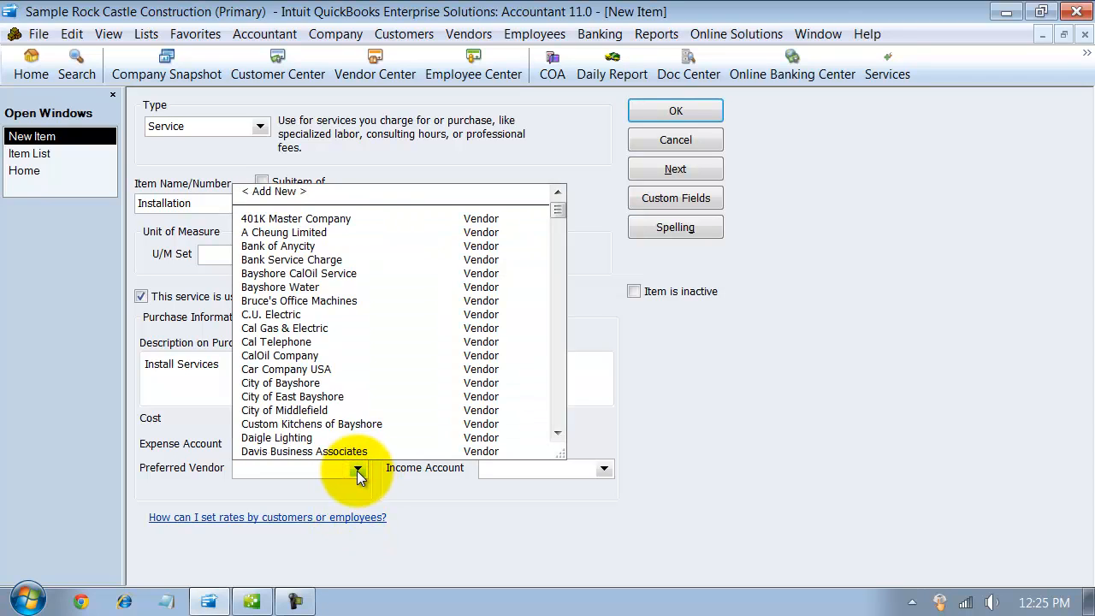
mouse_move(364, 503)
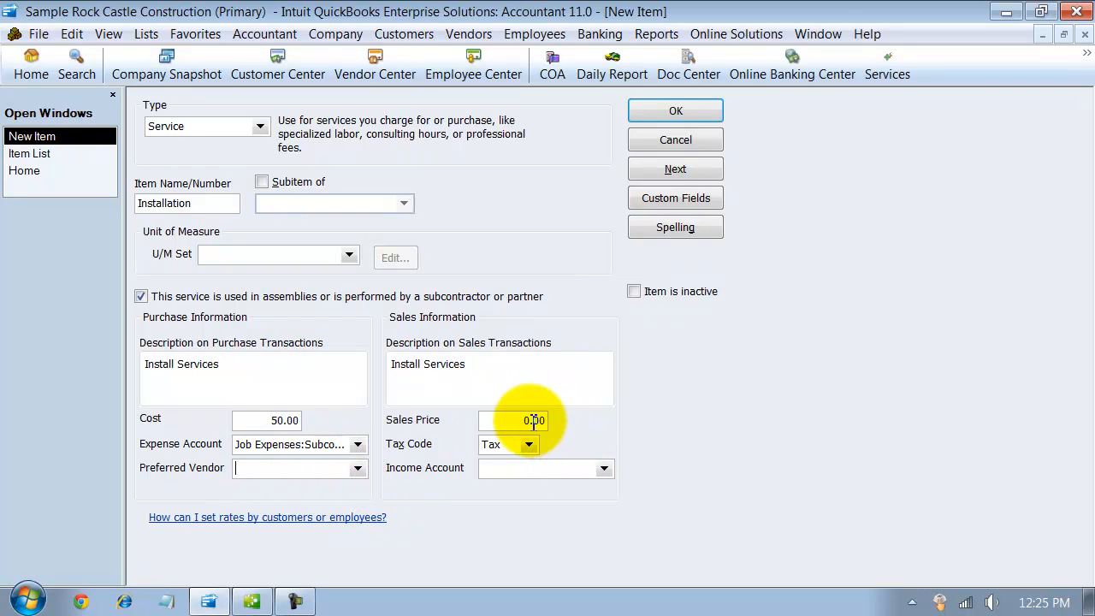
Set sales price 100.00, tax code Non, and income account Subcontracted Labor Income
type("10")
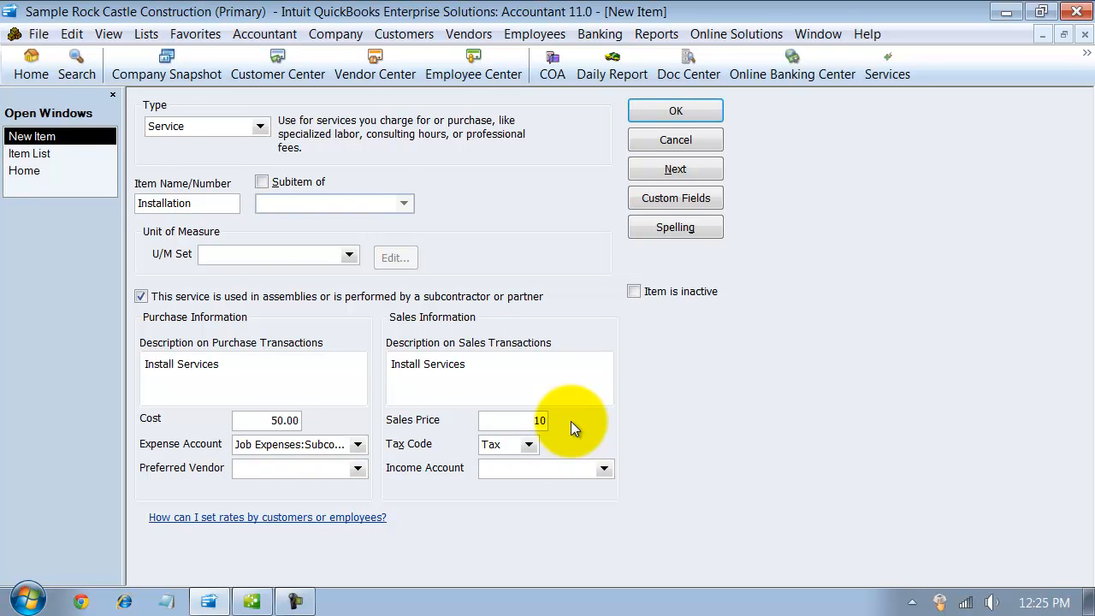
left_click(528, 444)
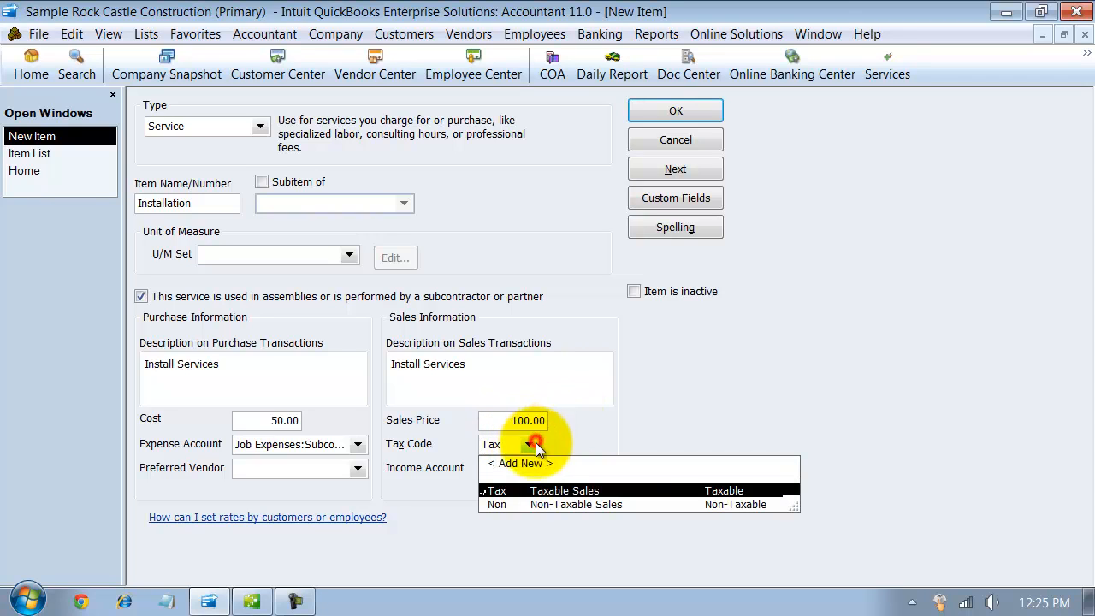
left_click(497, 504)
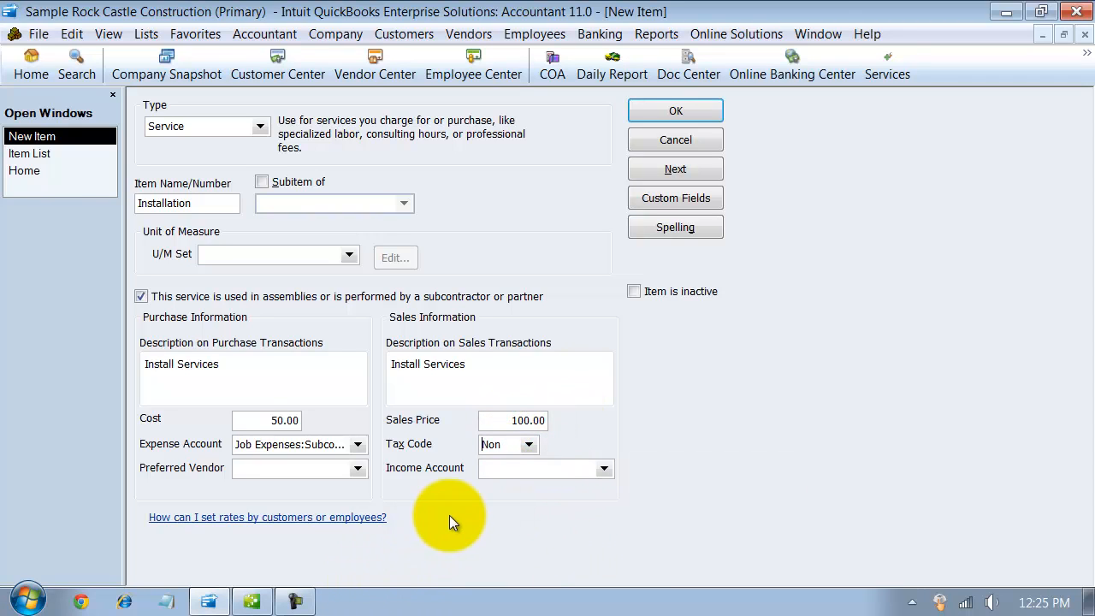
left_click(605, 468)
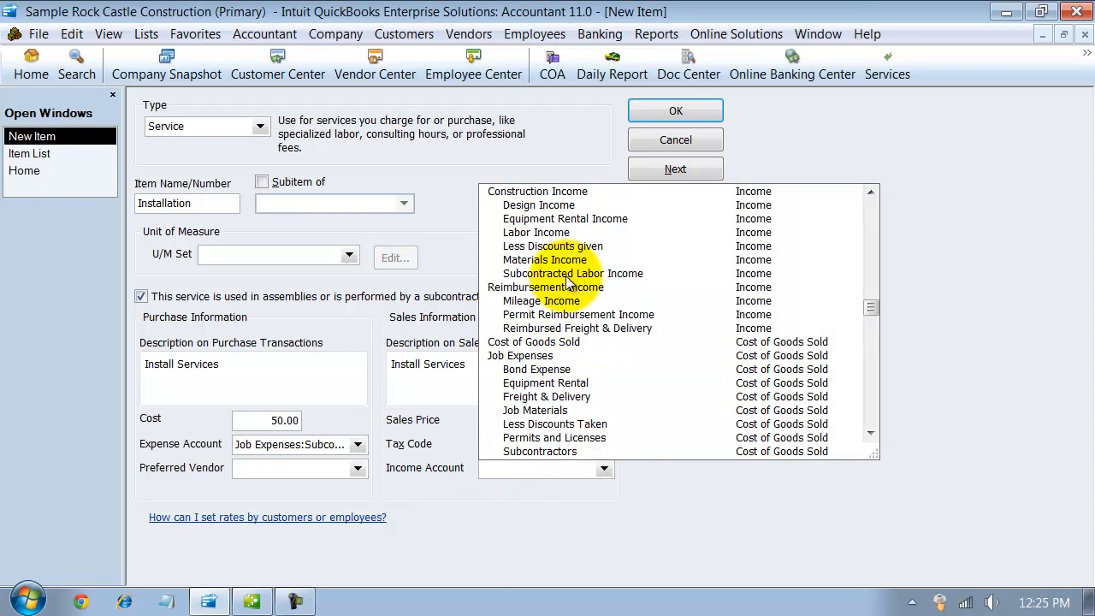
left_click(572, 273)
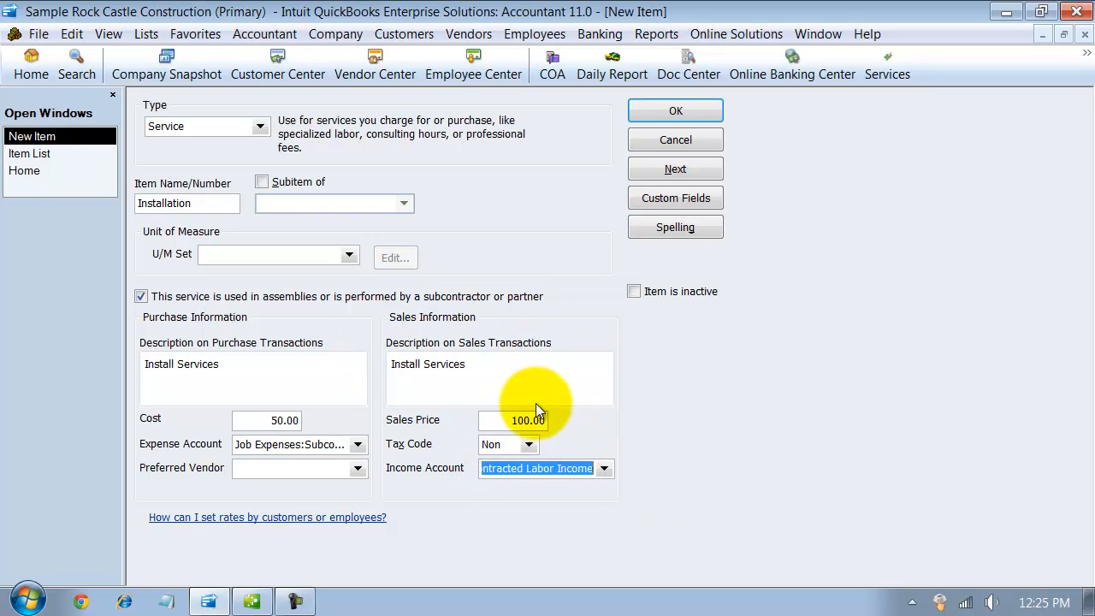
mouse_move(457, 454)
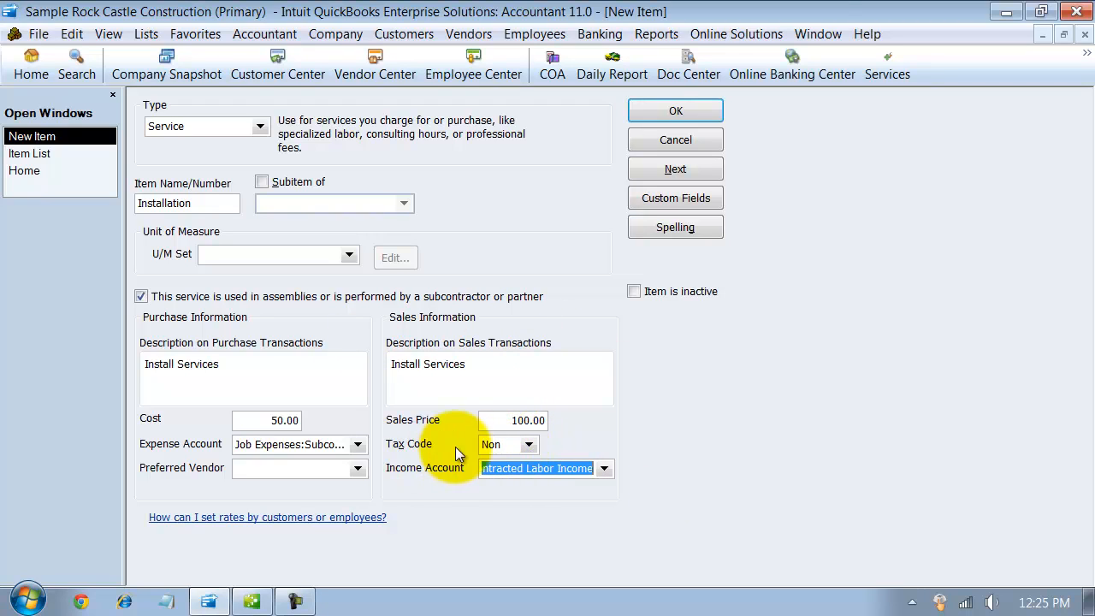
mouse_move(546, 453)
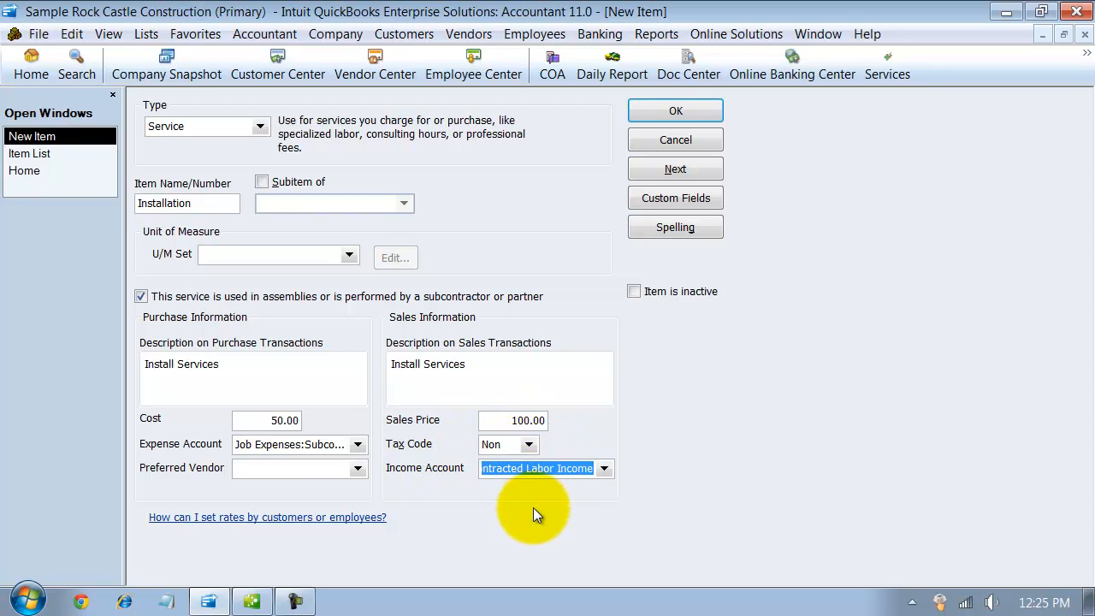
mouse_move(531, 547)
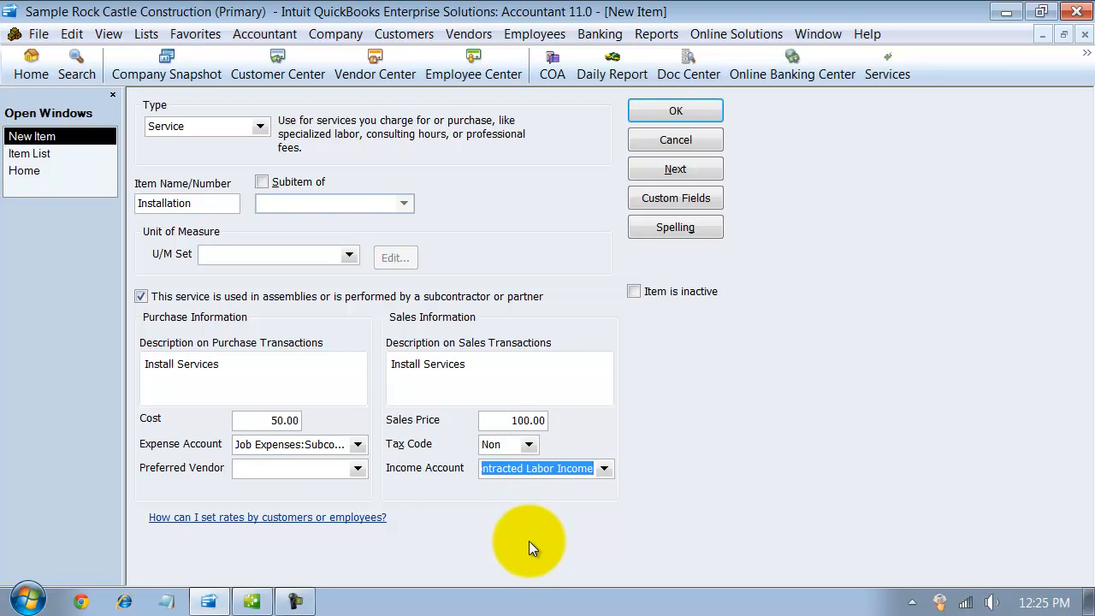
mouse_move(535, 469)
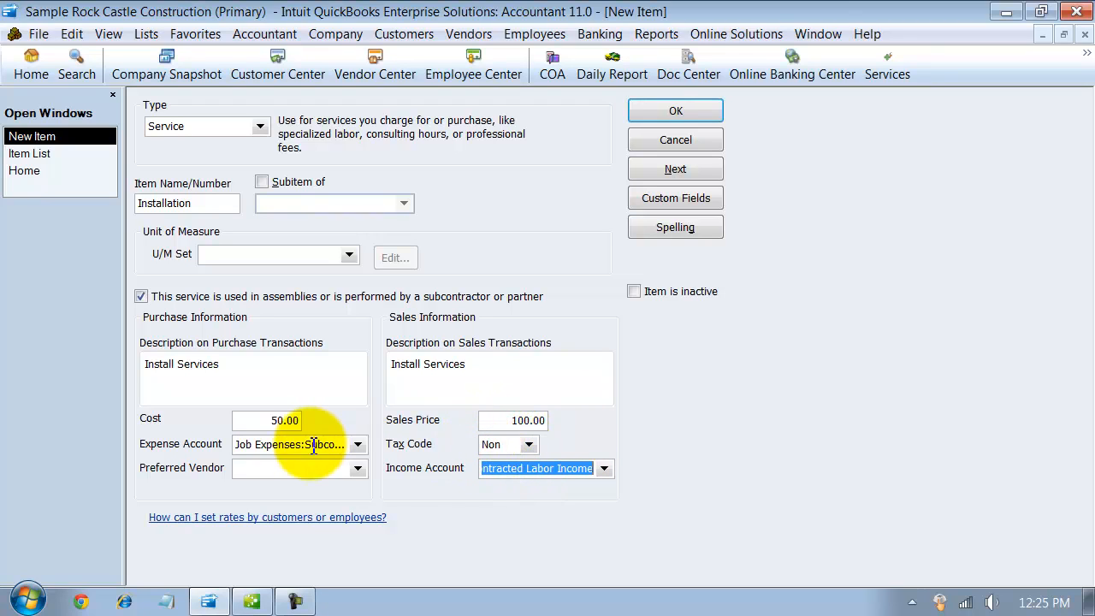
mouse_move(389, 435)
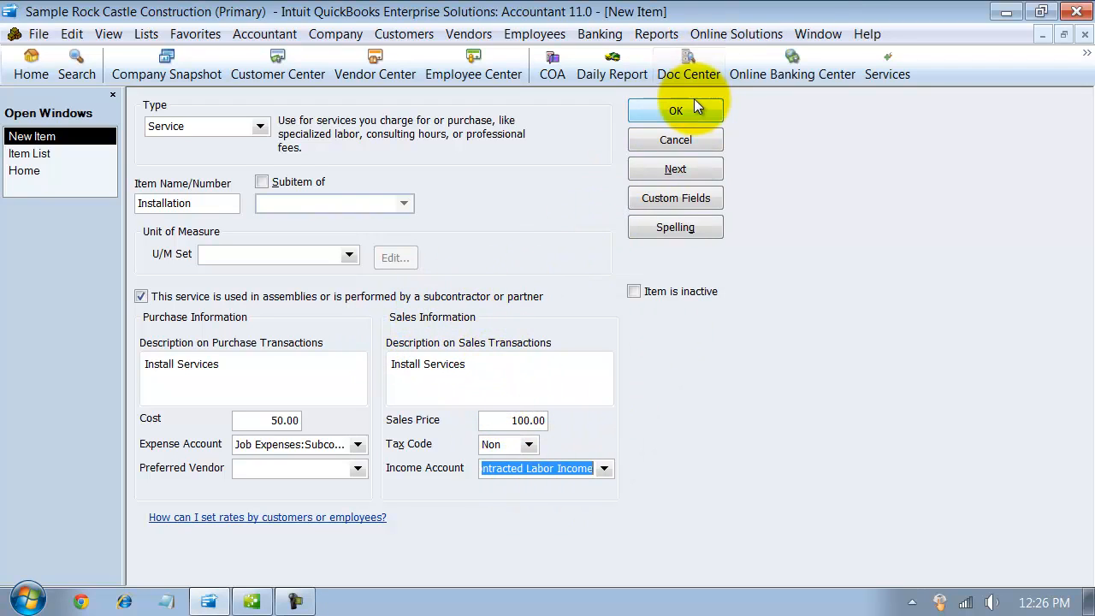
Save the item, dismissing the duplicate-name warning so it is saved as Installation1
left_click(675, 110)
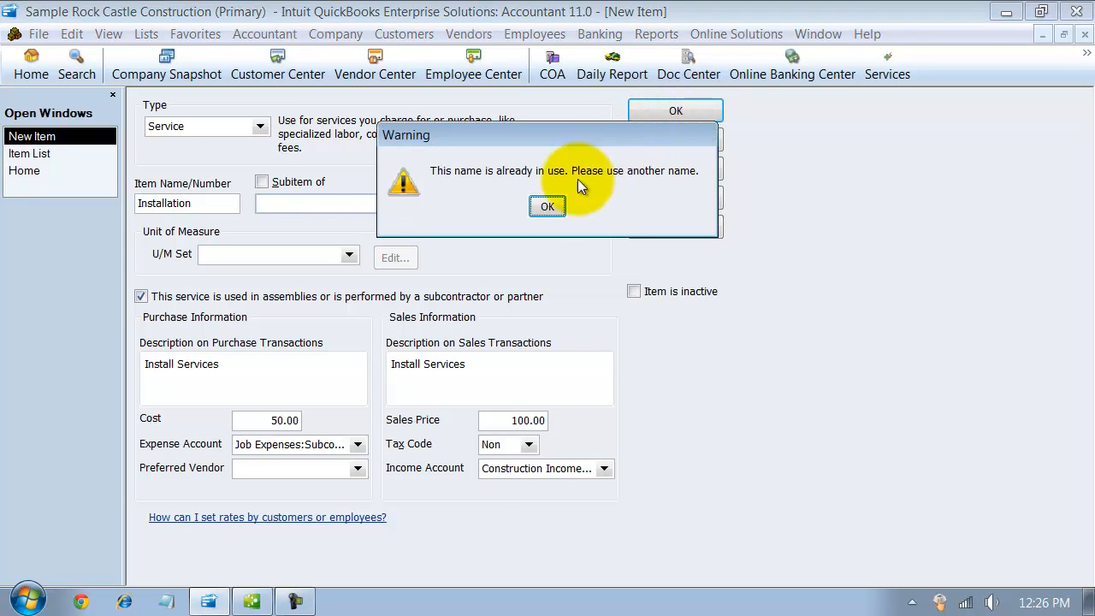
left_click(547, 206)
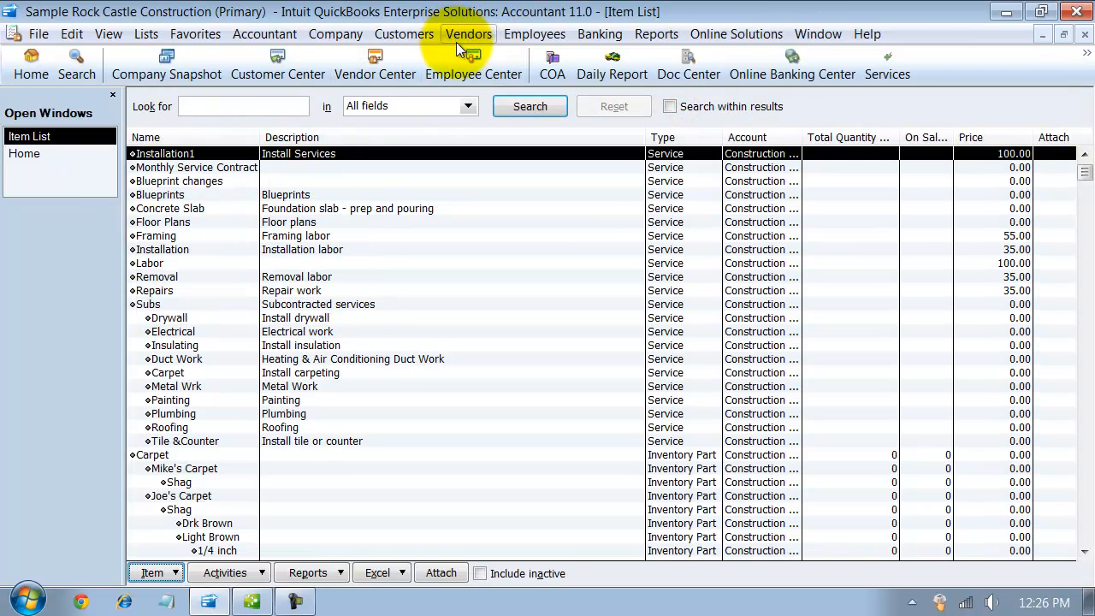
mouse_move(906, 89)
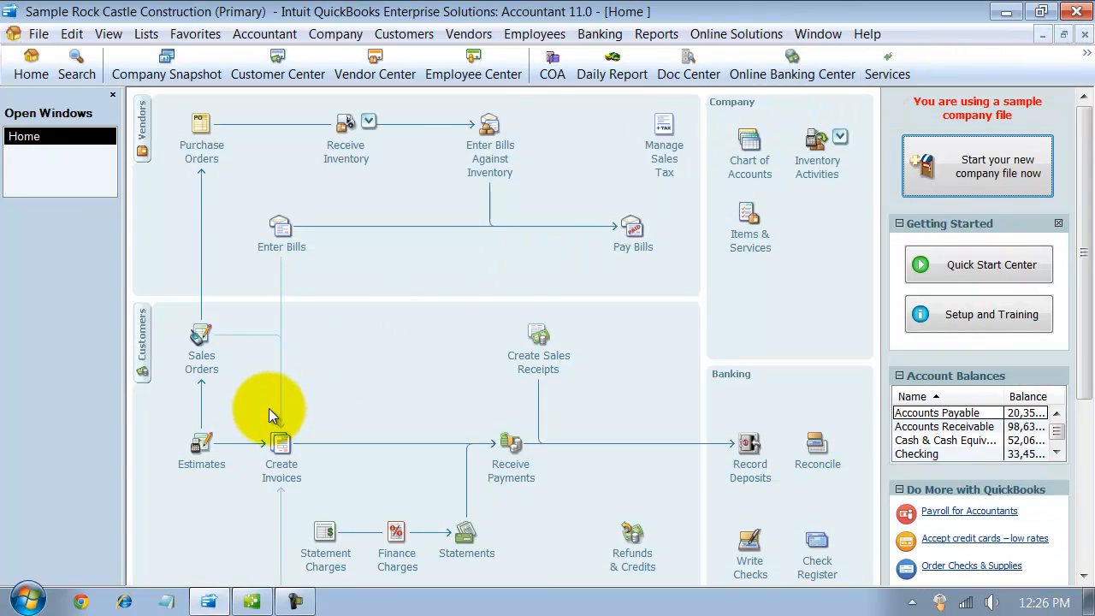
mouse_move(201, 355)
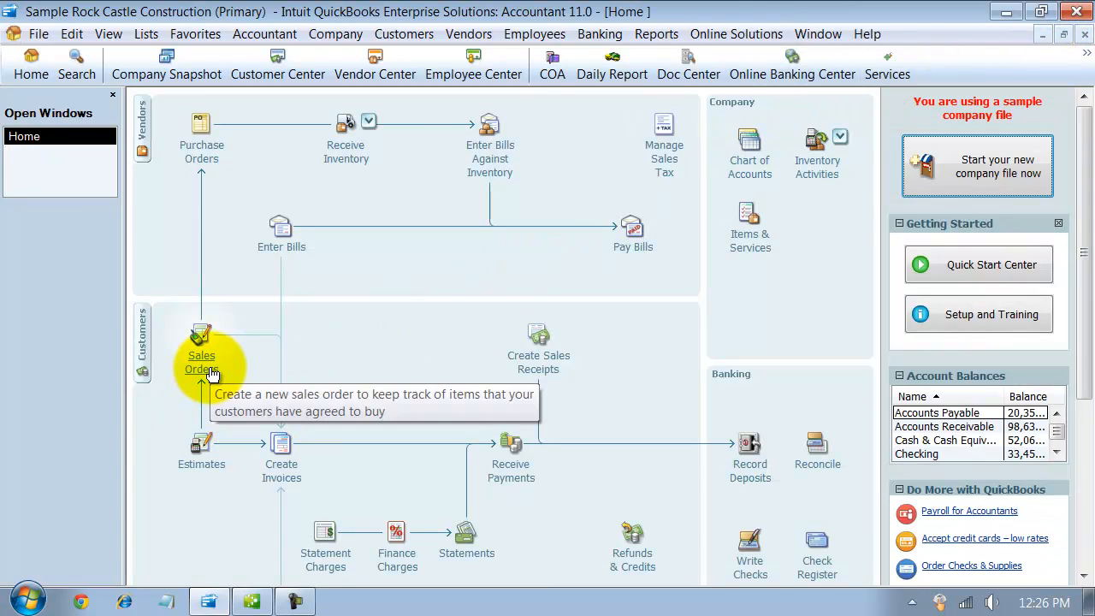
Start estimate 615 for customer Allard, Robert:Remodel with class Remodel
left_click(202, 338)
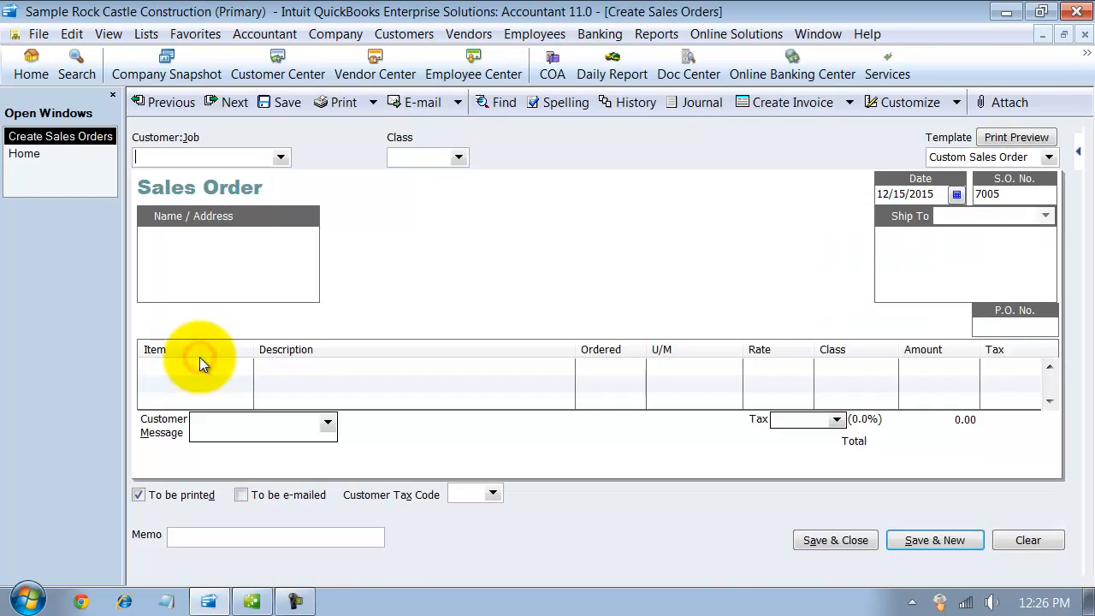
mouse_move(654, 205)
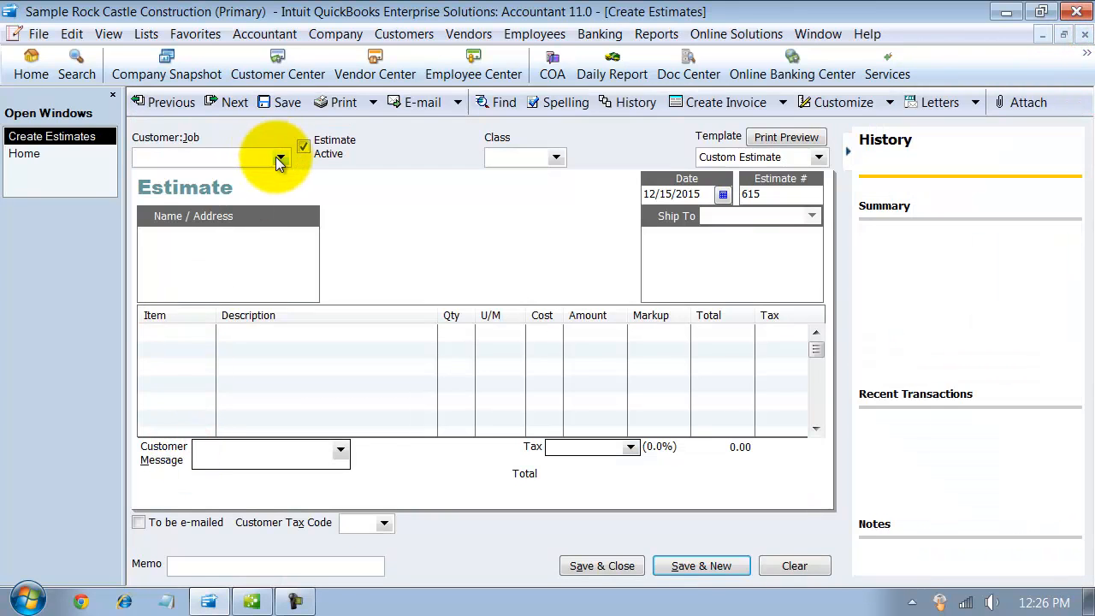
left_click(282, 157)
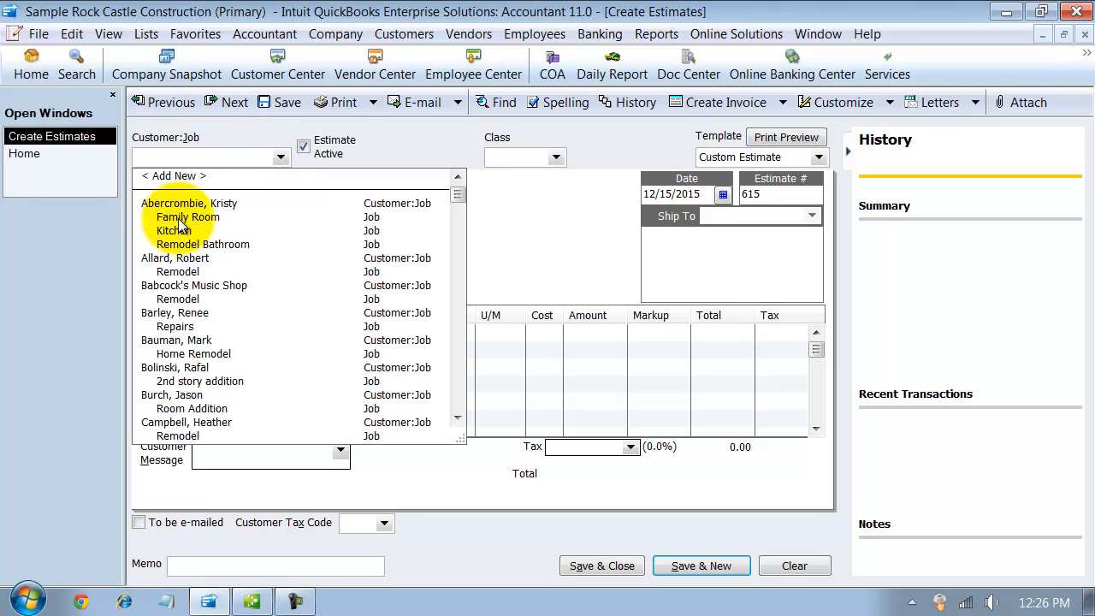
left_click(178, 272)
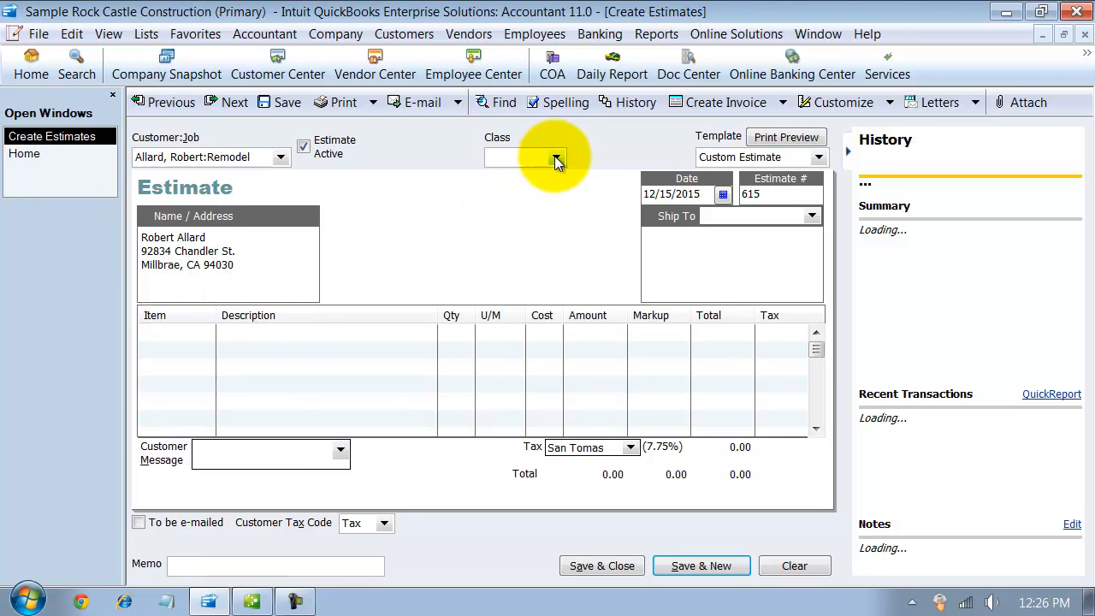
left_click(555, 157)
type("Remodel")
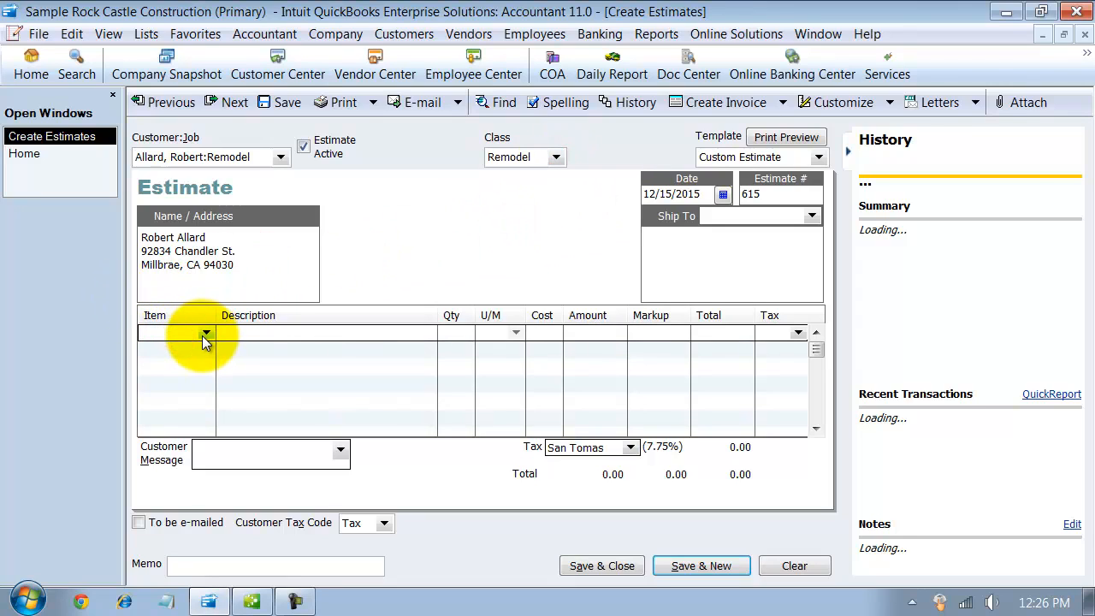
Add the Installation line: quantity 10, 50.00 cost, 100% markup, 1,000.00 total
left_click(205, 333)
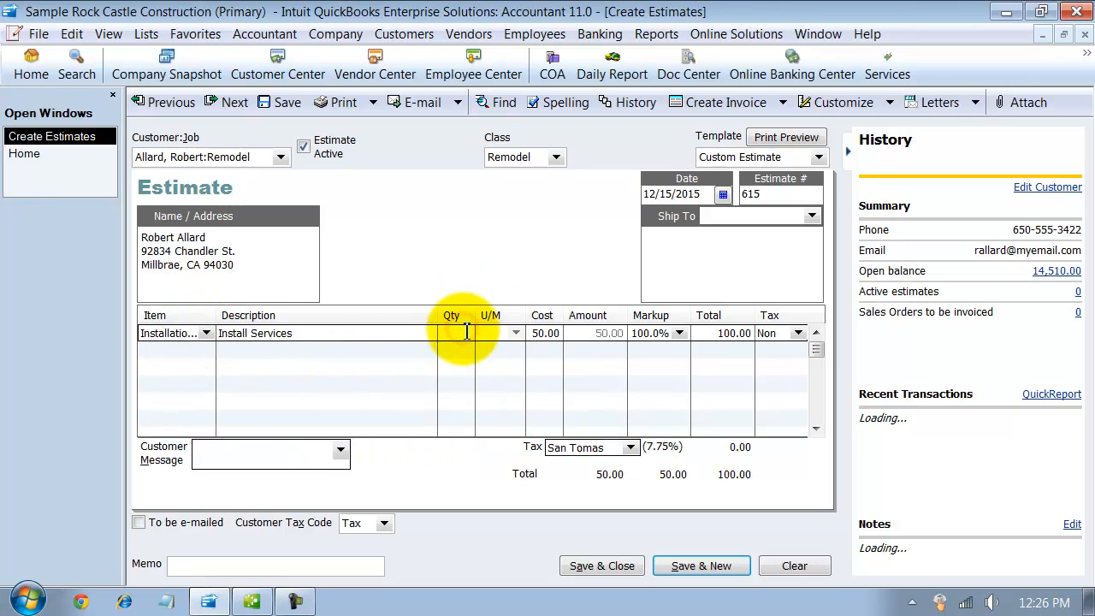
type("10")
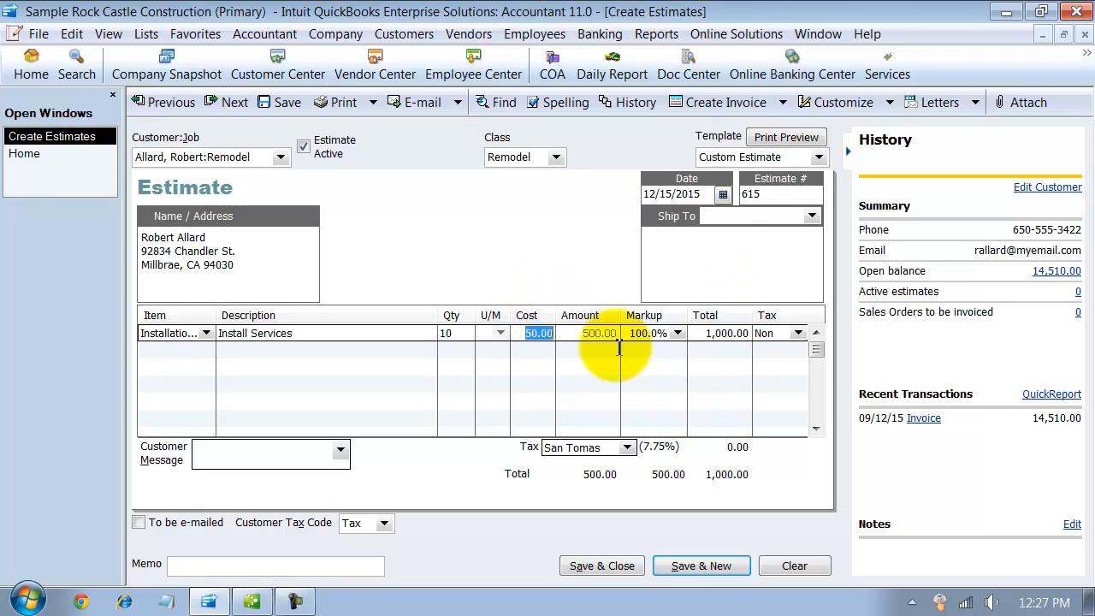
left_click(679, 333)
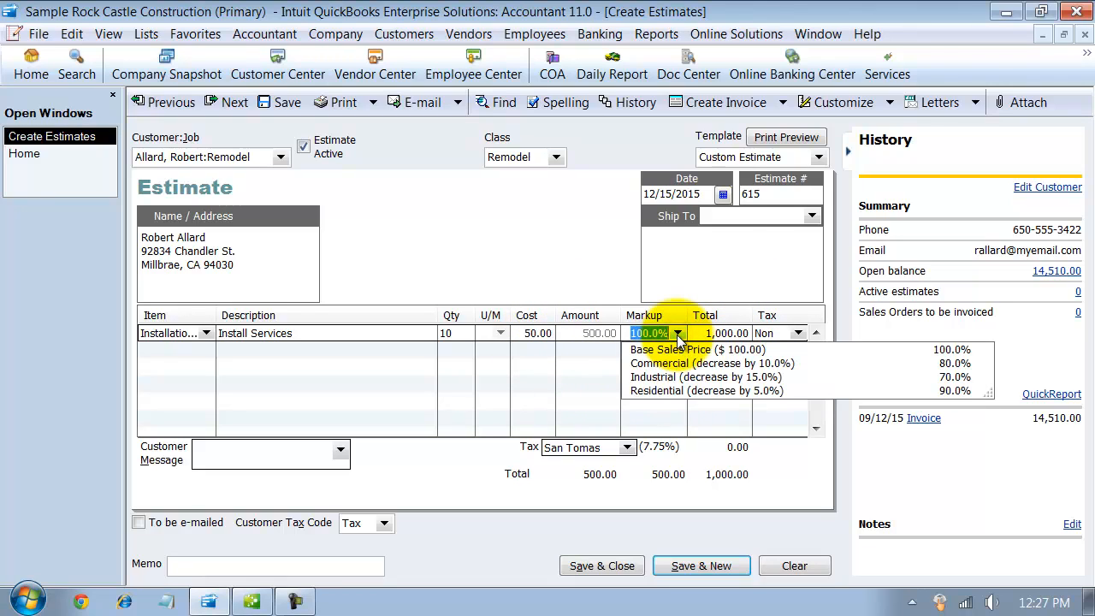
left_click(696, 350)
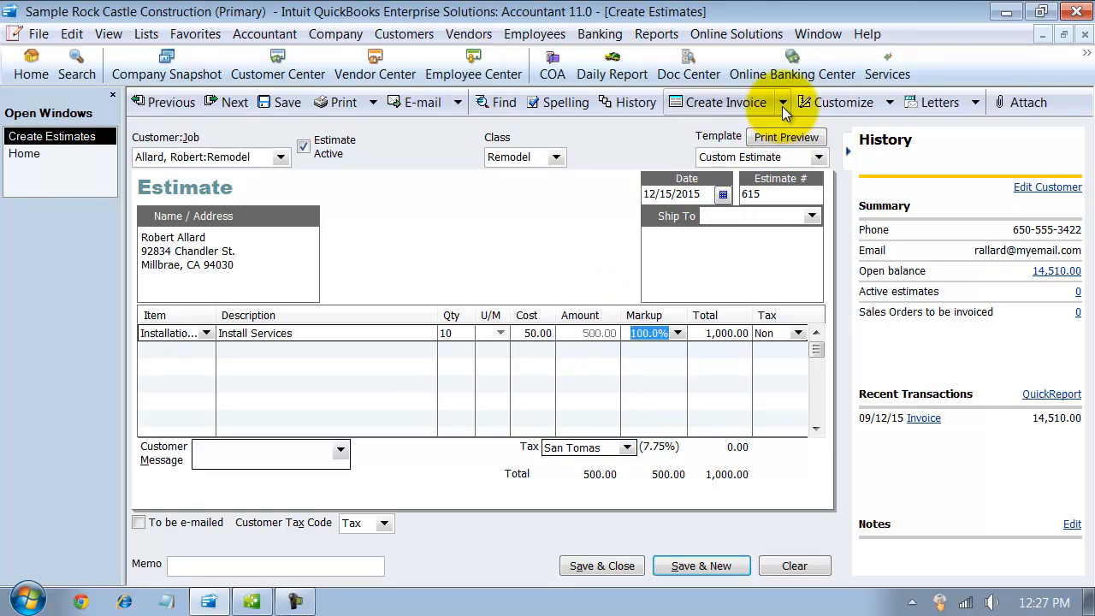
left_click(781, 102)
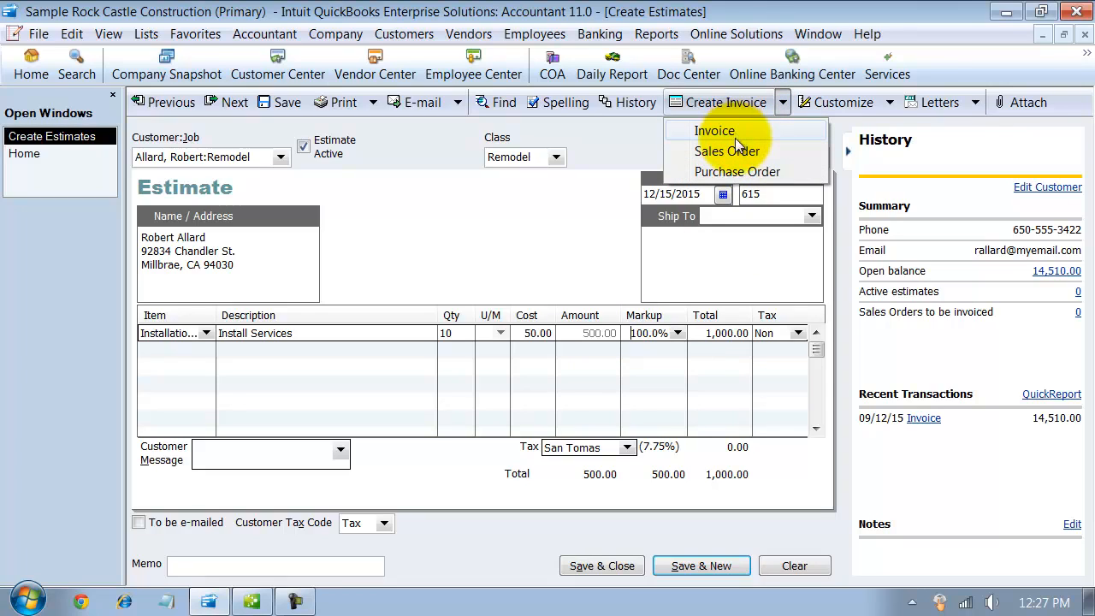
mouse_move(744, 171)
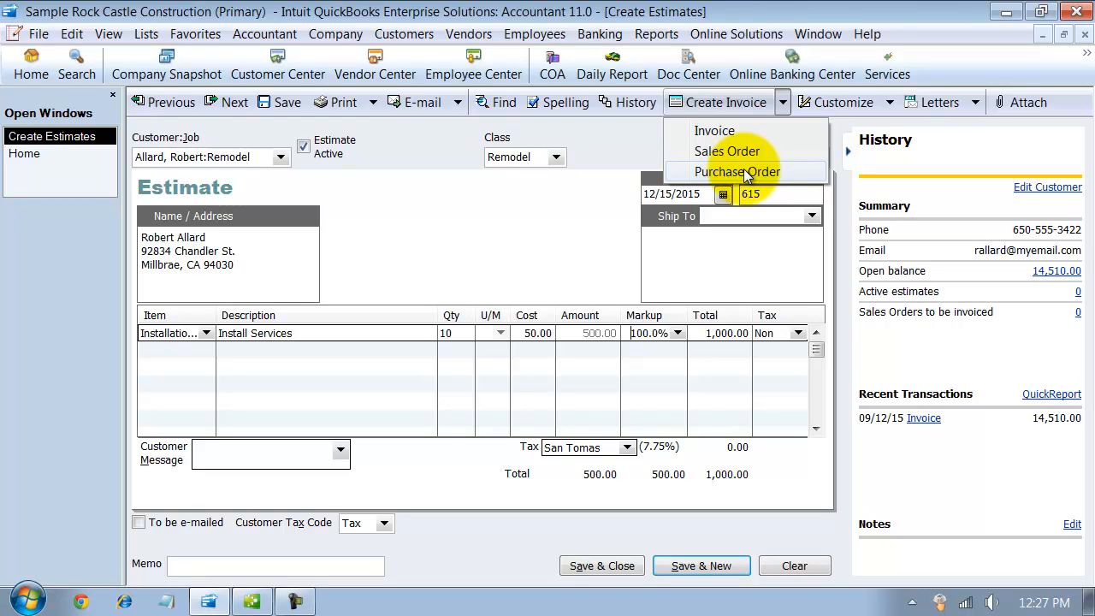
Save a Bayshore Water purchase order from estimate 615 for 10 Installation1 services (500.00)
left_click(738, 172)
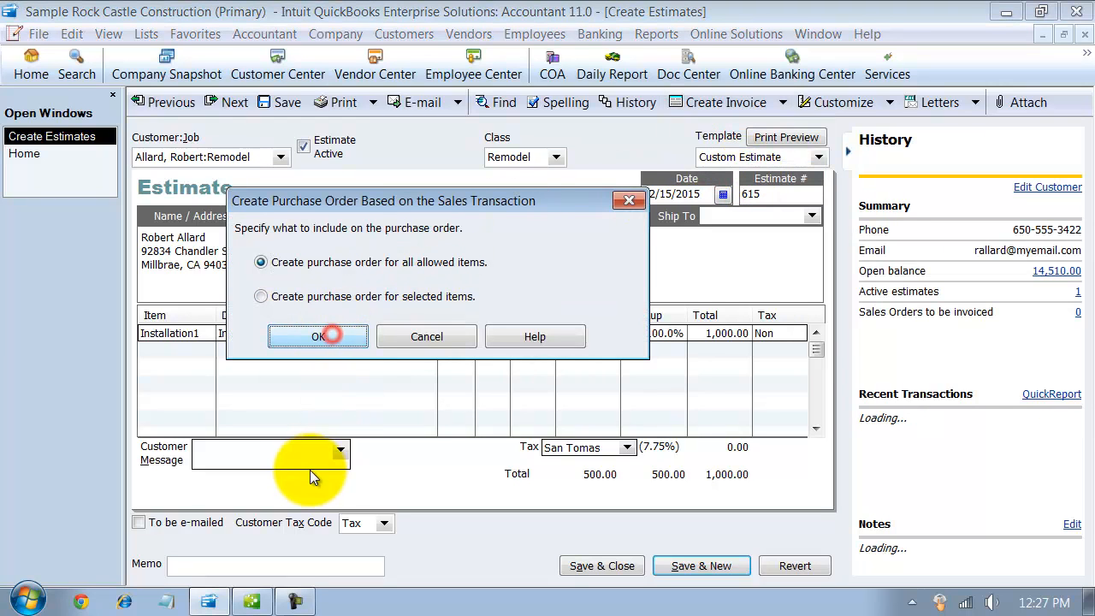
left_click(318, 336)
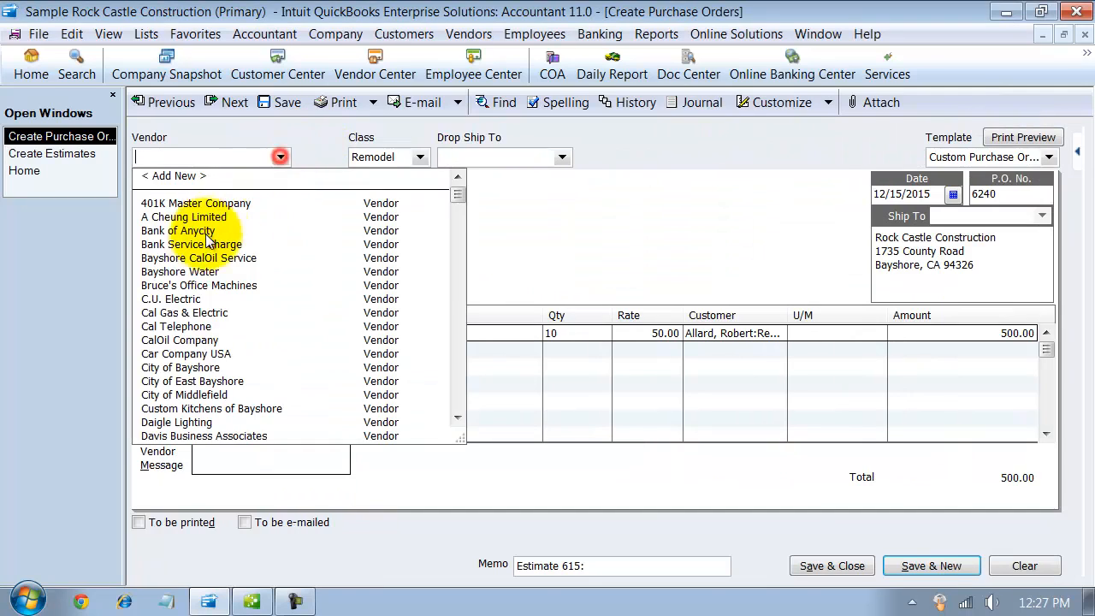
left_click(179, 272)
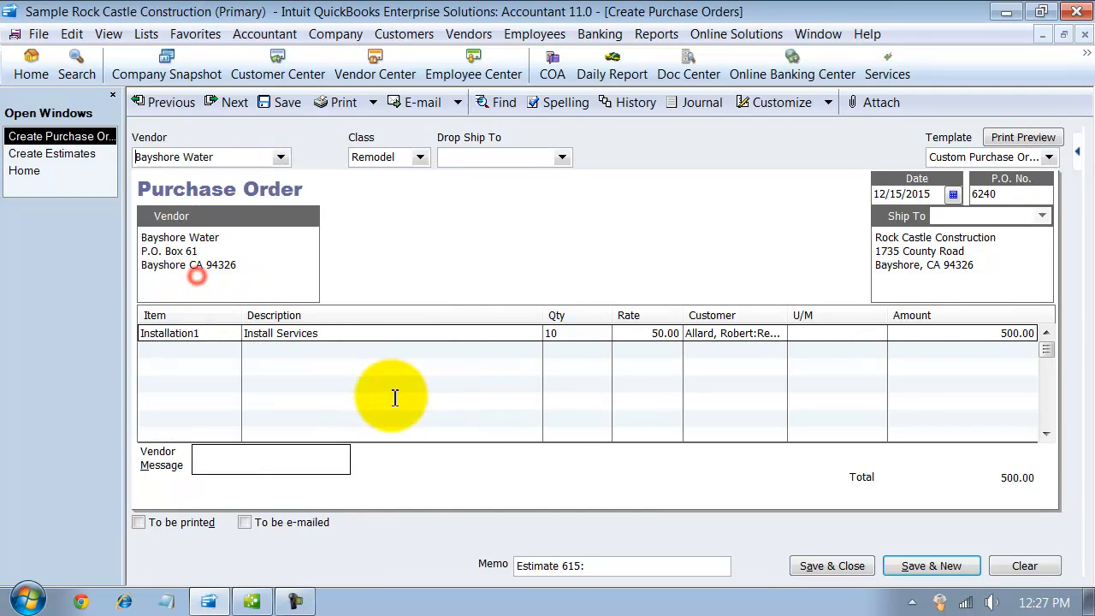
mouse_move(525, 332)
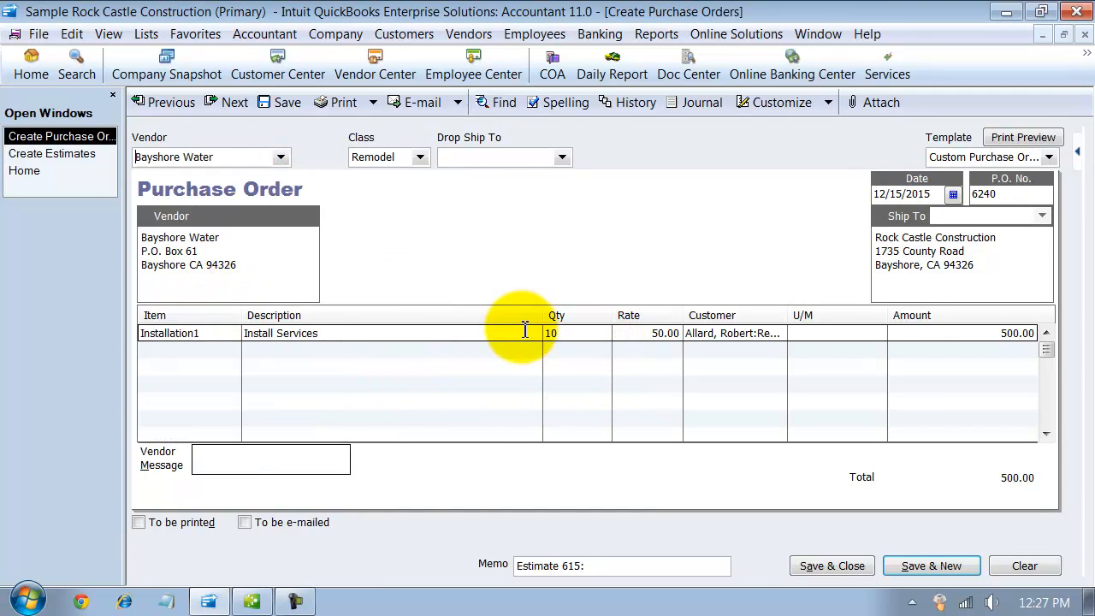
mouse_move(462, 101)
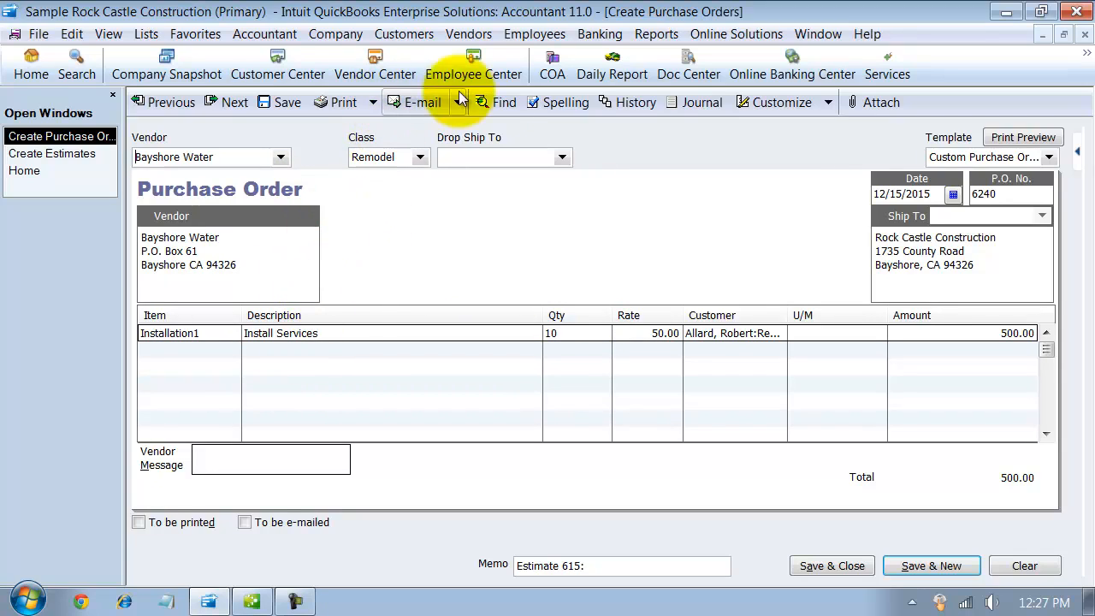
left_click(556, 333)
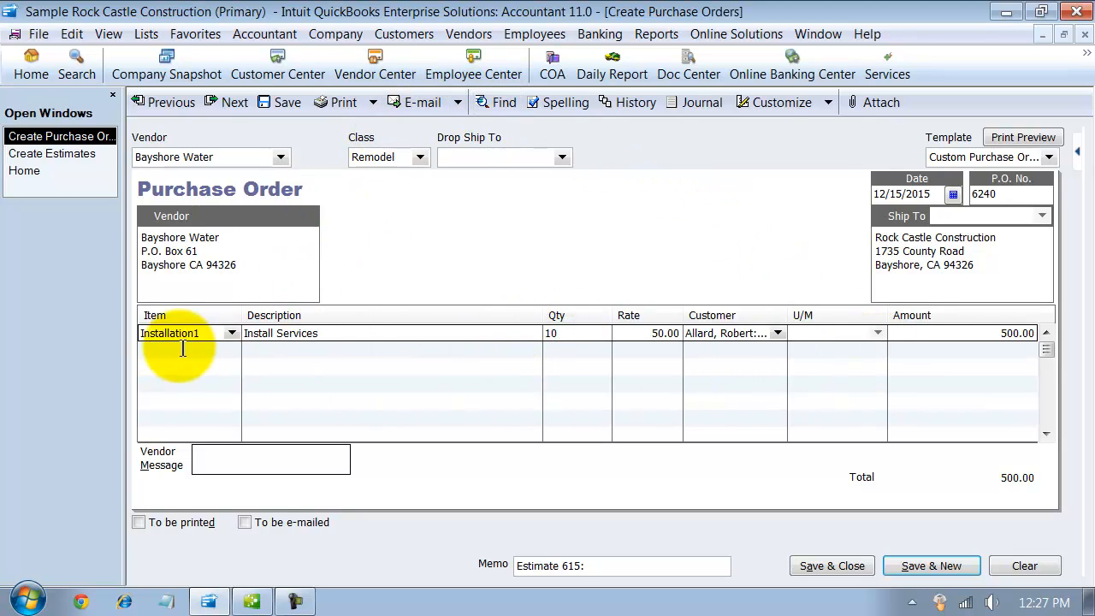
mouse_move(498, 163)
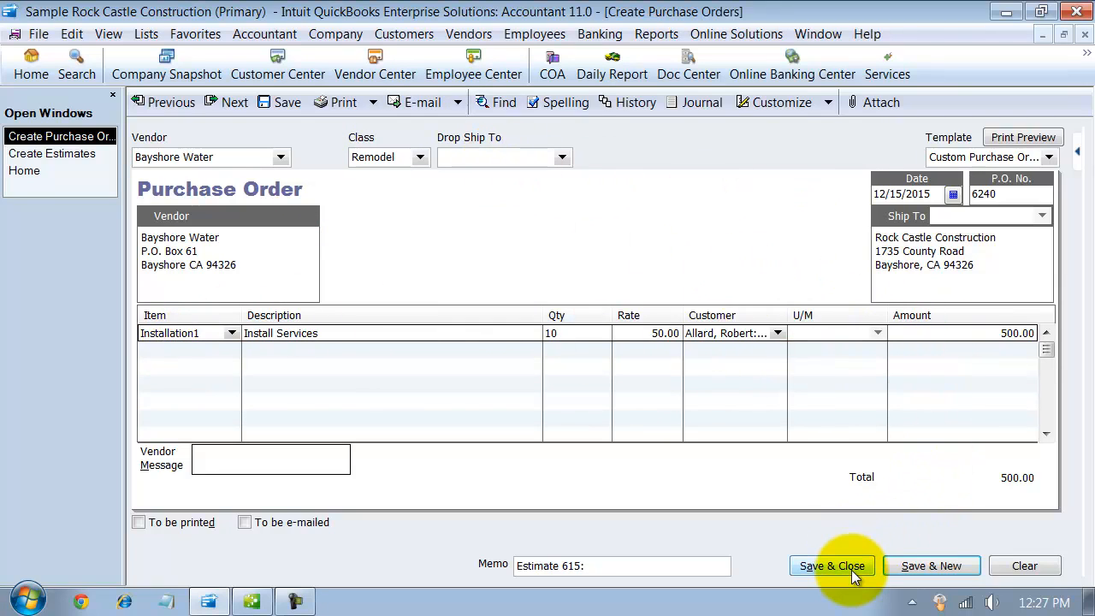
left_click(831, 565)
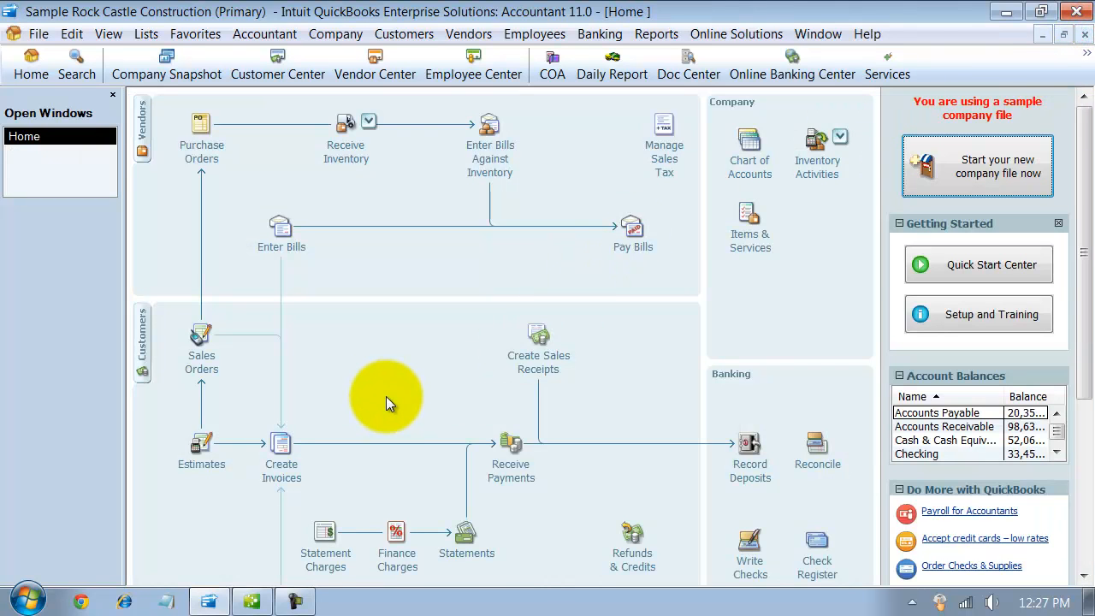
Fill a Bayshore Water bill from PO 6240: 10 Installation1 at 50.00, 500.00 total
left_click(281, 232)
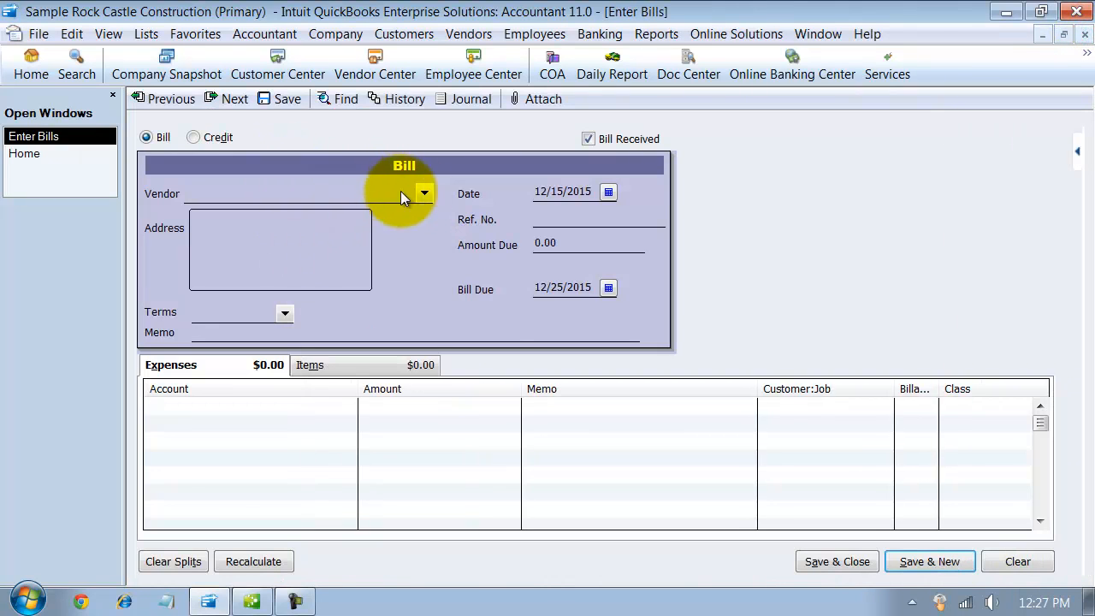
left_click(425, 192)
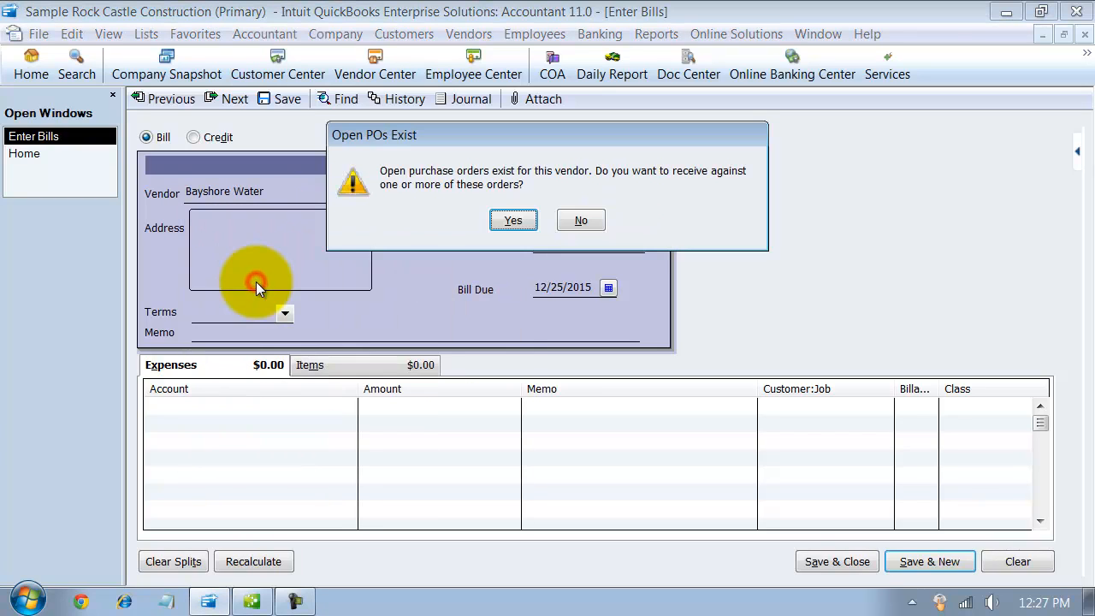
mouse_move(267, 189)
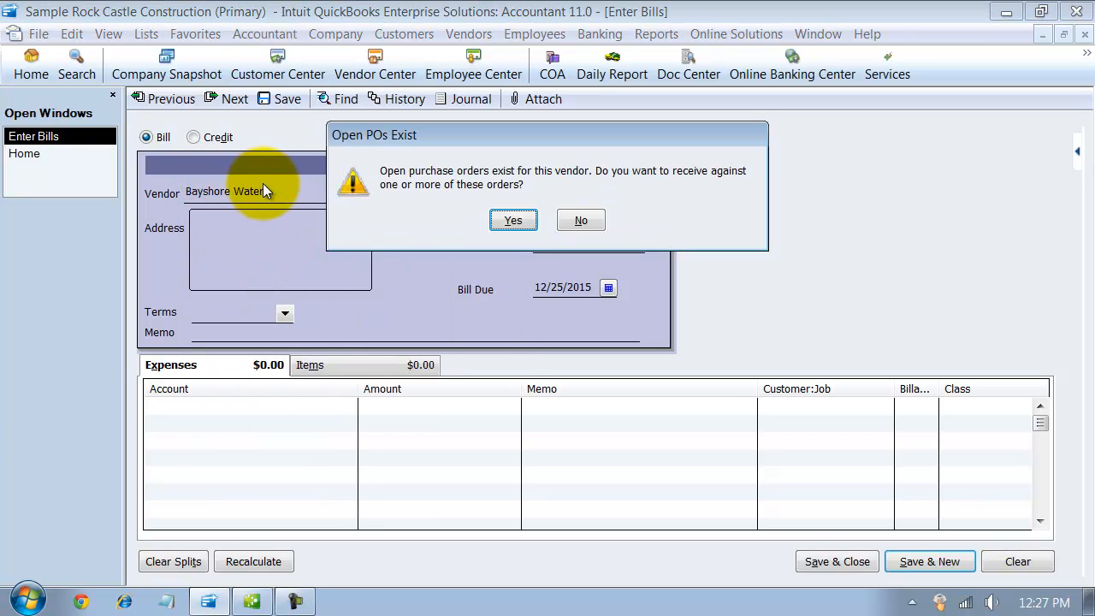
mouse_move(475, 180)
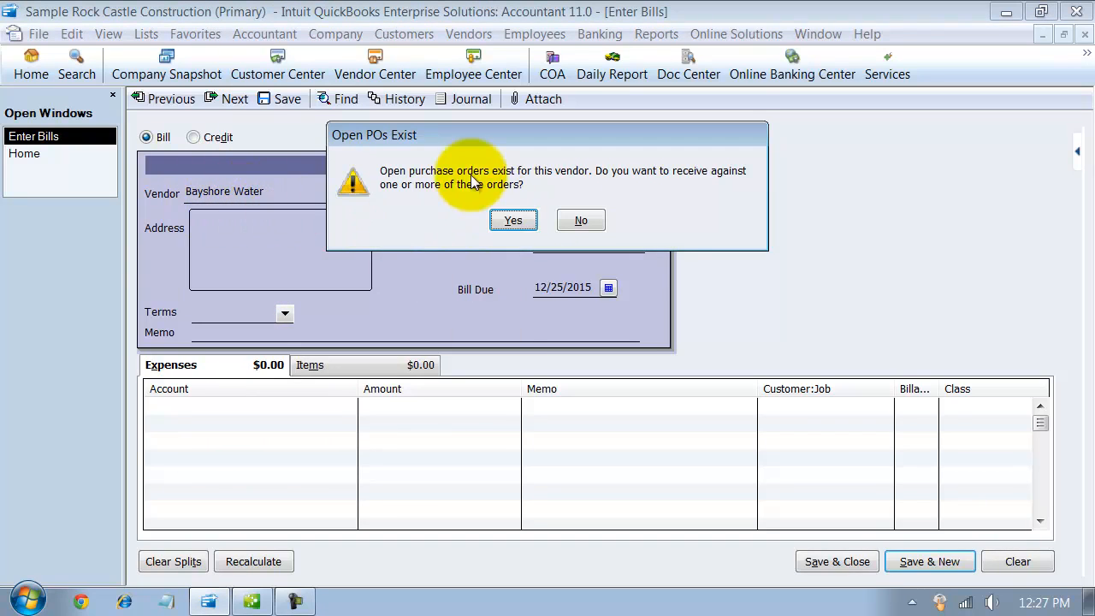
mouse_move(398, 158)
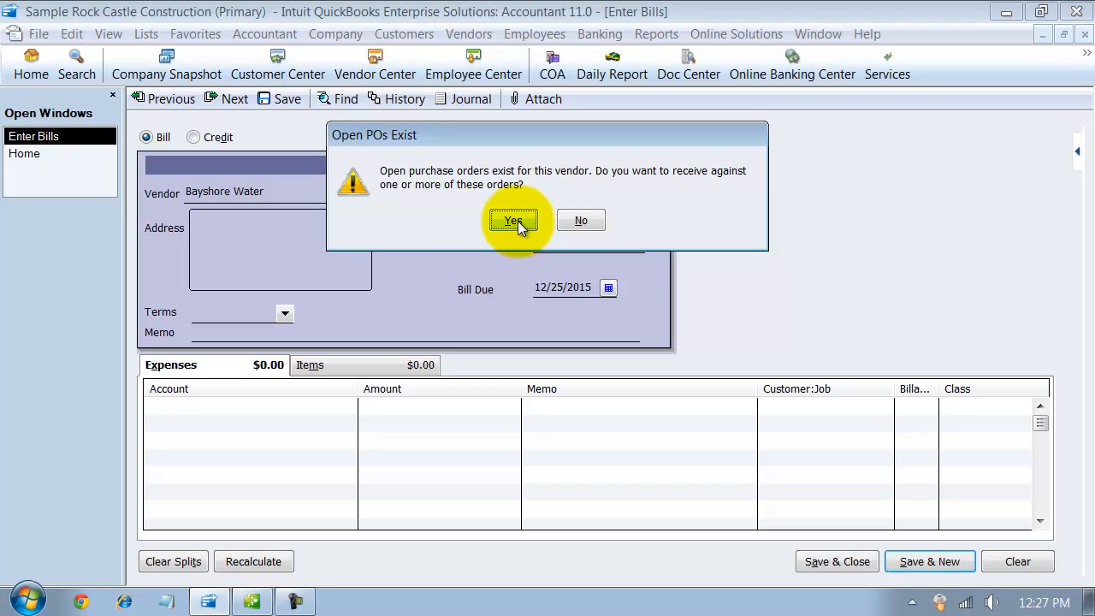
left_click(514, 220)
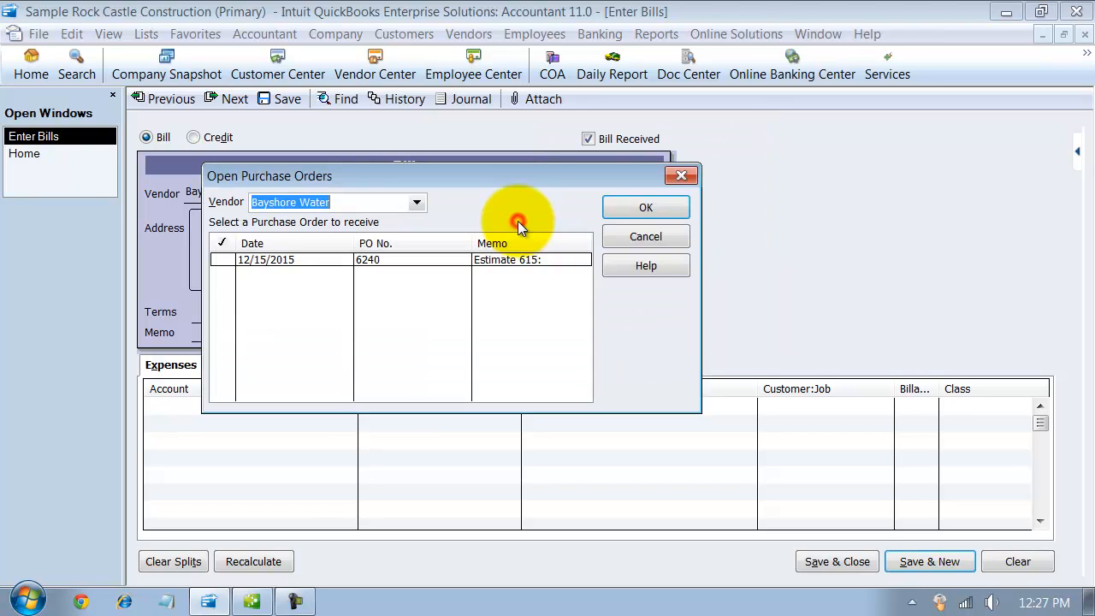
left_click(222, 259)
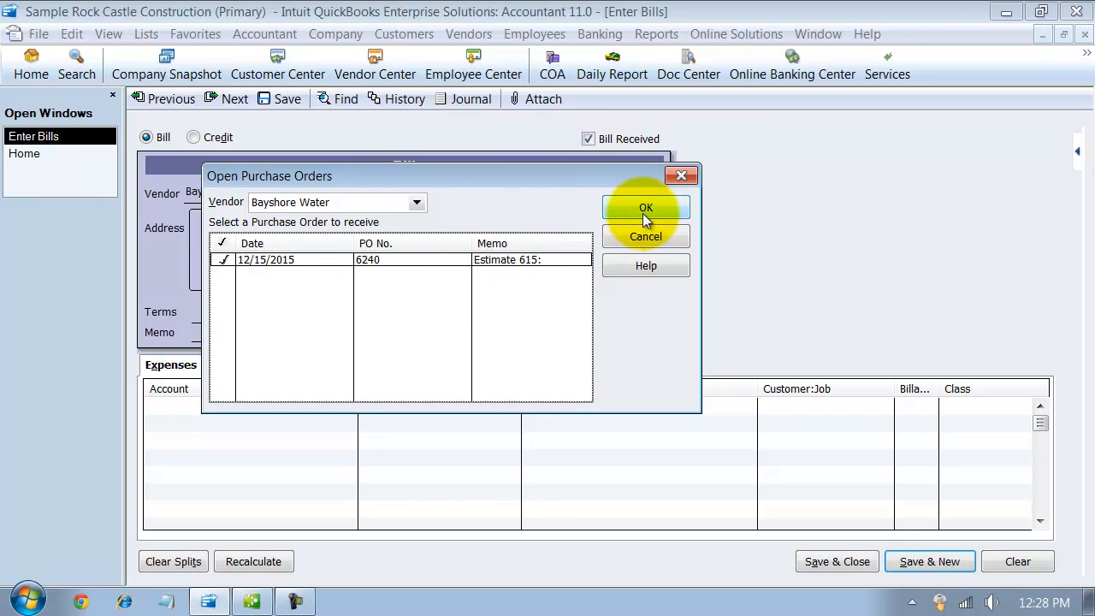
left_click(647, 207)
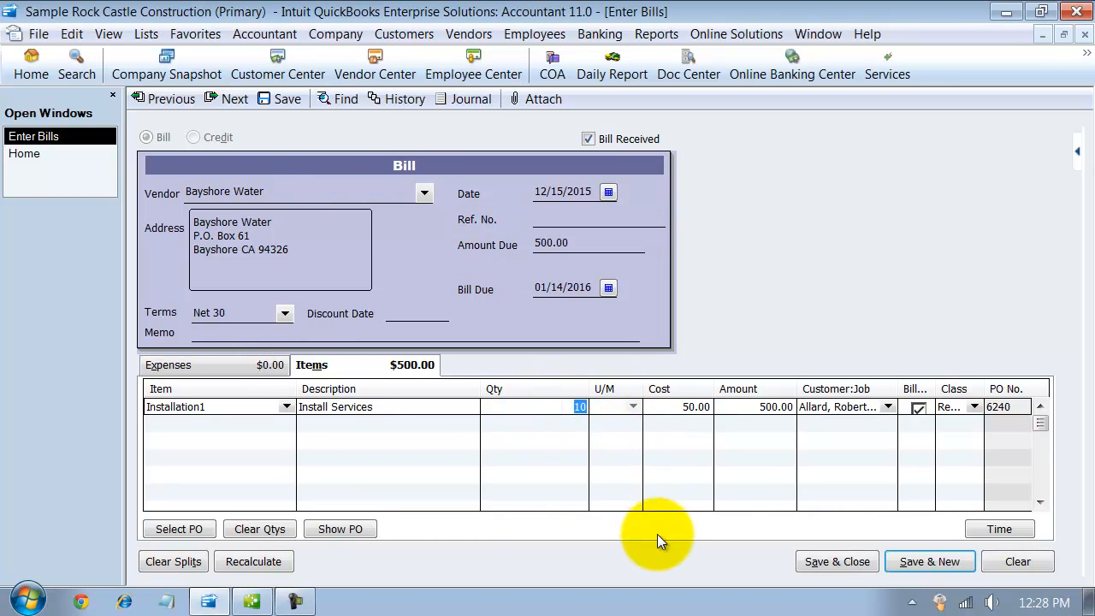
mouse_move(667, 534)
type("Bay")
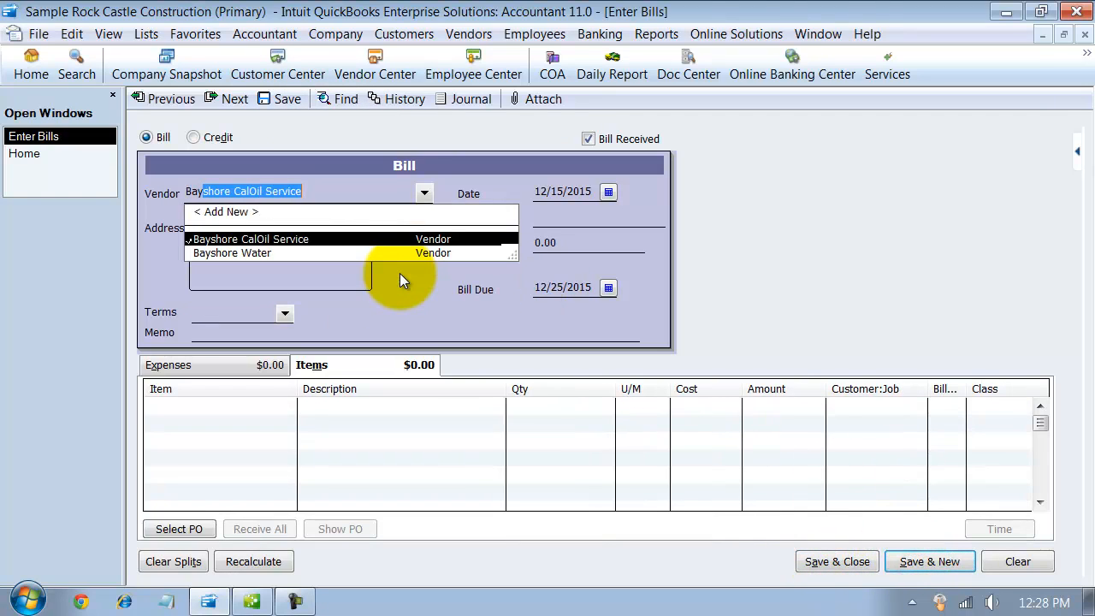
Save a Bayshore Water bill from PO 6240 for 4 Installation1 (200.00), dated 12/22/2015
left_click(232, 252)
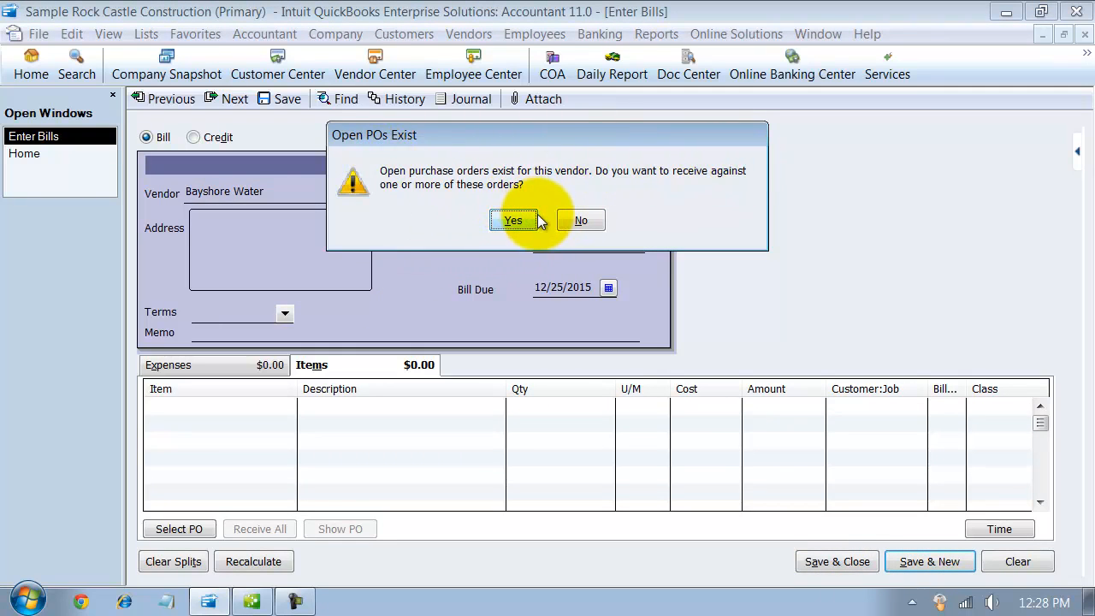
left_click(512, 220)
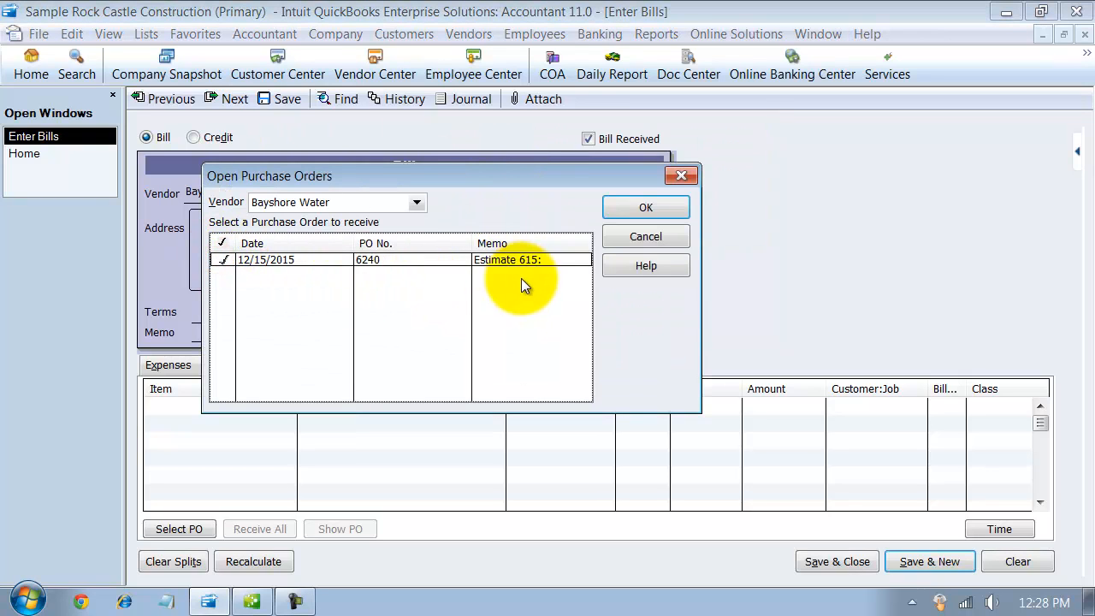
left_click(646, 207)
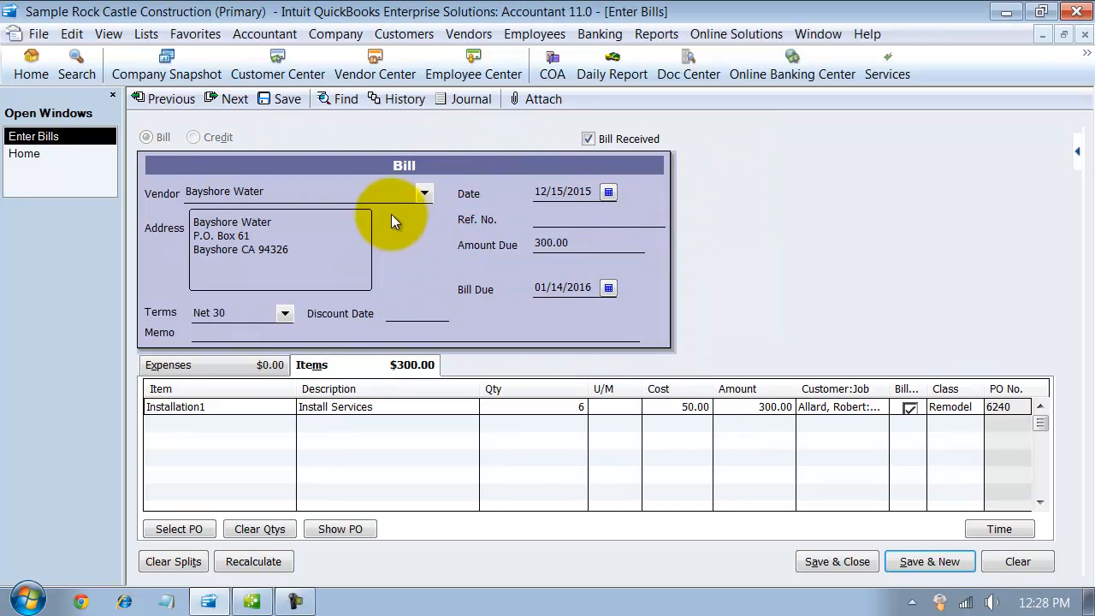
left_click(533, 406)
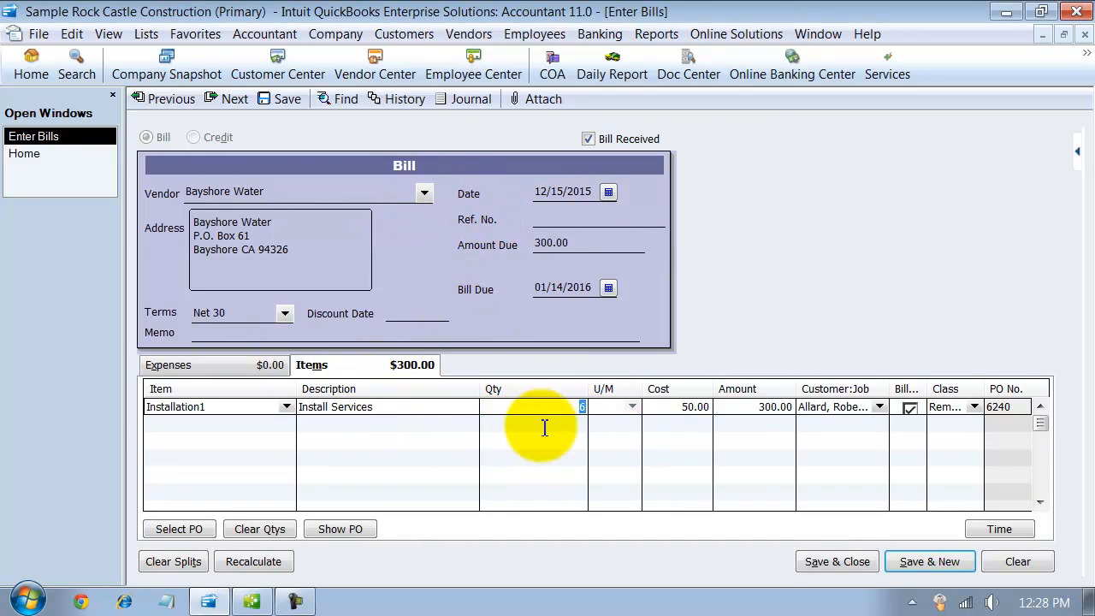
mouse_move(555, 437)
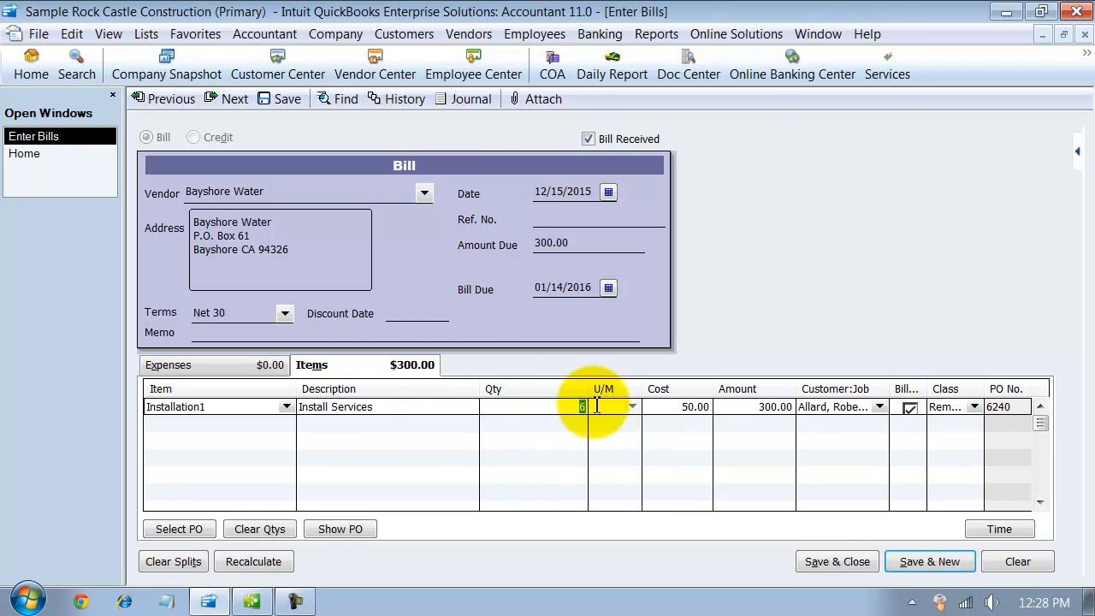
left_click(609, 191)
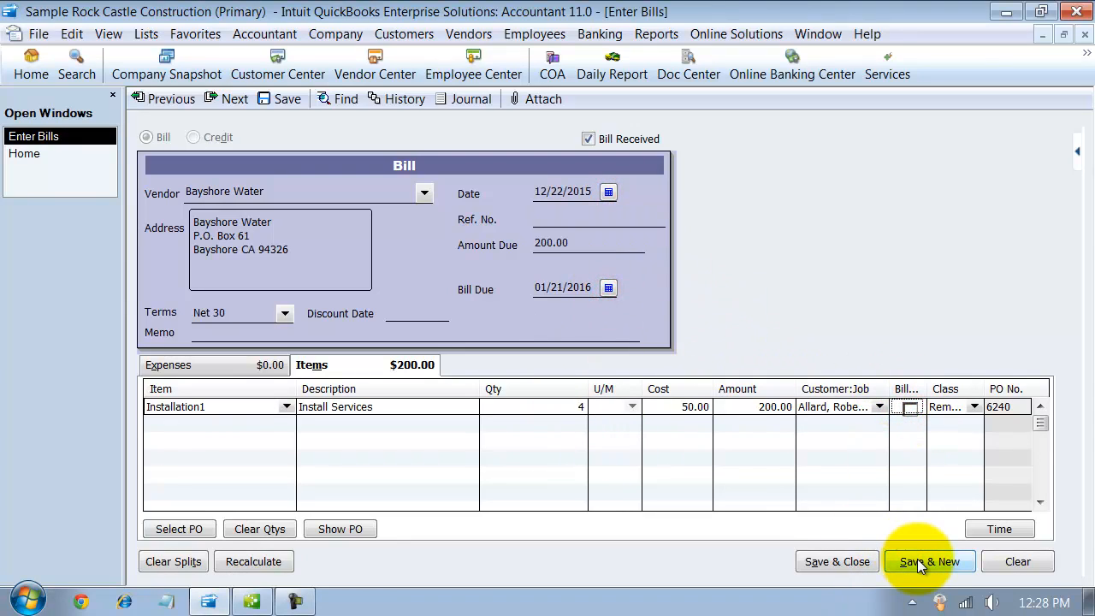
left_click(929, 562)
type("Bay")
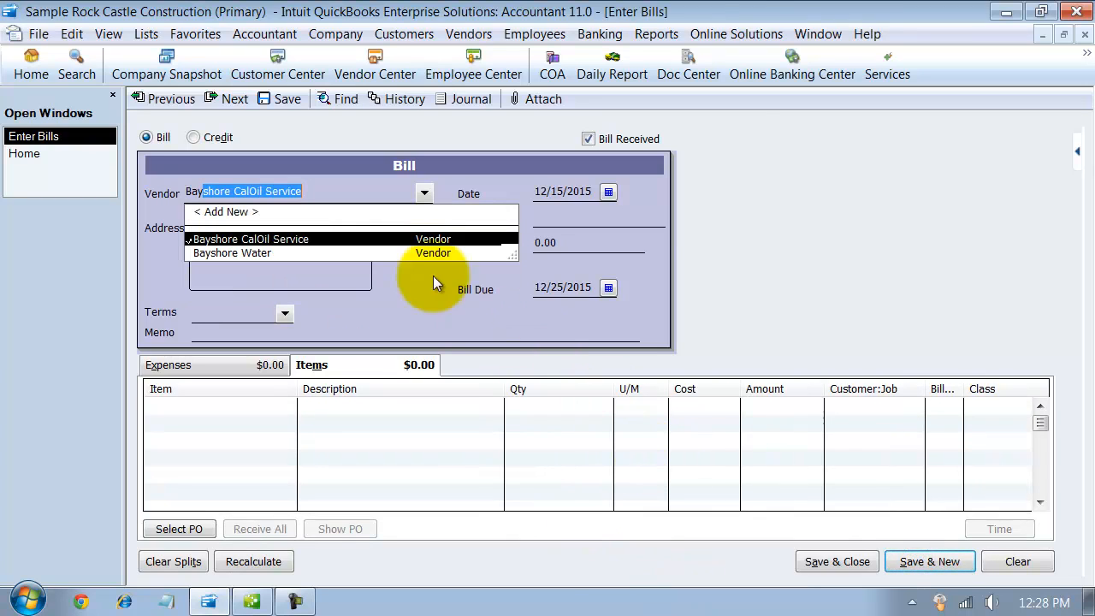
Record a third Bayshore Water bill from PO 6240 for 2 Installation1 (100.00)
left_click(232, 252)
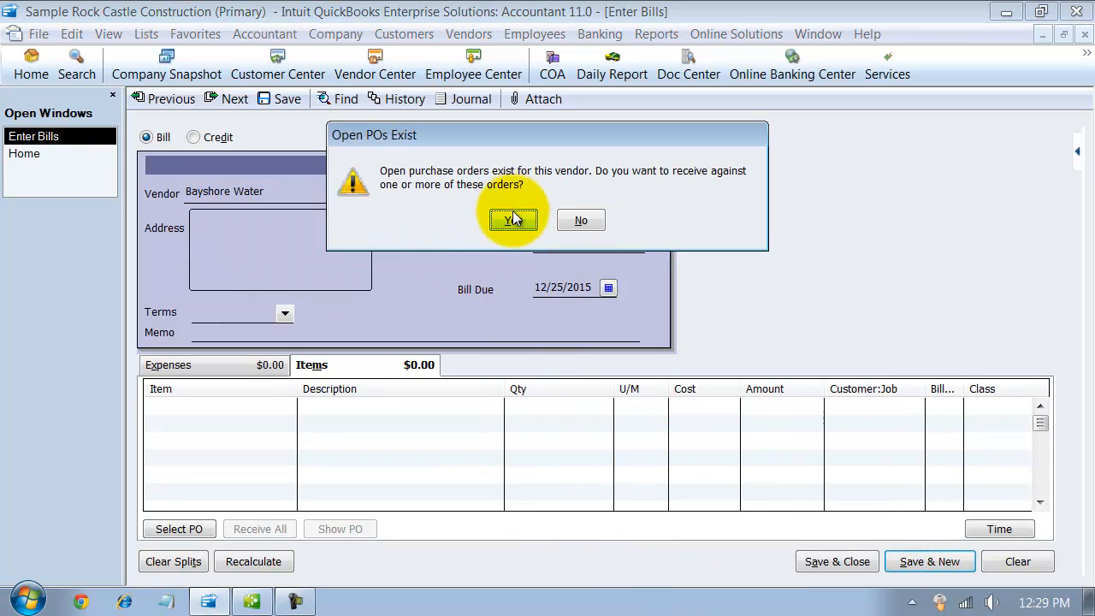
left_click(513, 220)
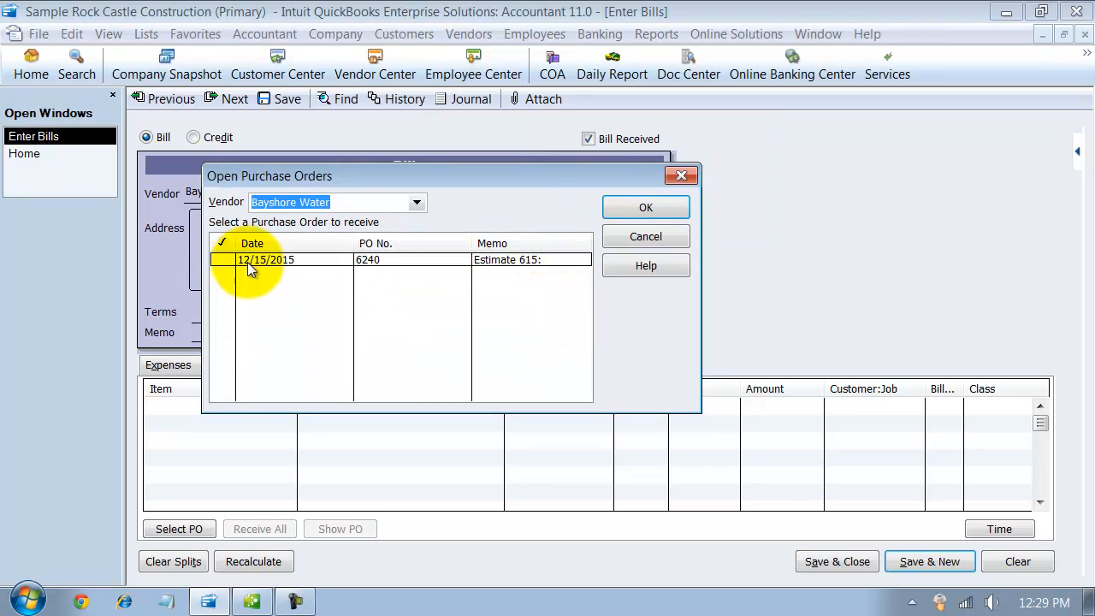
left_click(646, 207)
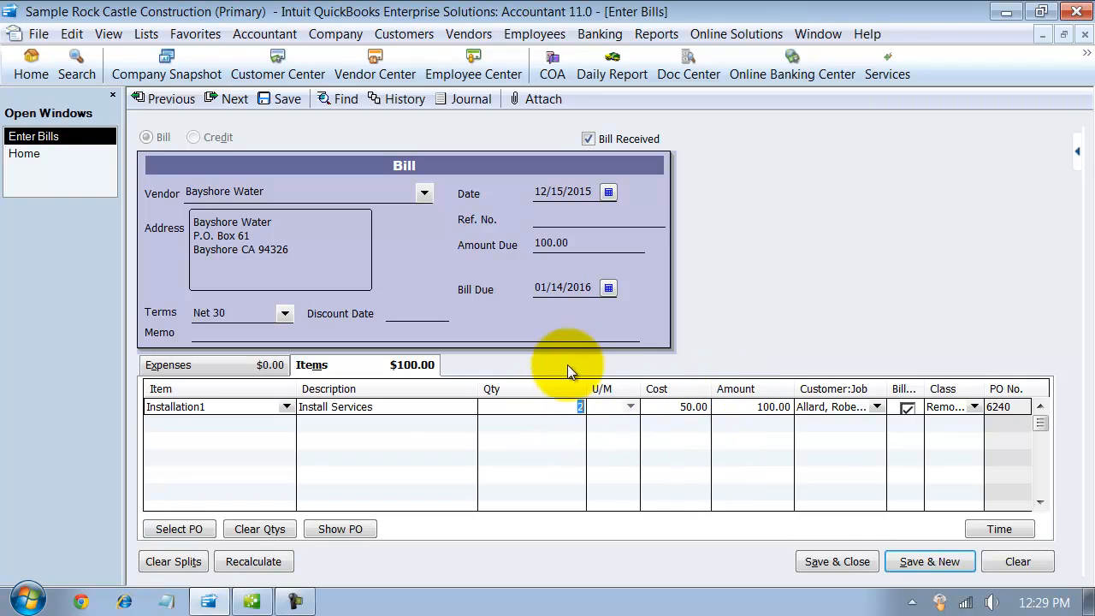
mouse_move(620, 398)
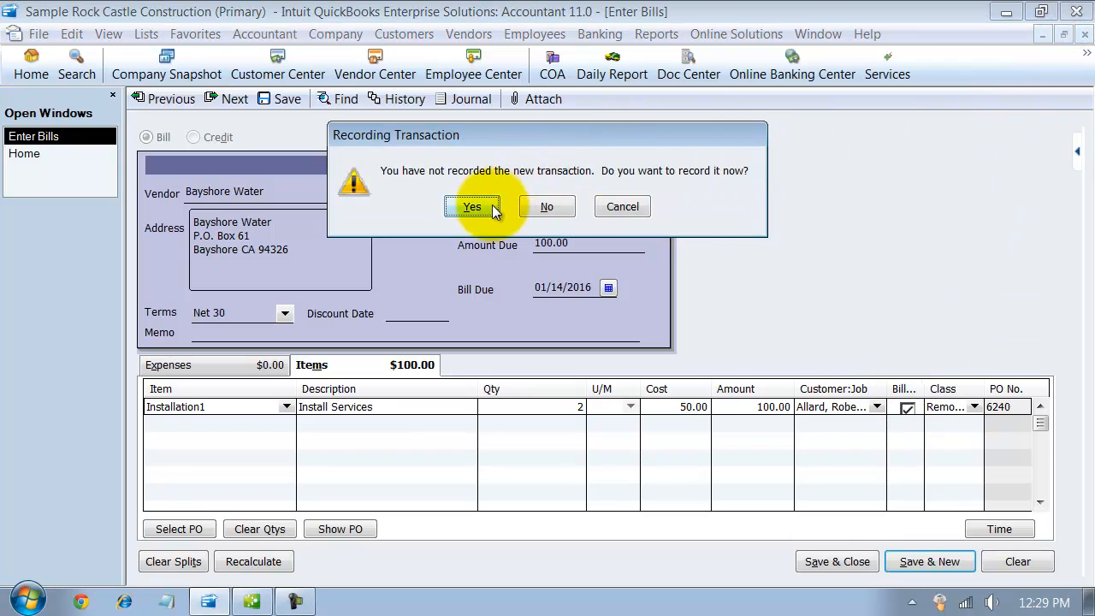
left_click(472, 207)
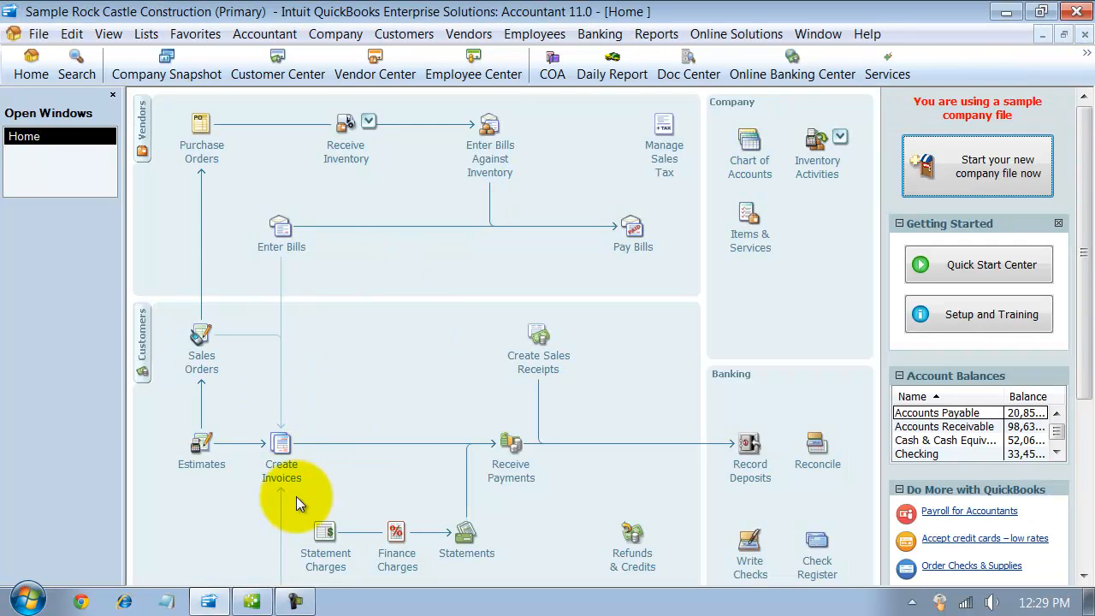
mouse_move(205, 450)
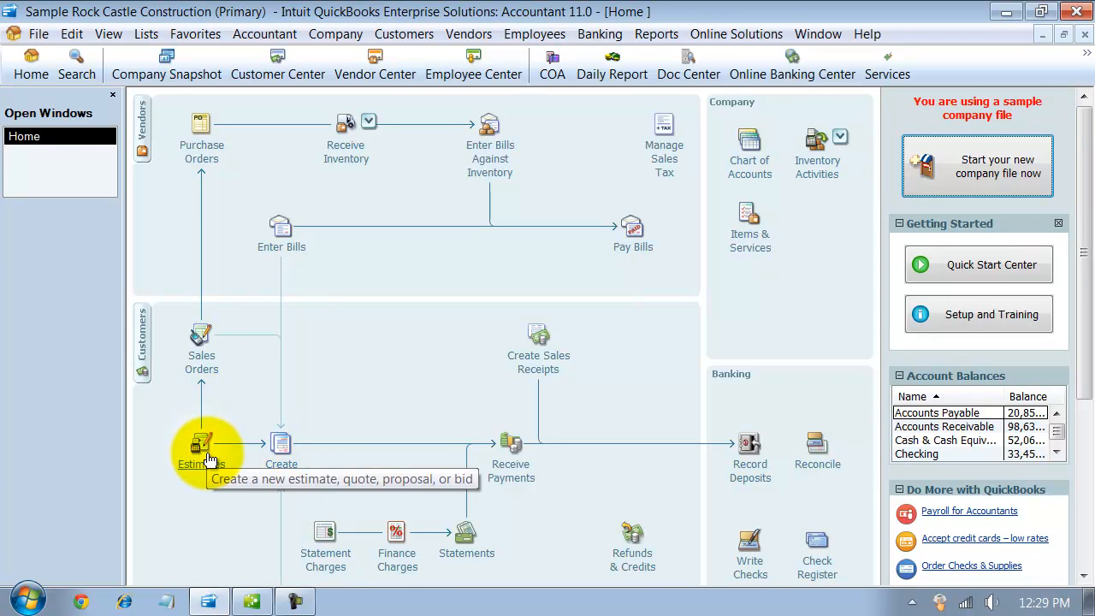
mouse_move(281, 450)
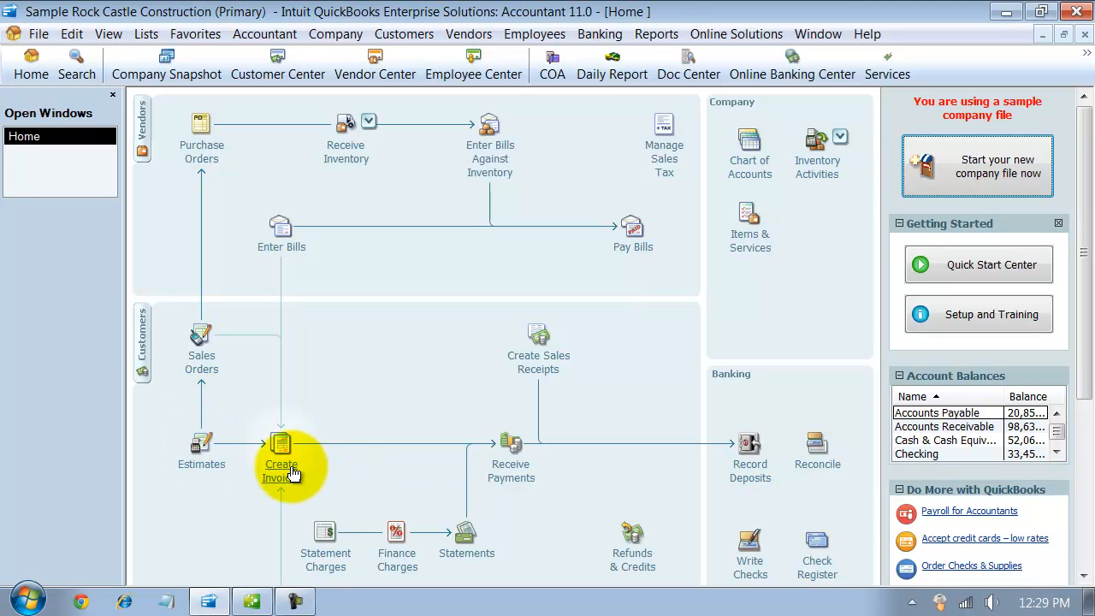
Invoice Allard, Robert:Remodel for all of estimate 615: 10 Installation1 at 100.00, 1,000.00
left_click(280, 449)
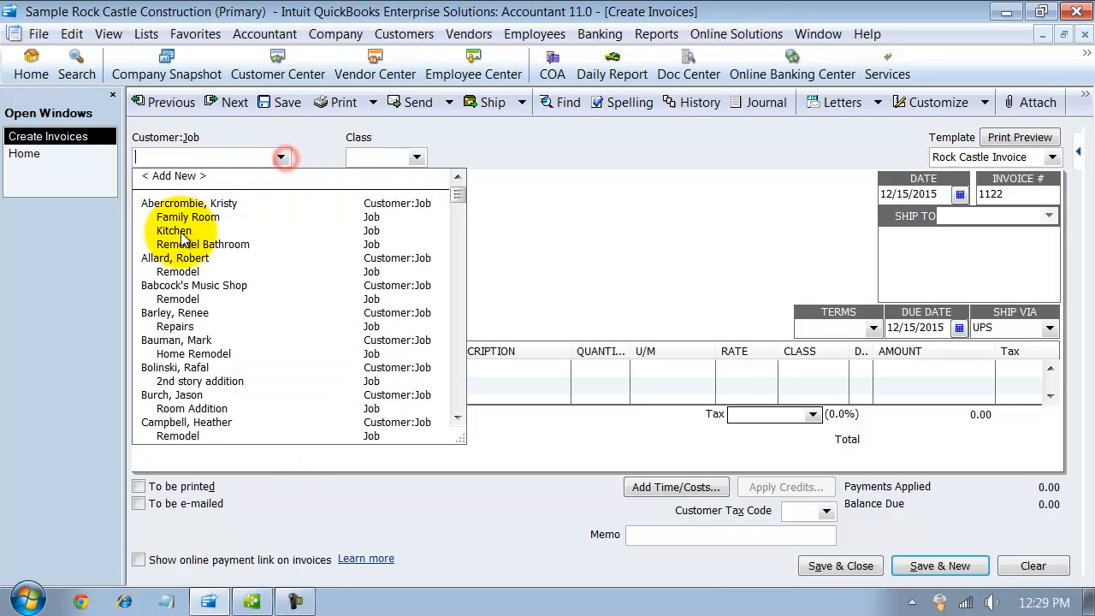
left_click(178, 264)
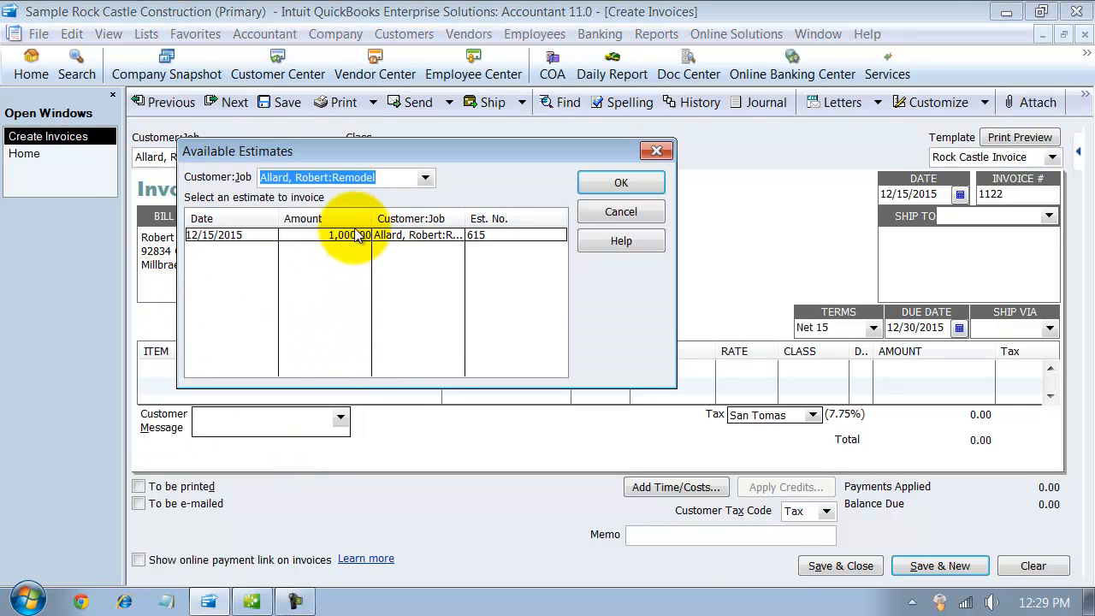
left_click(419, 236)
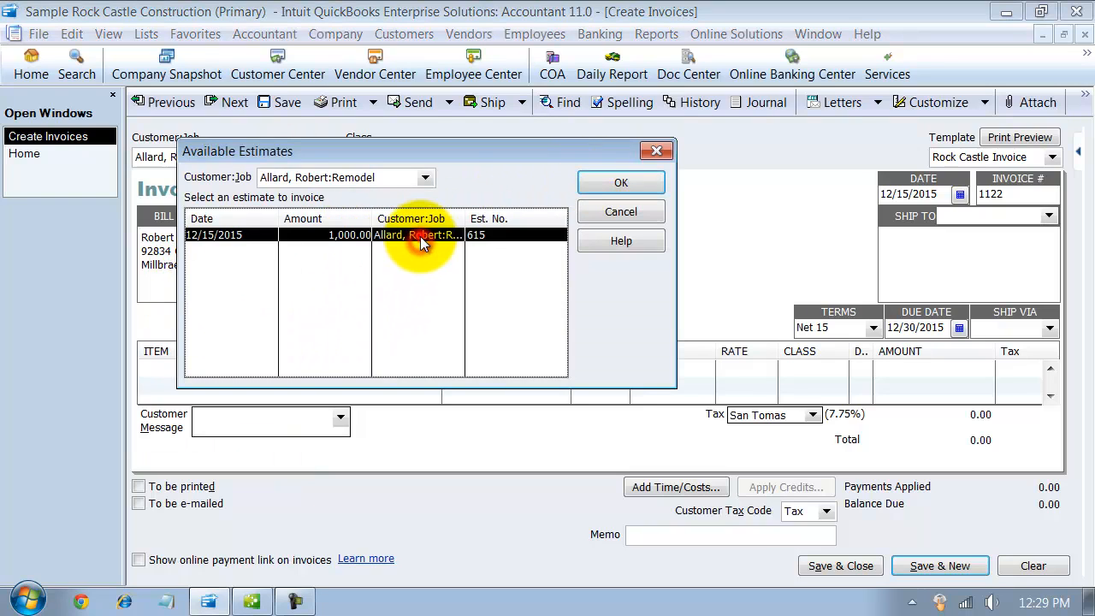
left_click(621, 182)
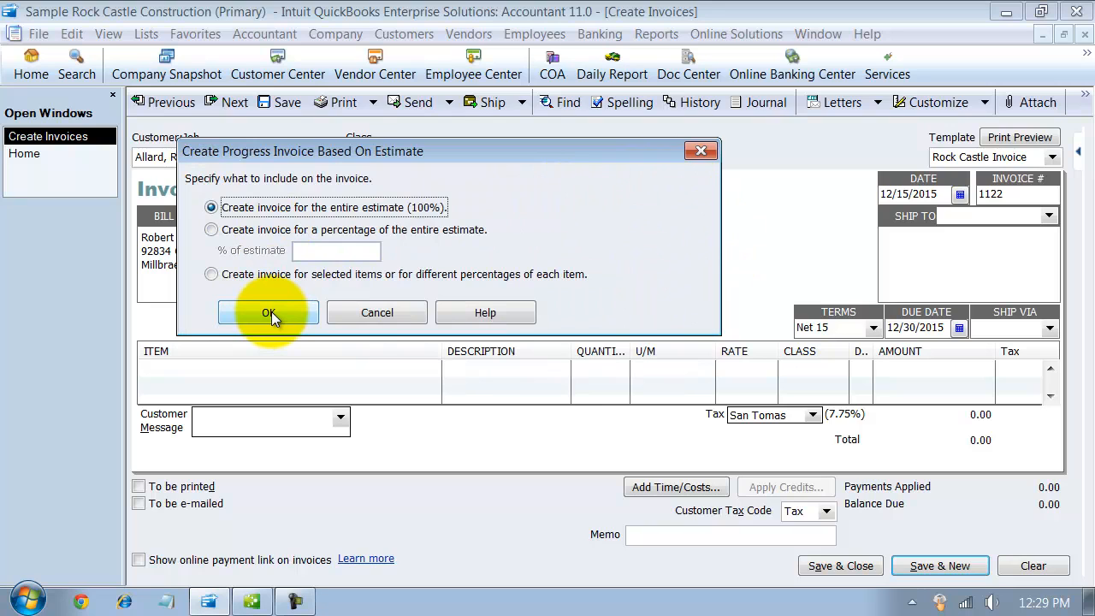
left_click(268, 313)
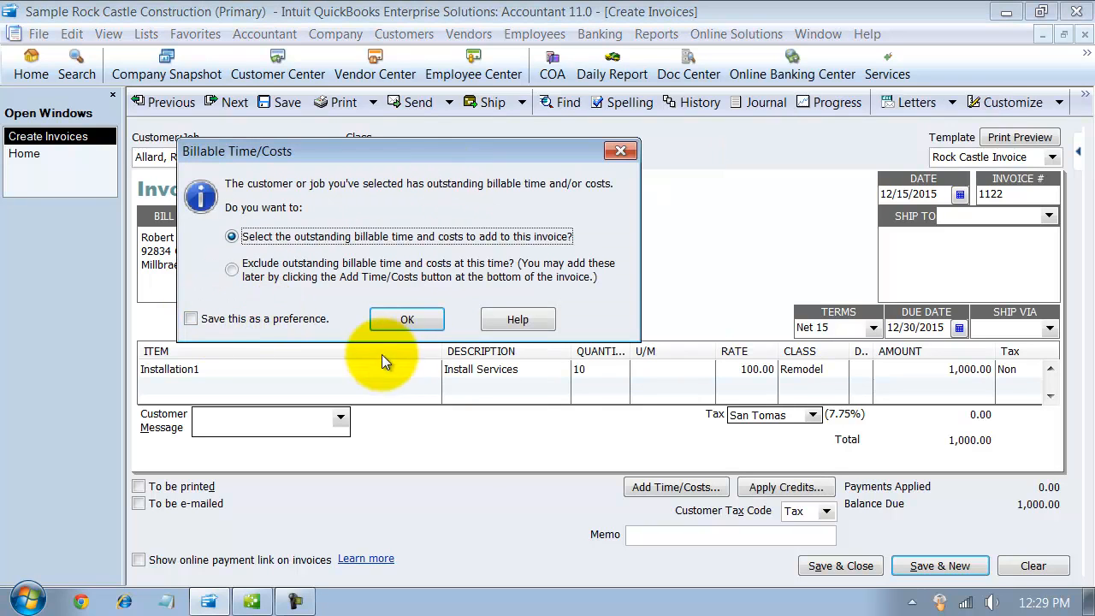
left_click(407, 318)
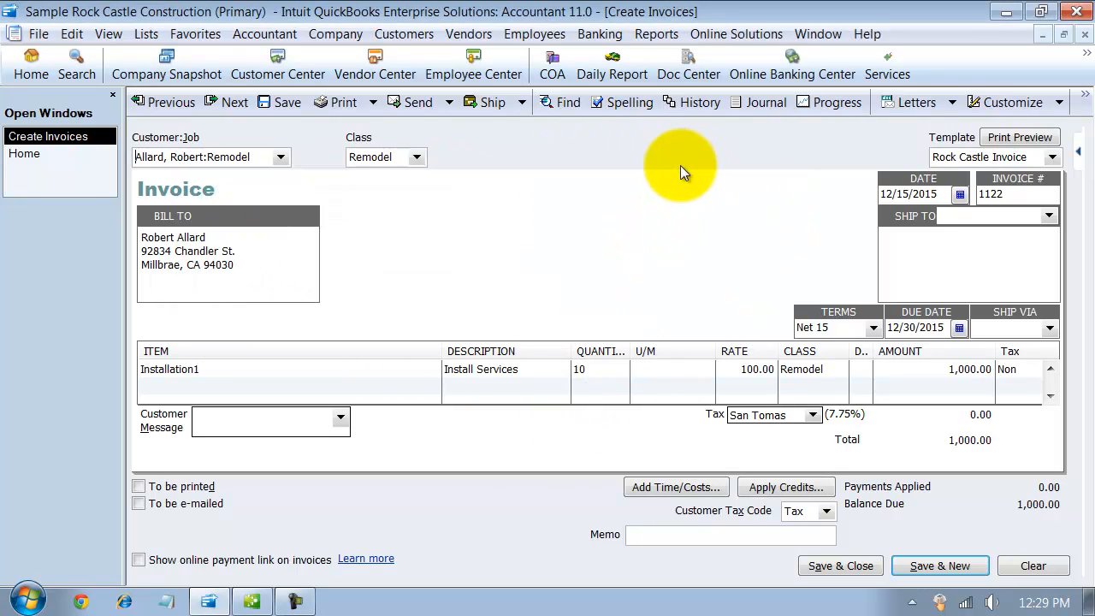
mouse_move(386, 451)
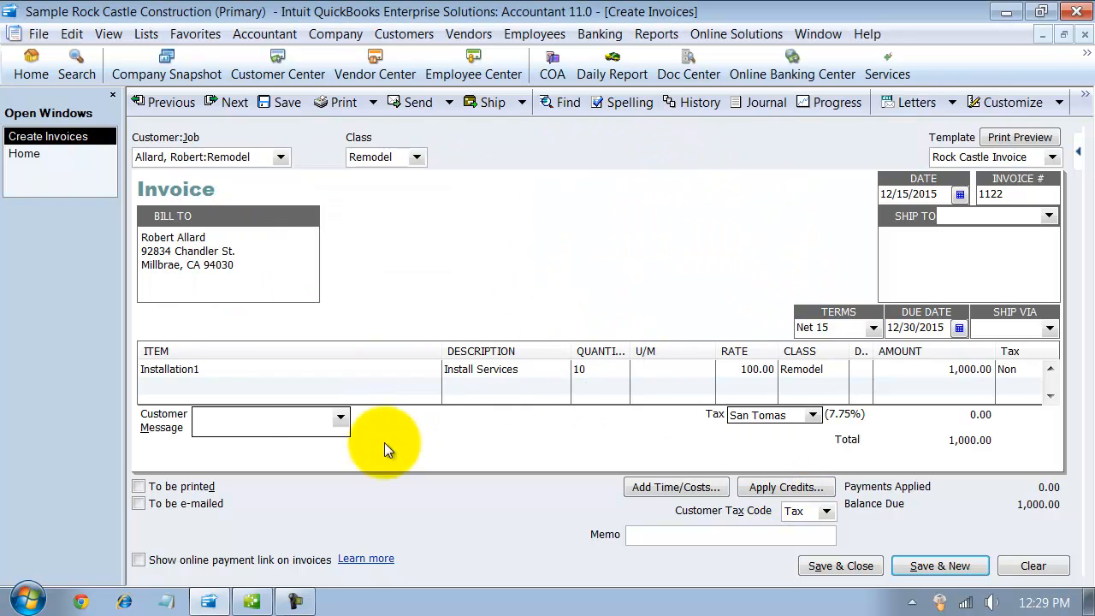
left_click(240, 369)
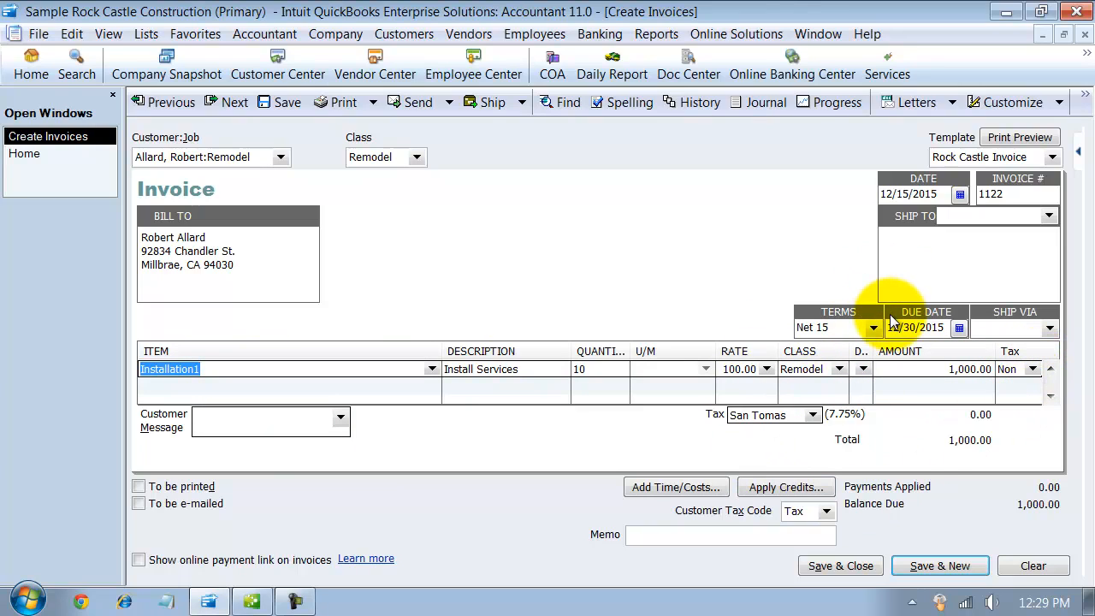
mouse_move(993, 180)
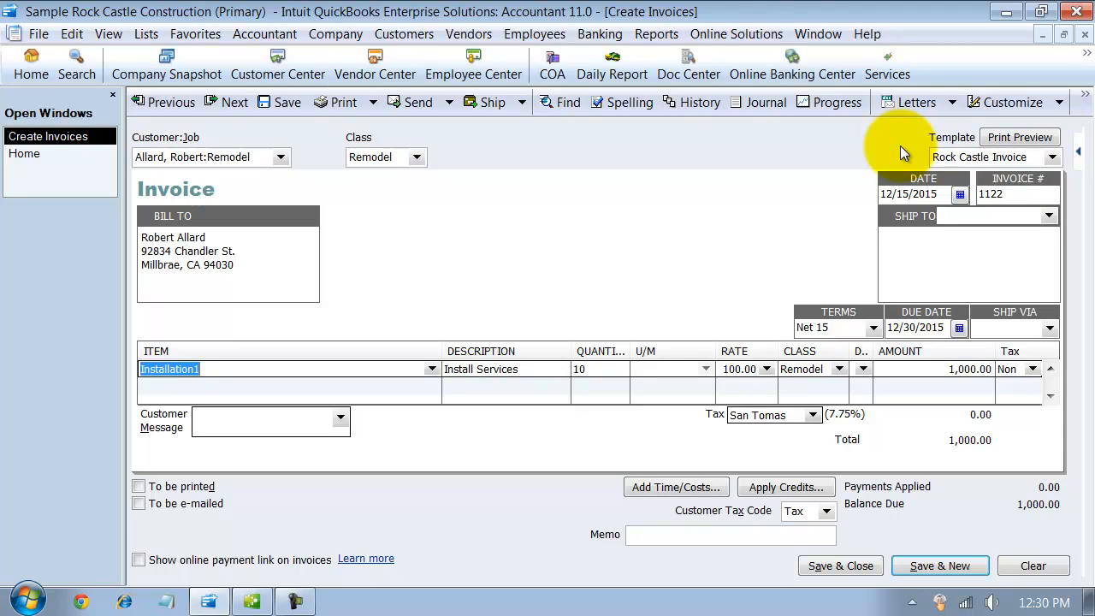
mouse_move(775, 180)
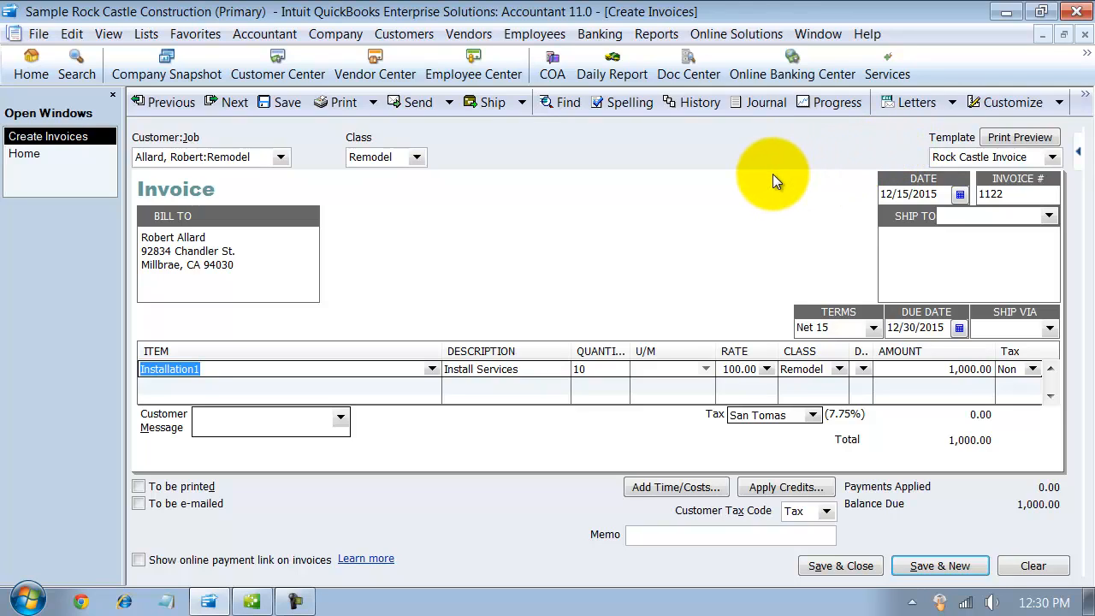
mouse_move(766, 184)
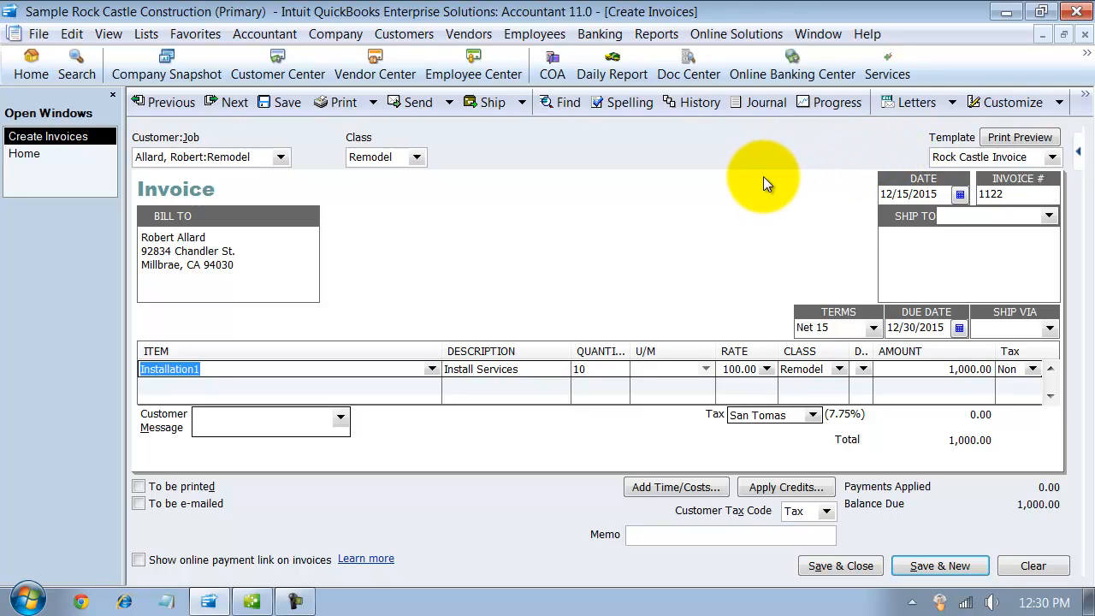
mouse_move(766, 180)
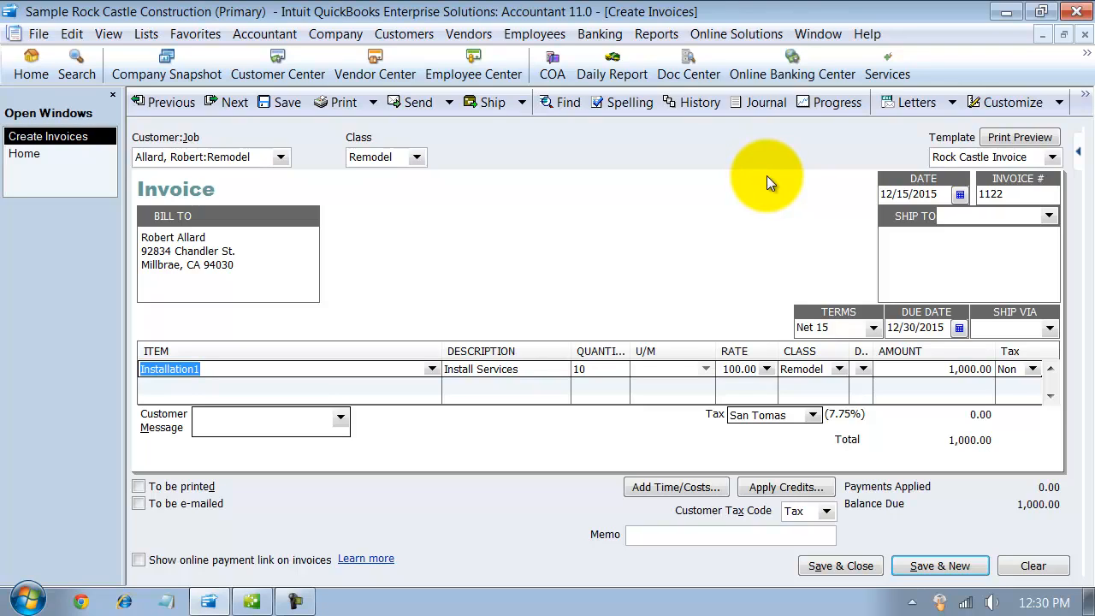
mouse_move(1085, 43)
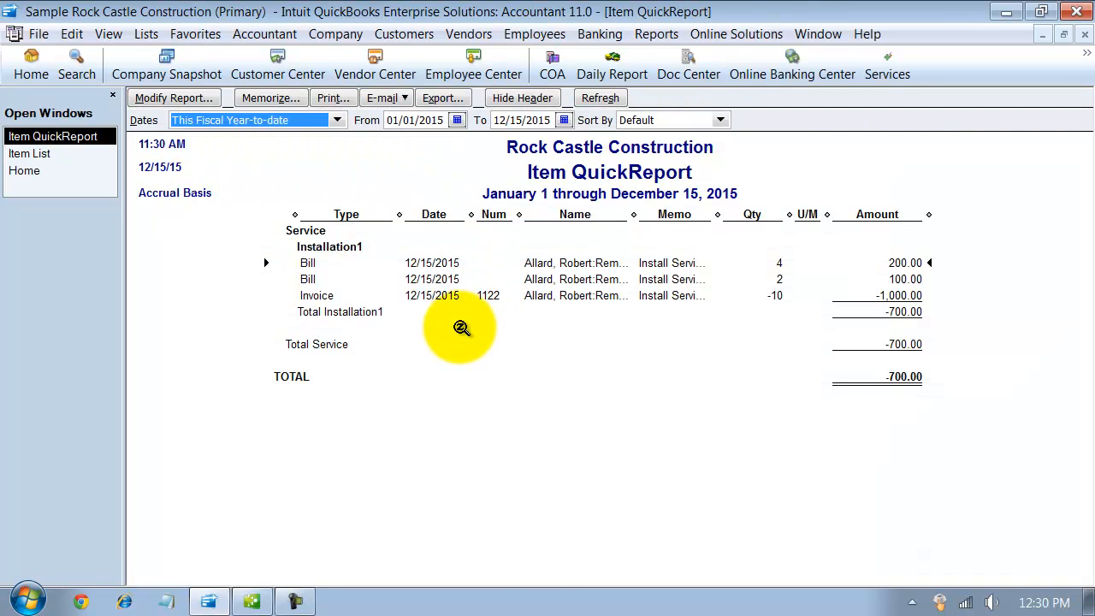
mouse_move(496, 279)
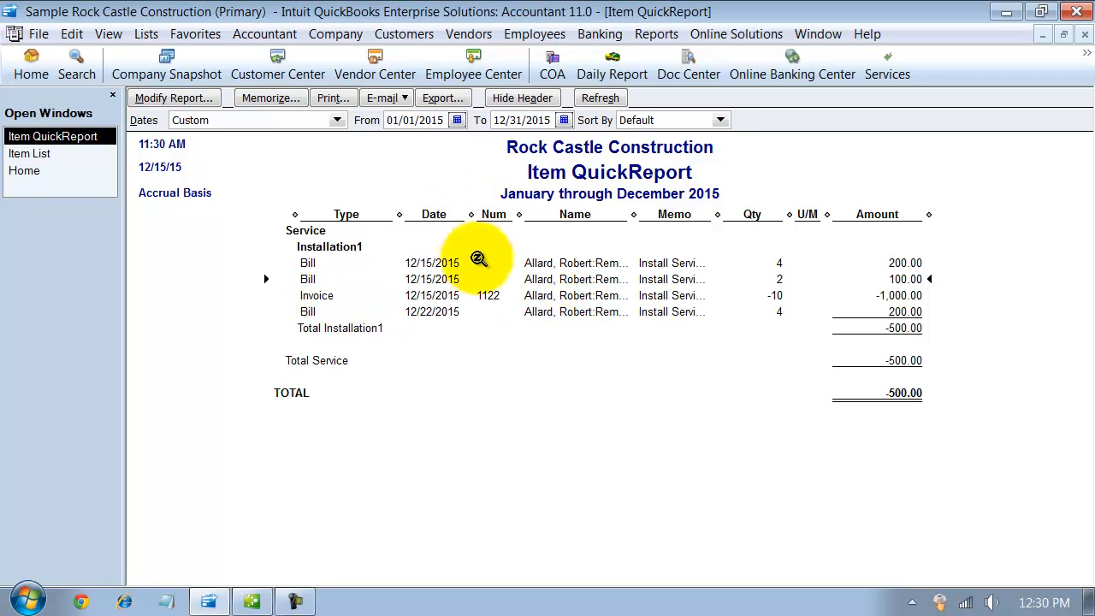
mouse_move(489, 328)
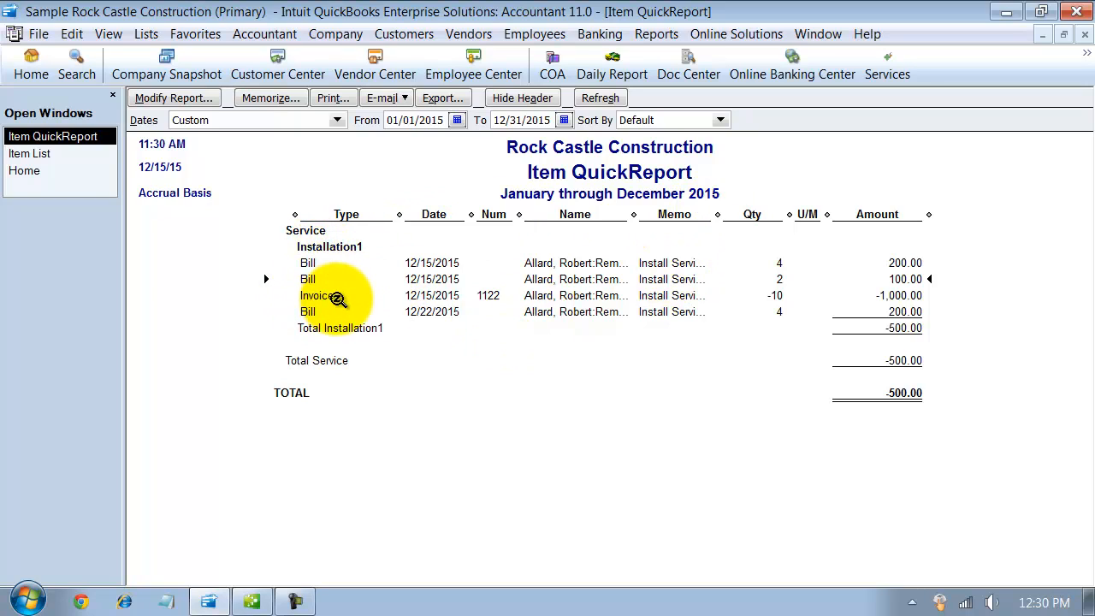
mouse_move(817, 270)
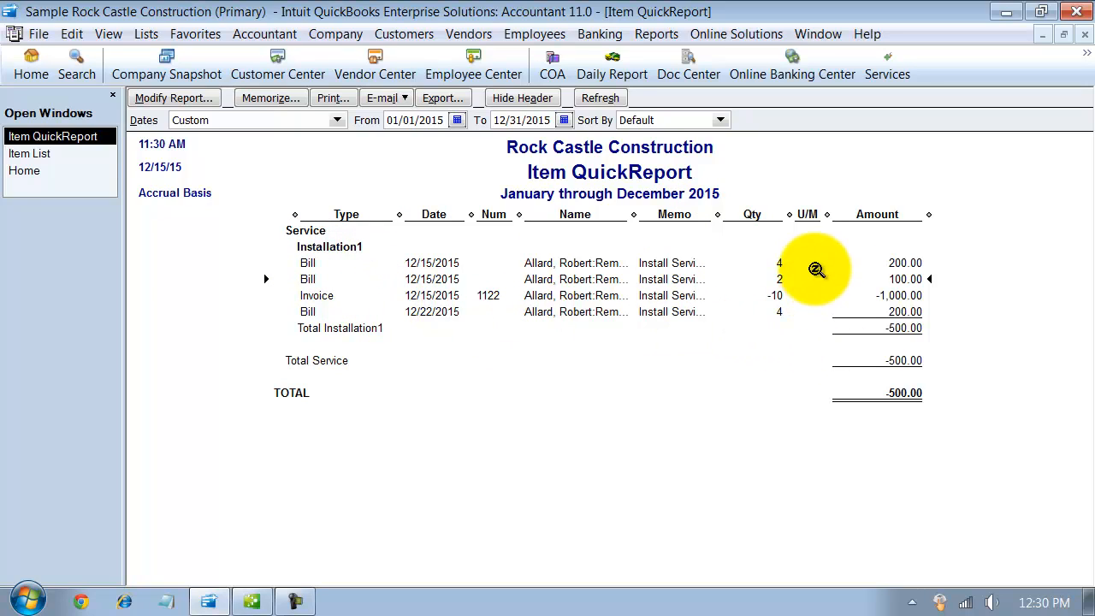
mouse_move(851, 343)
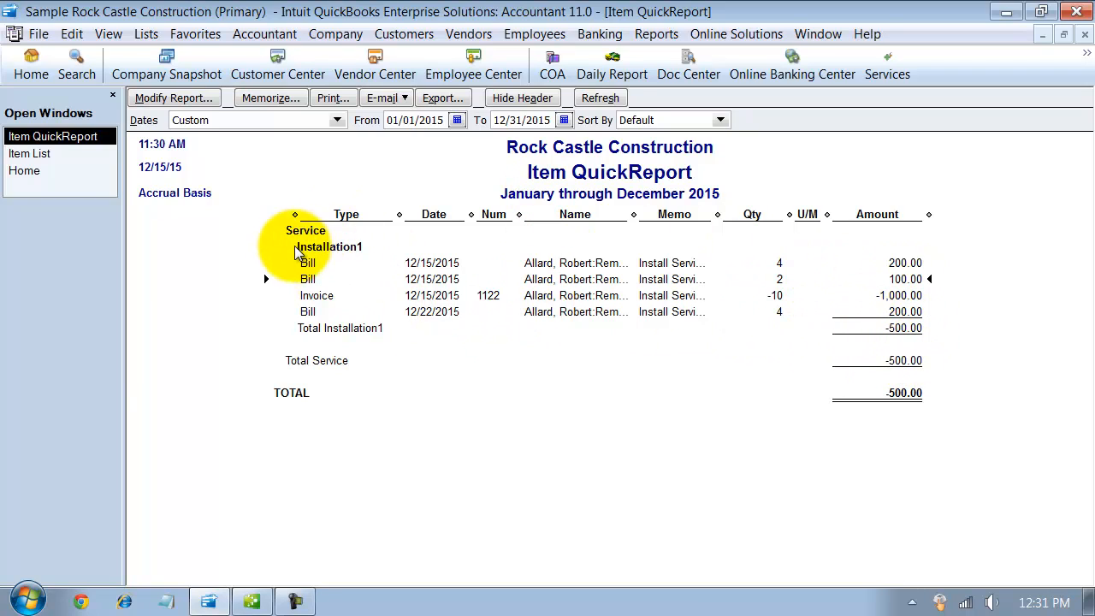
mouse_move(440, 394)
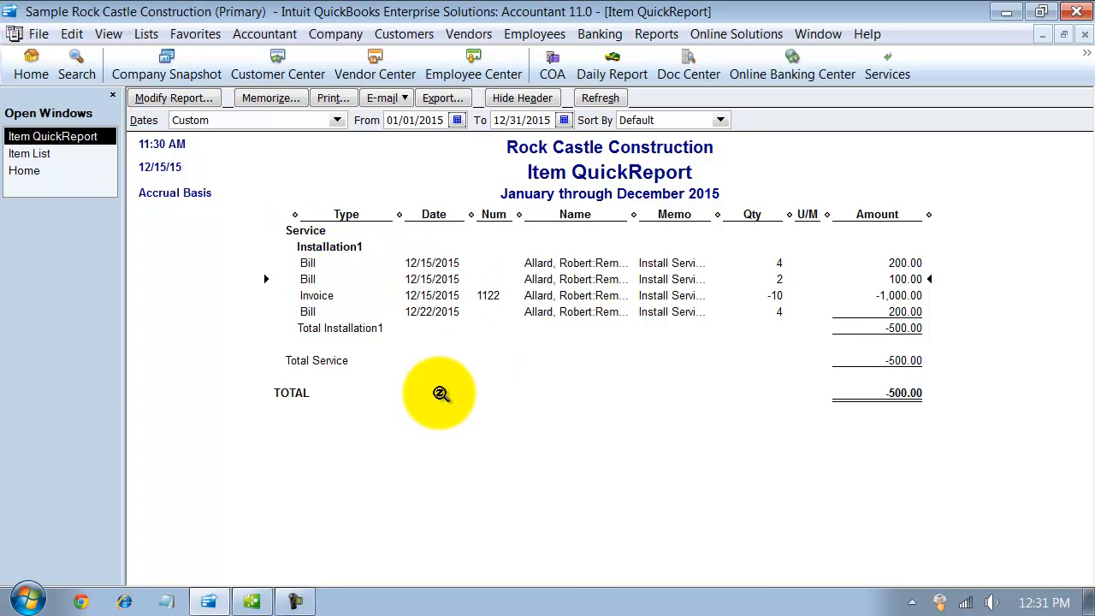
mouse_move(479, 399)
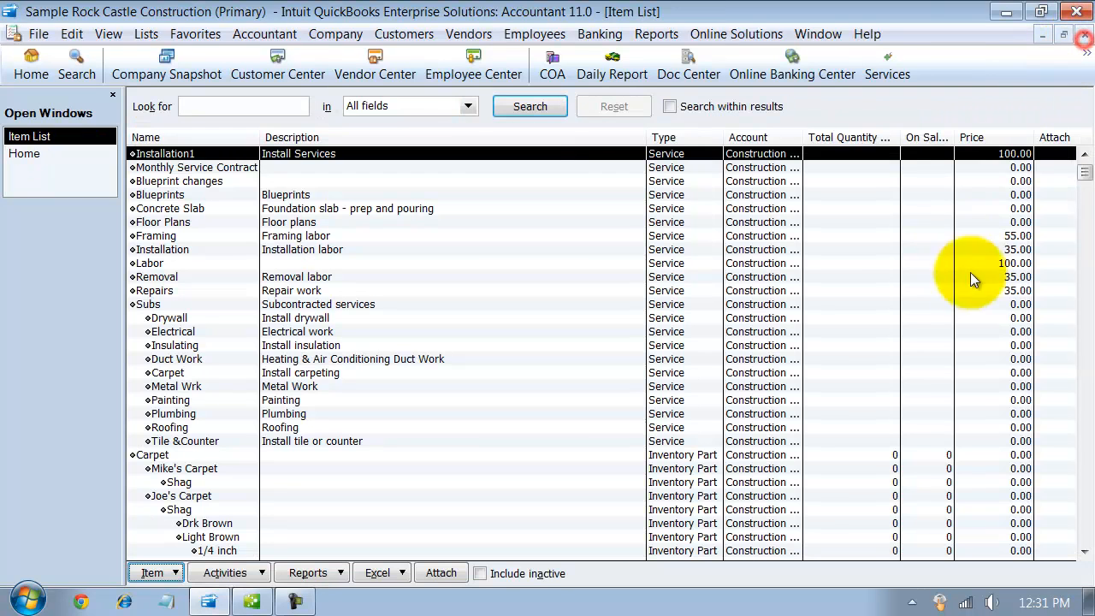
mouse_move(847, 295)
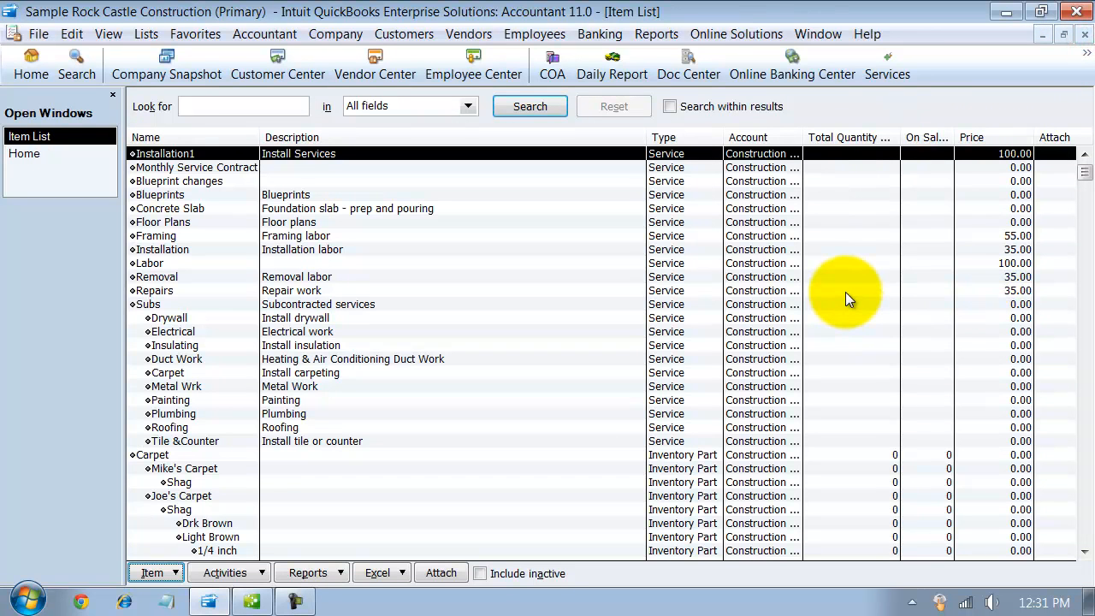